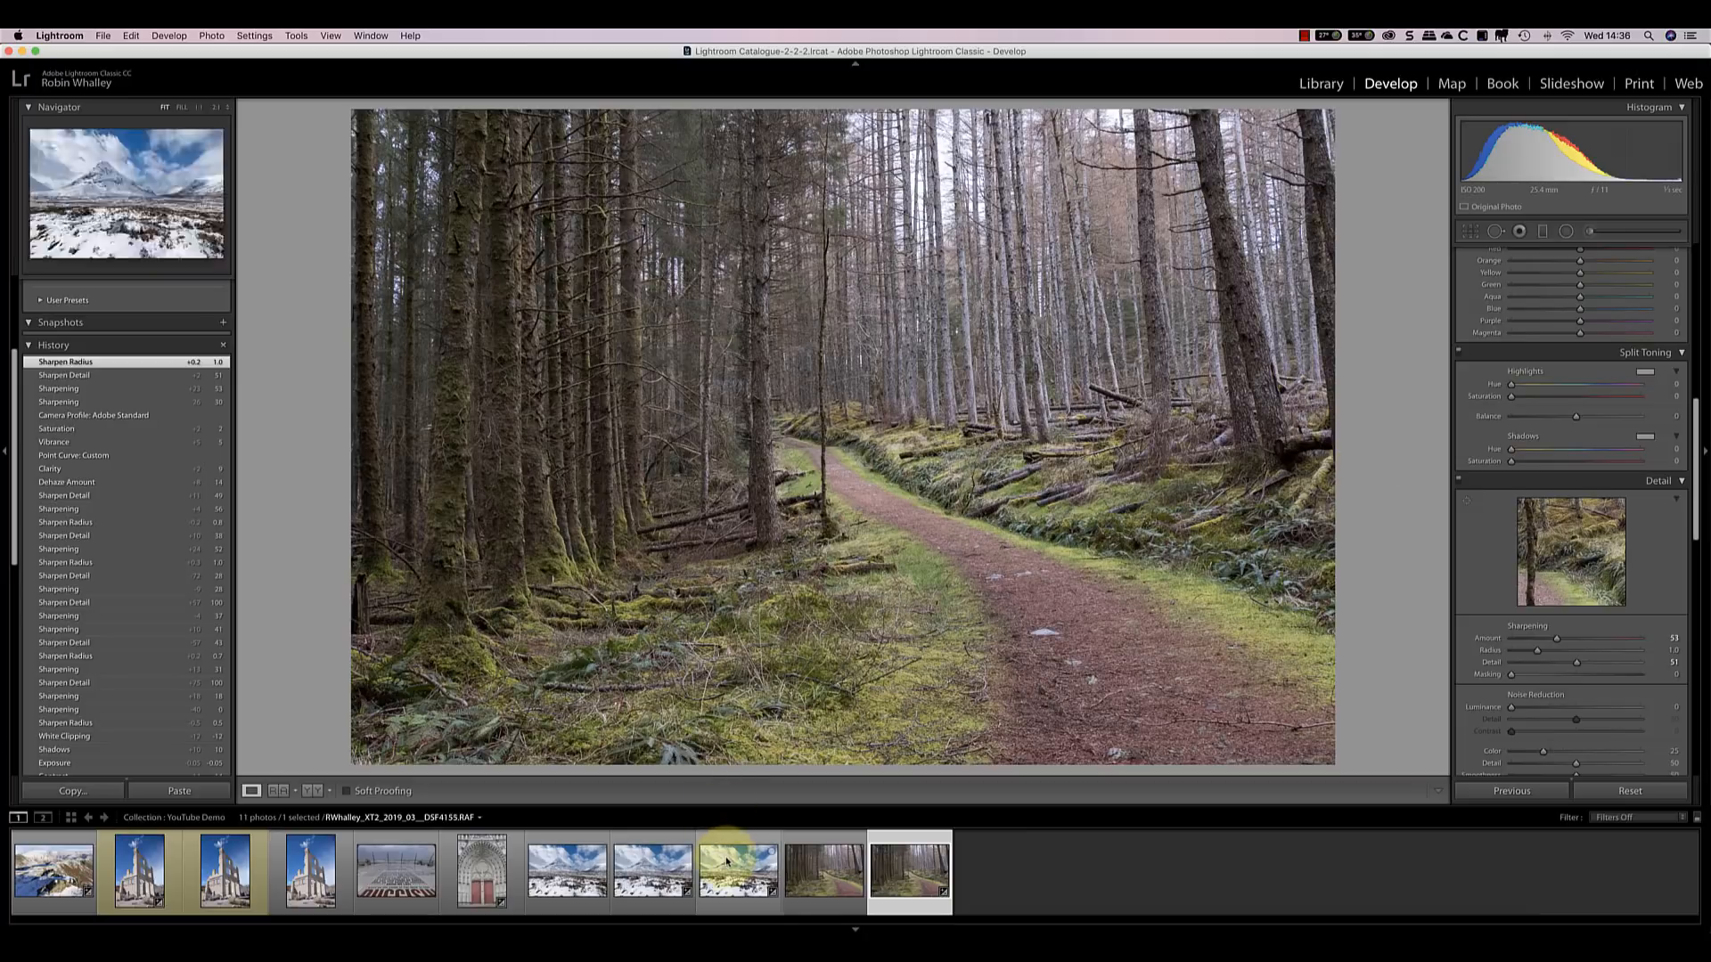
Step: Select the snowy mountain photo and zoom in to inspect it
click(738, 870)
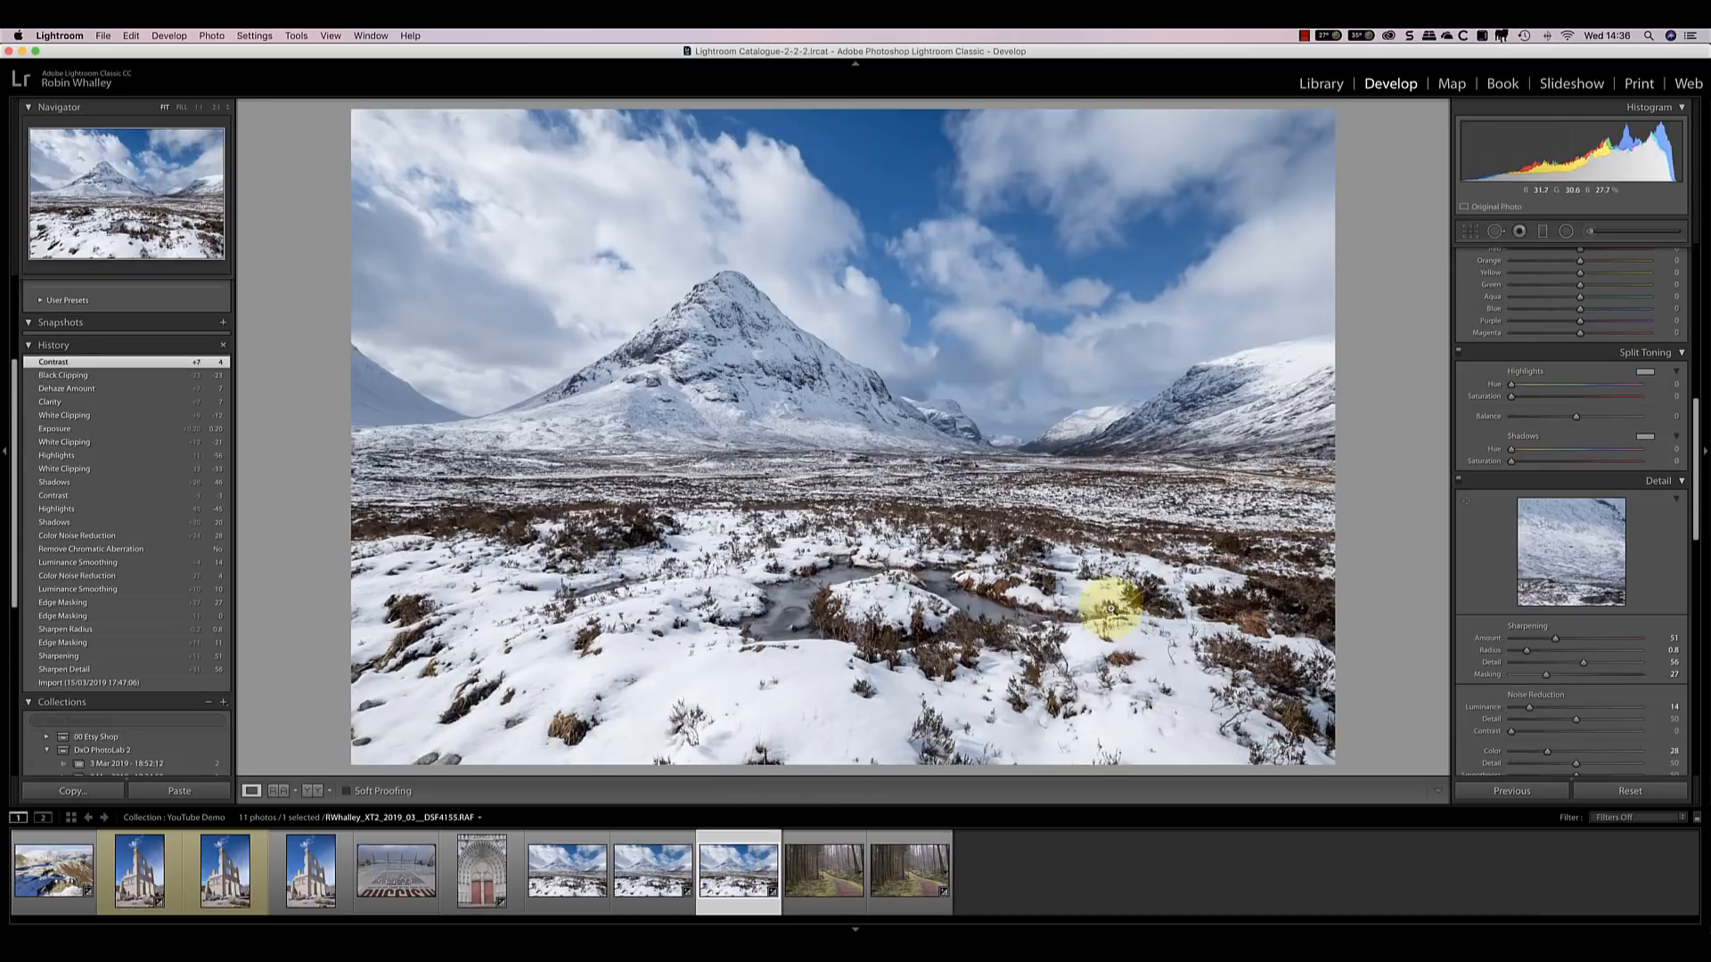
click(908, 870)
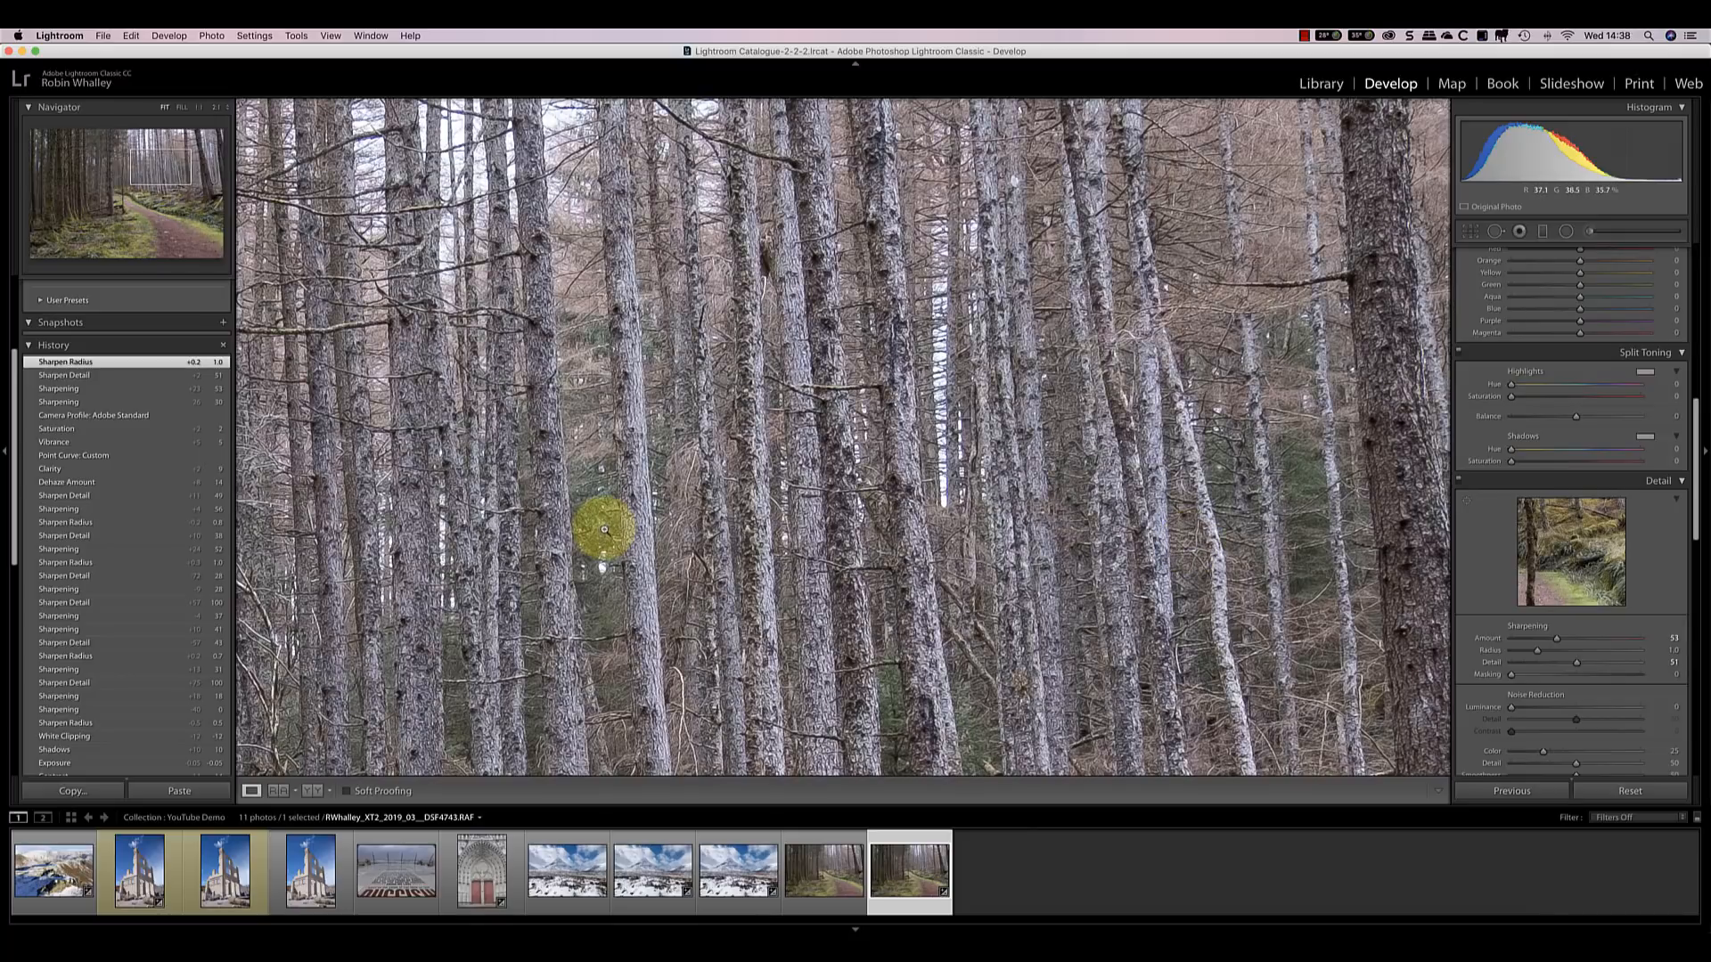
click(738, 869)
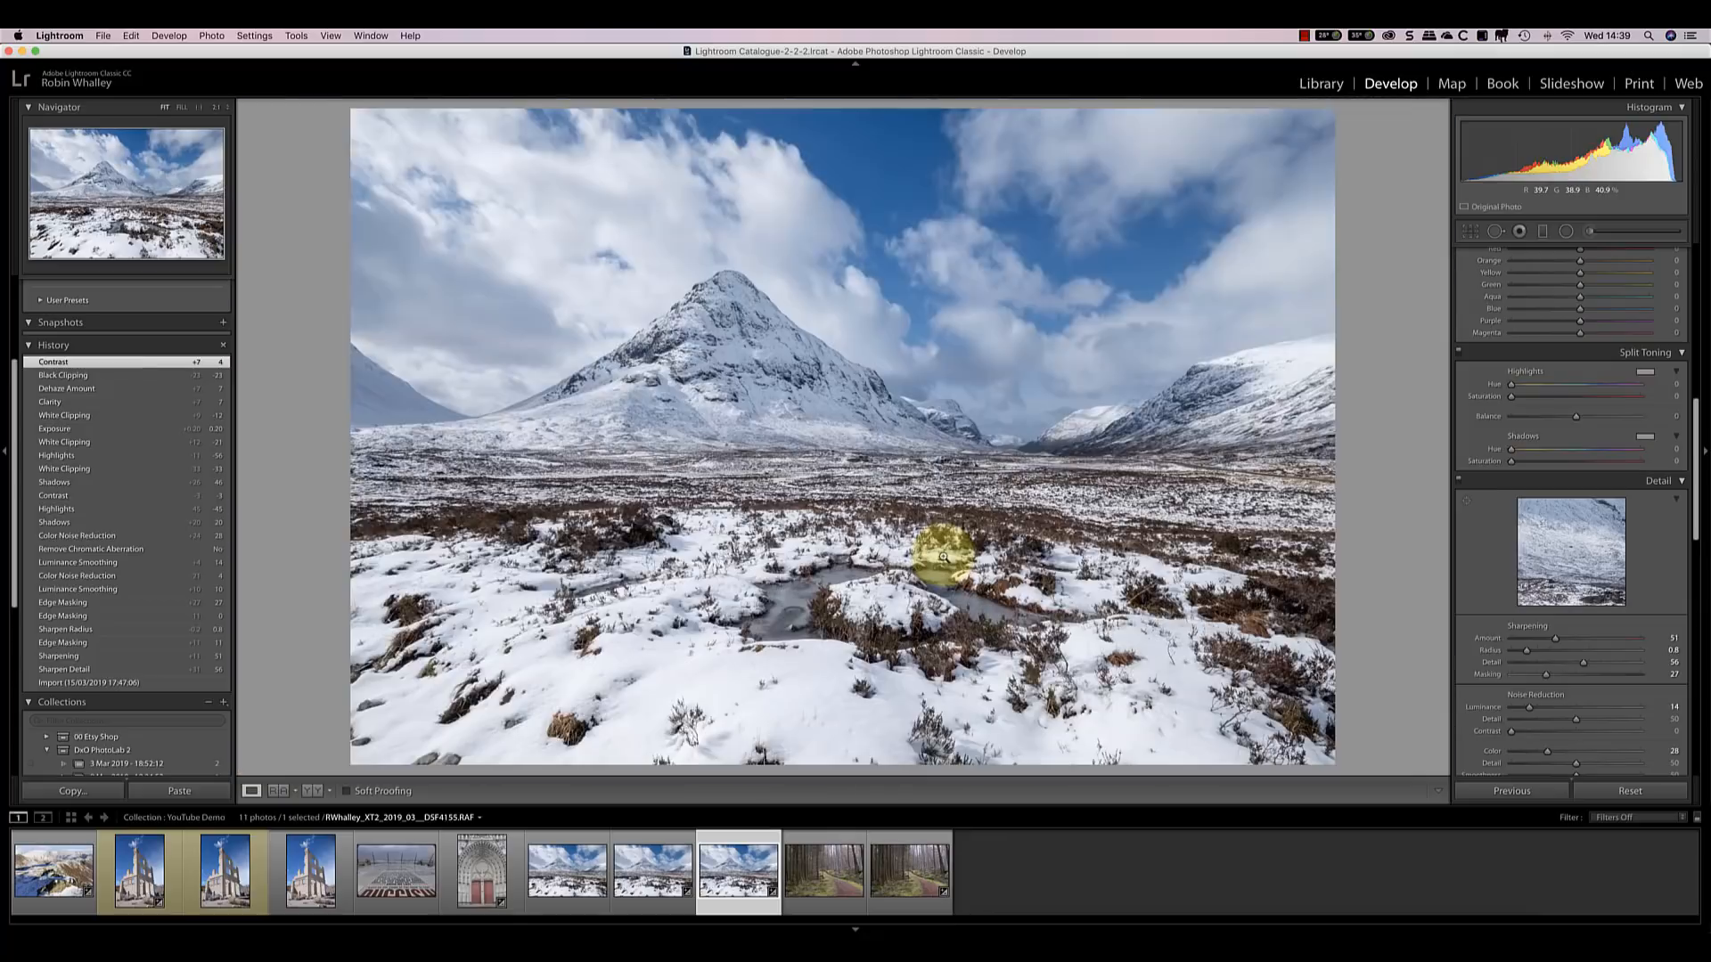
click(909, 870)
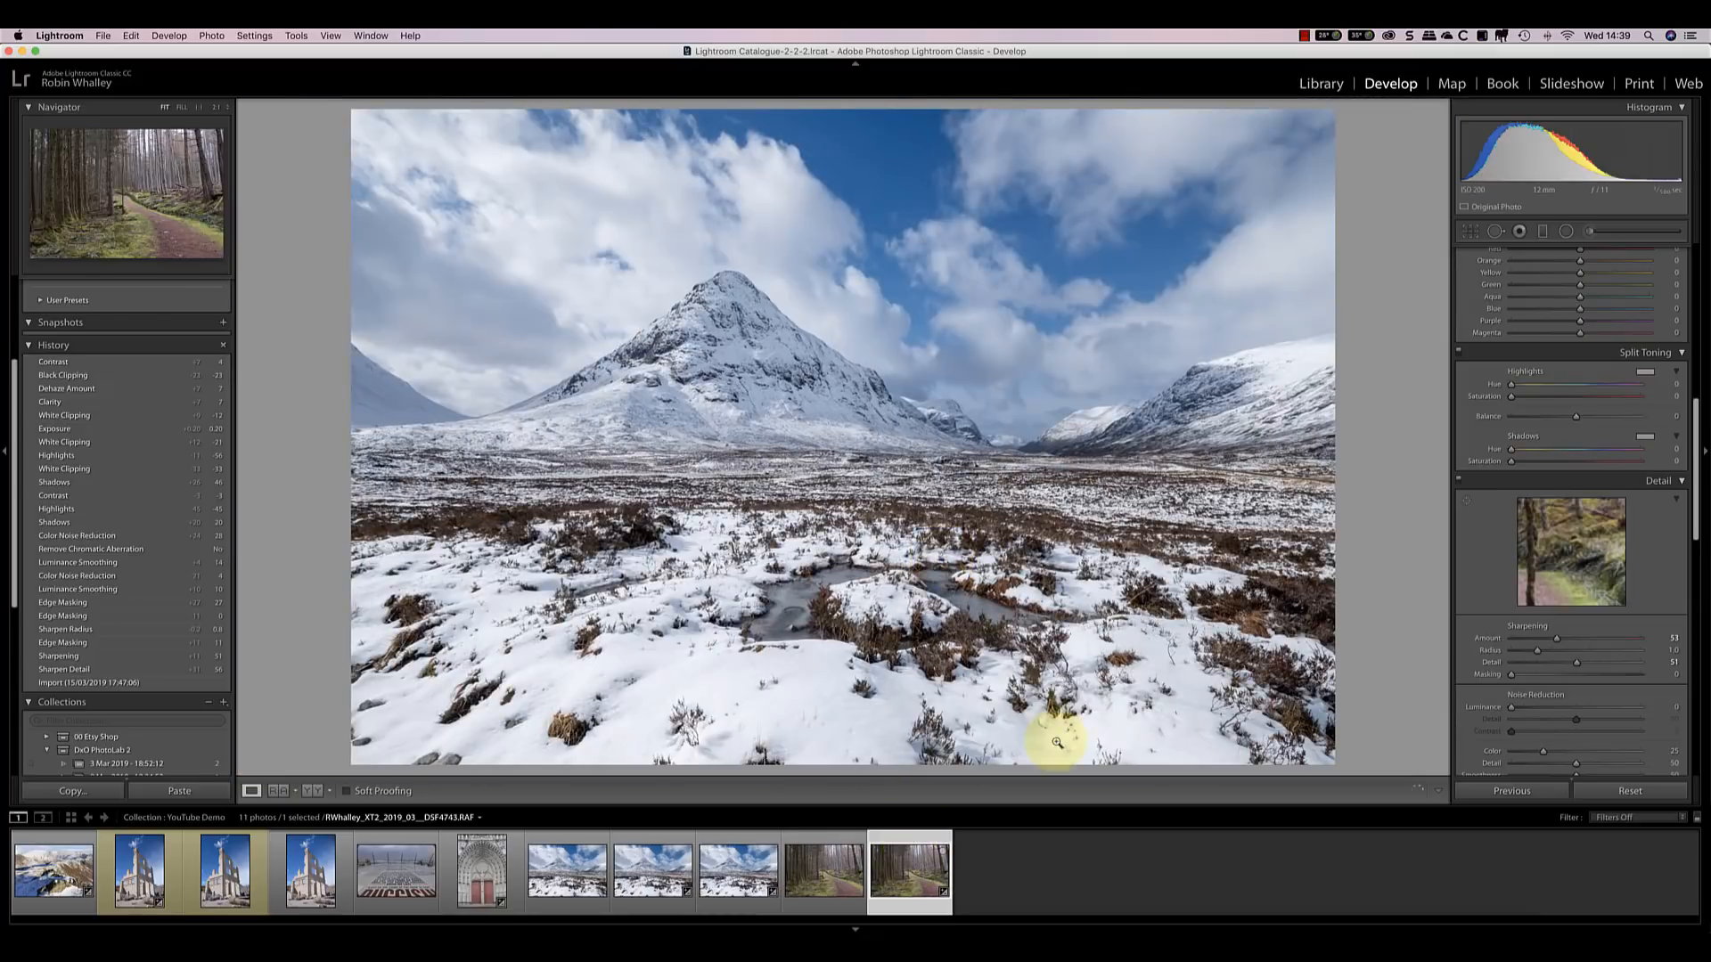
Step: Reselect the forest photo and open the File menu for plug-in extras
click(909, 870)
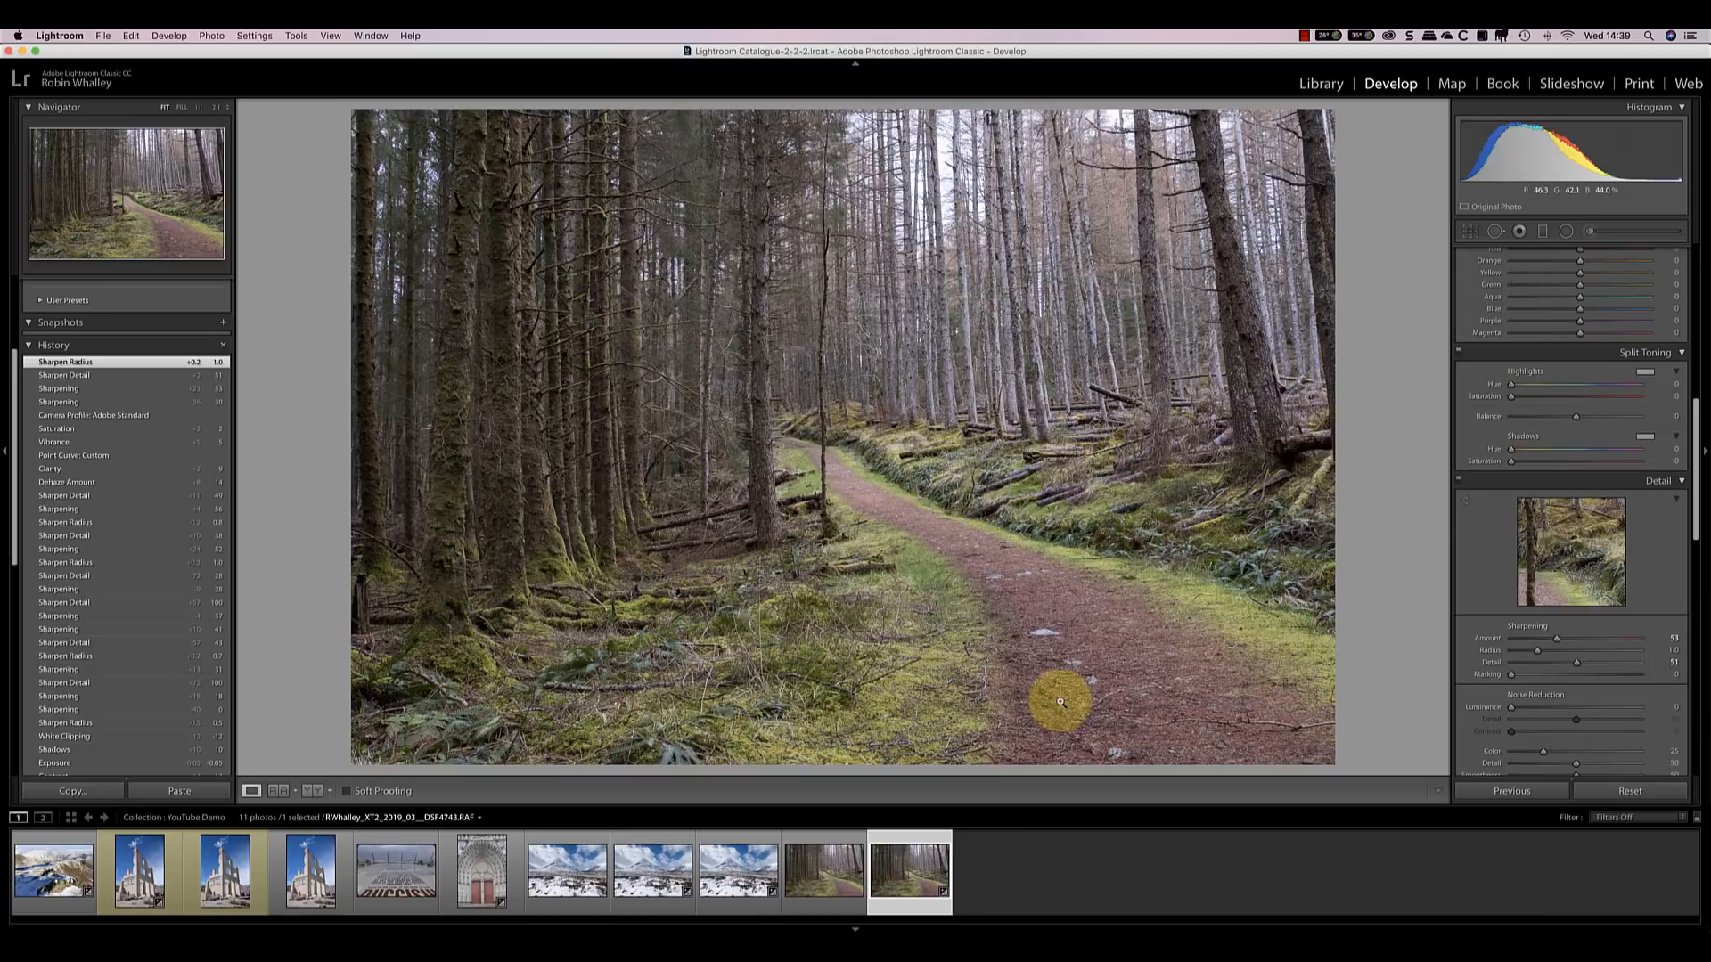
click(101, 35)
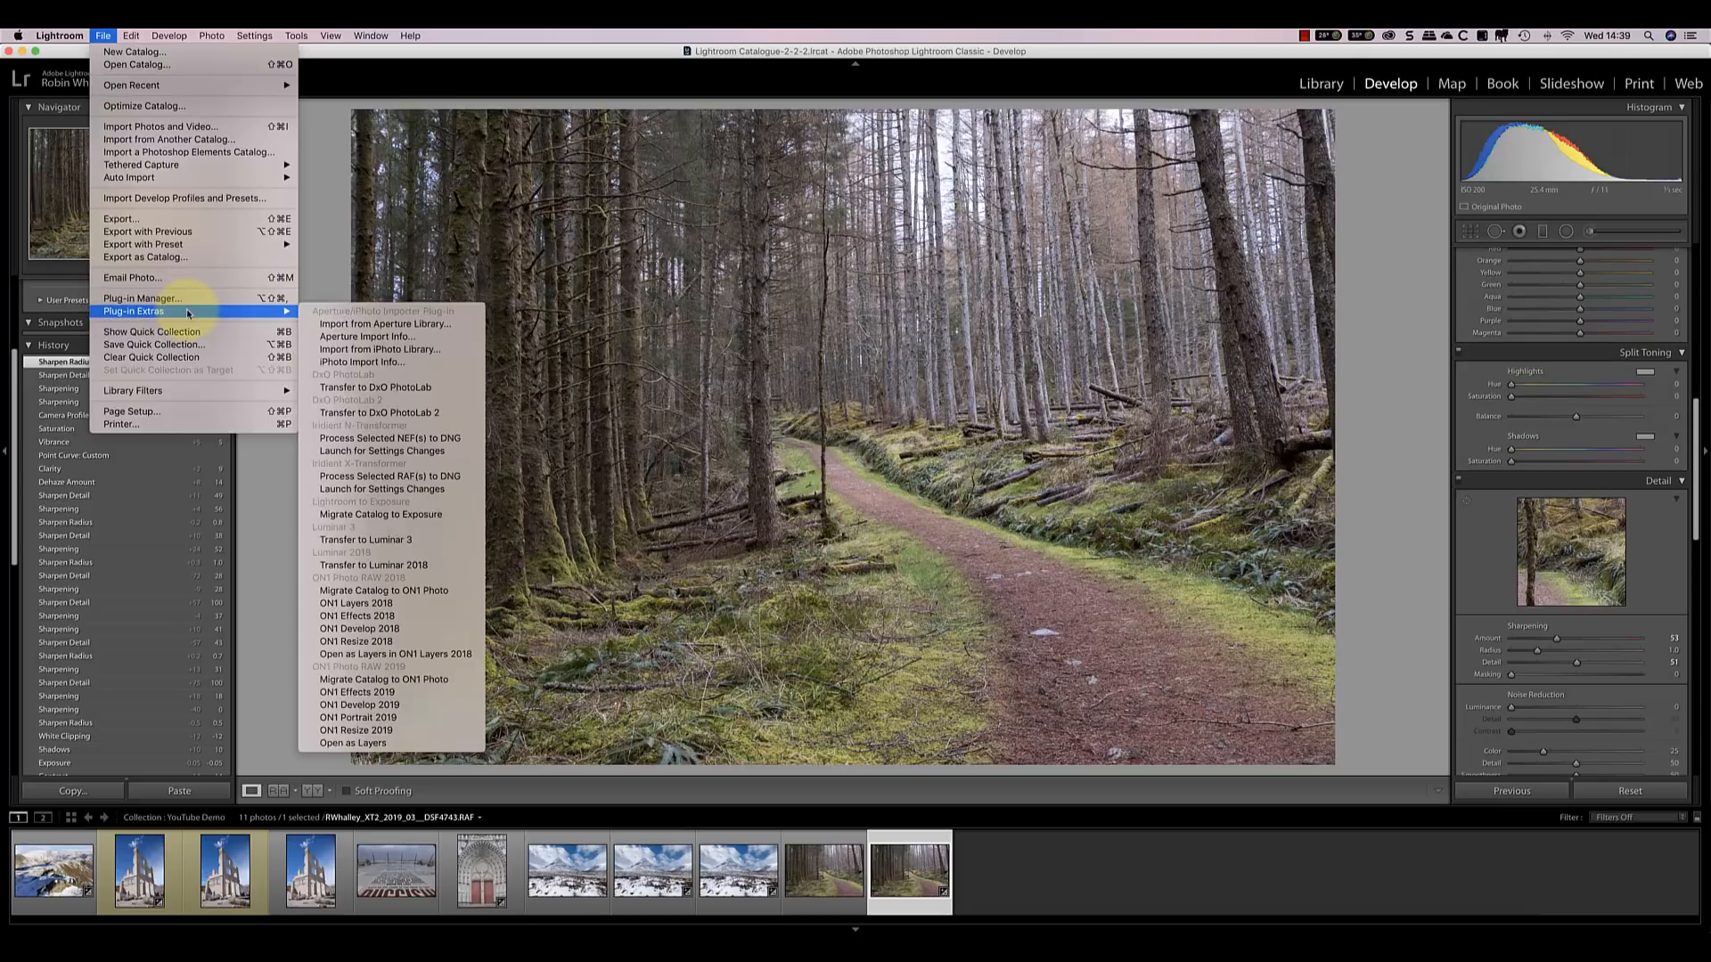
mouse_move(434, 505)
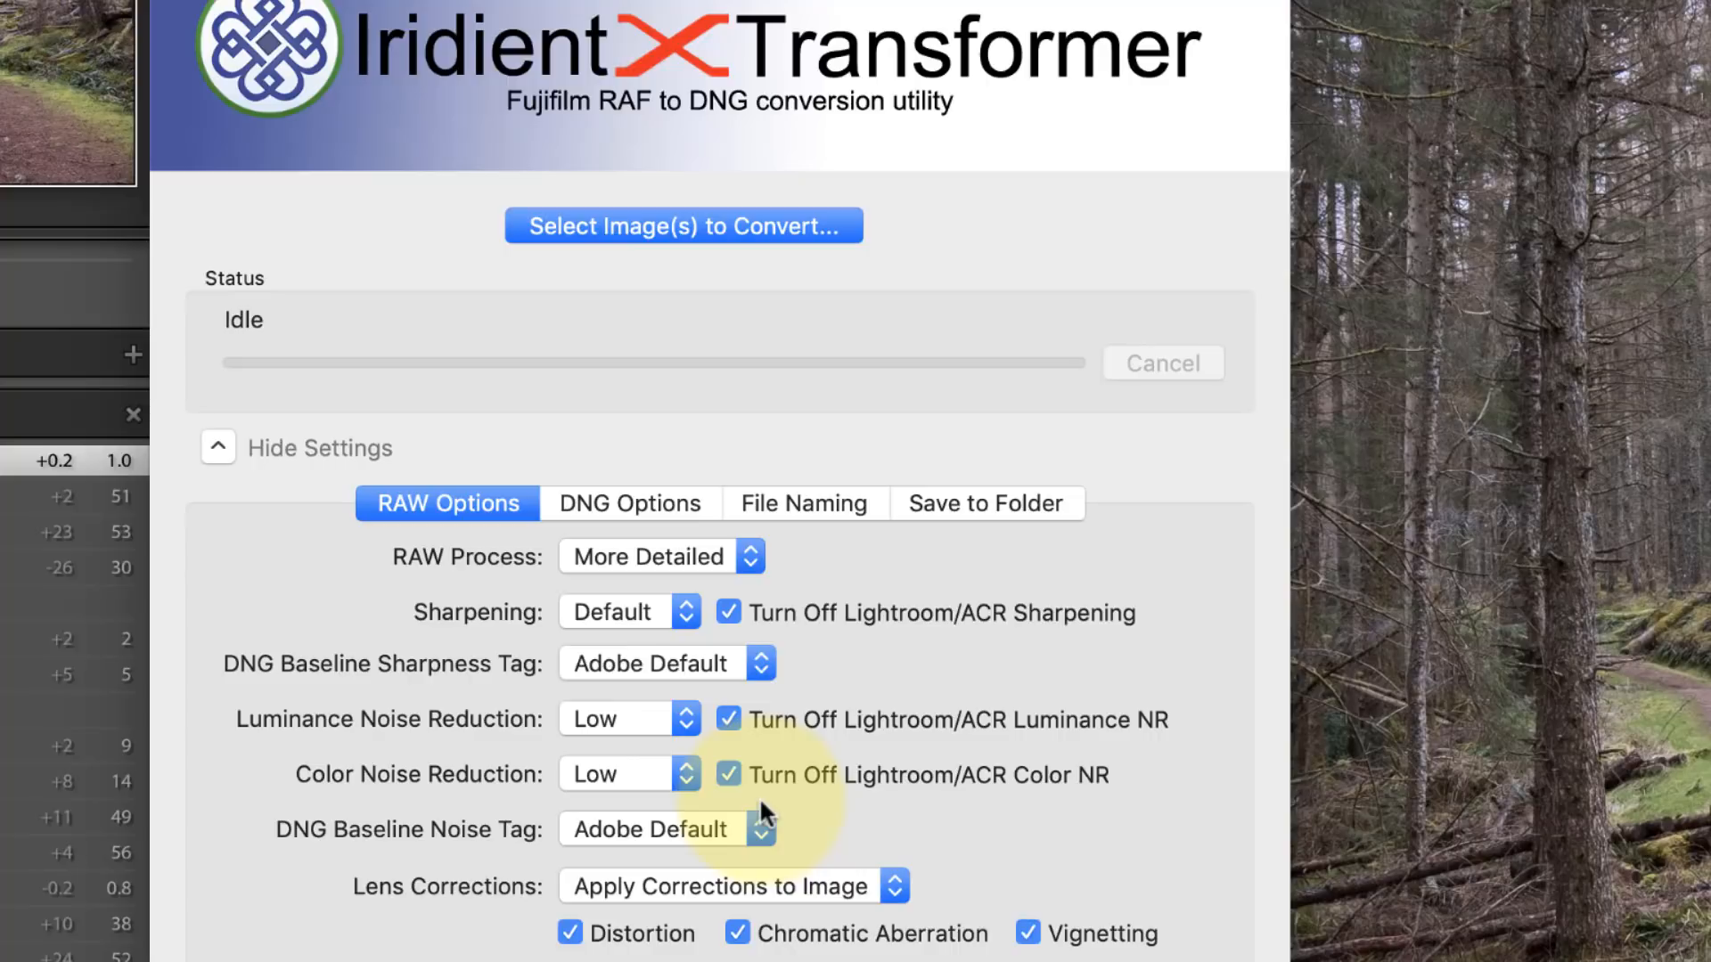
mouse_move(426, 573)
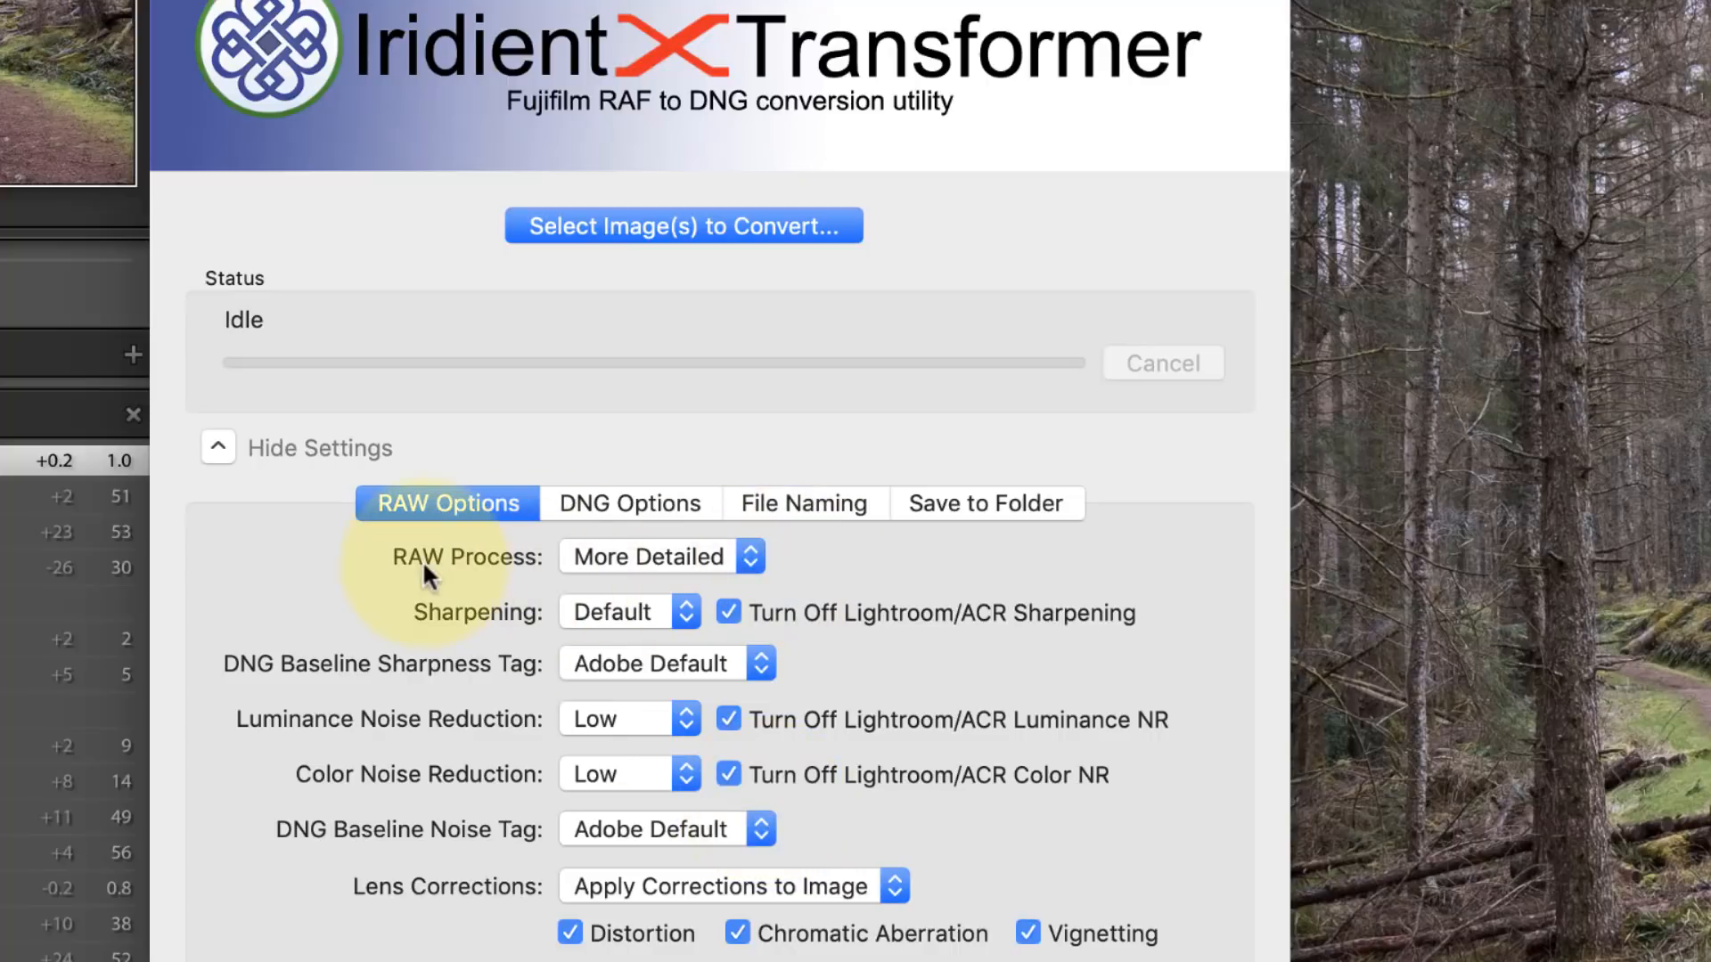
mouse_move(851, 579)
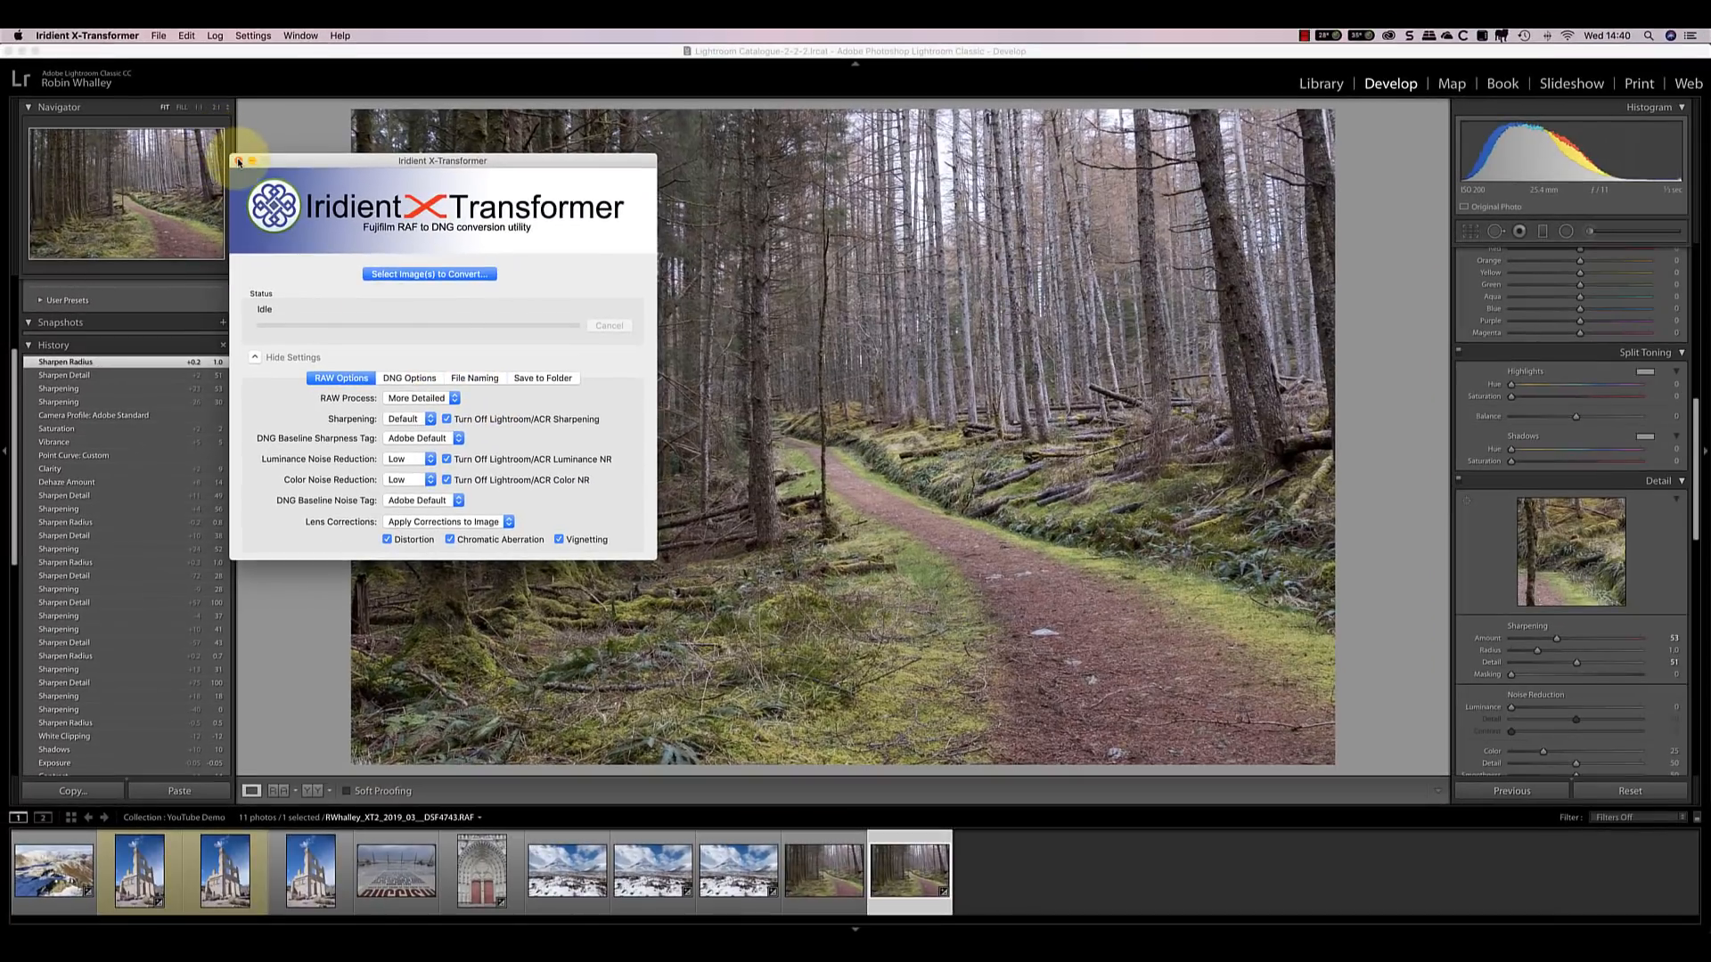
Step: Close the X-Transformer settings window and start converting the forest RAF to DNG
click(240, 162)
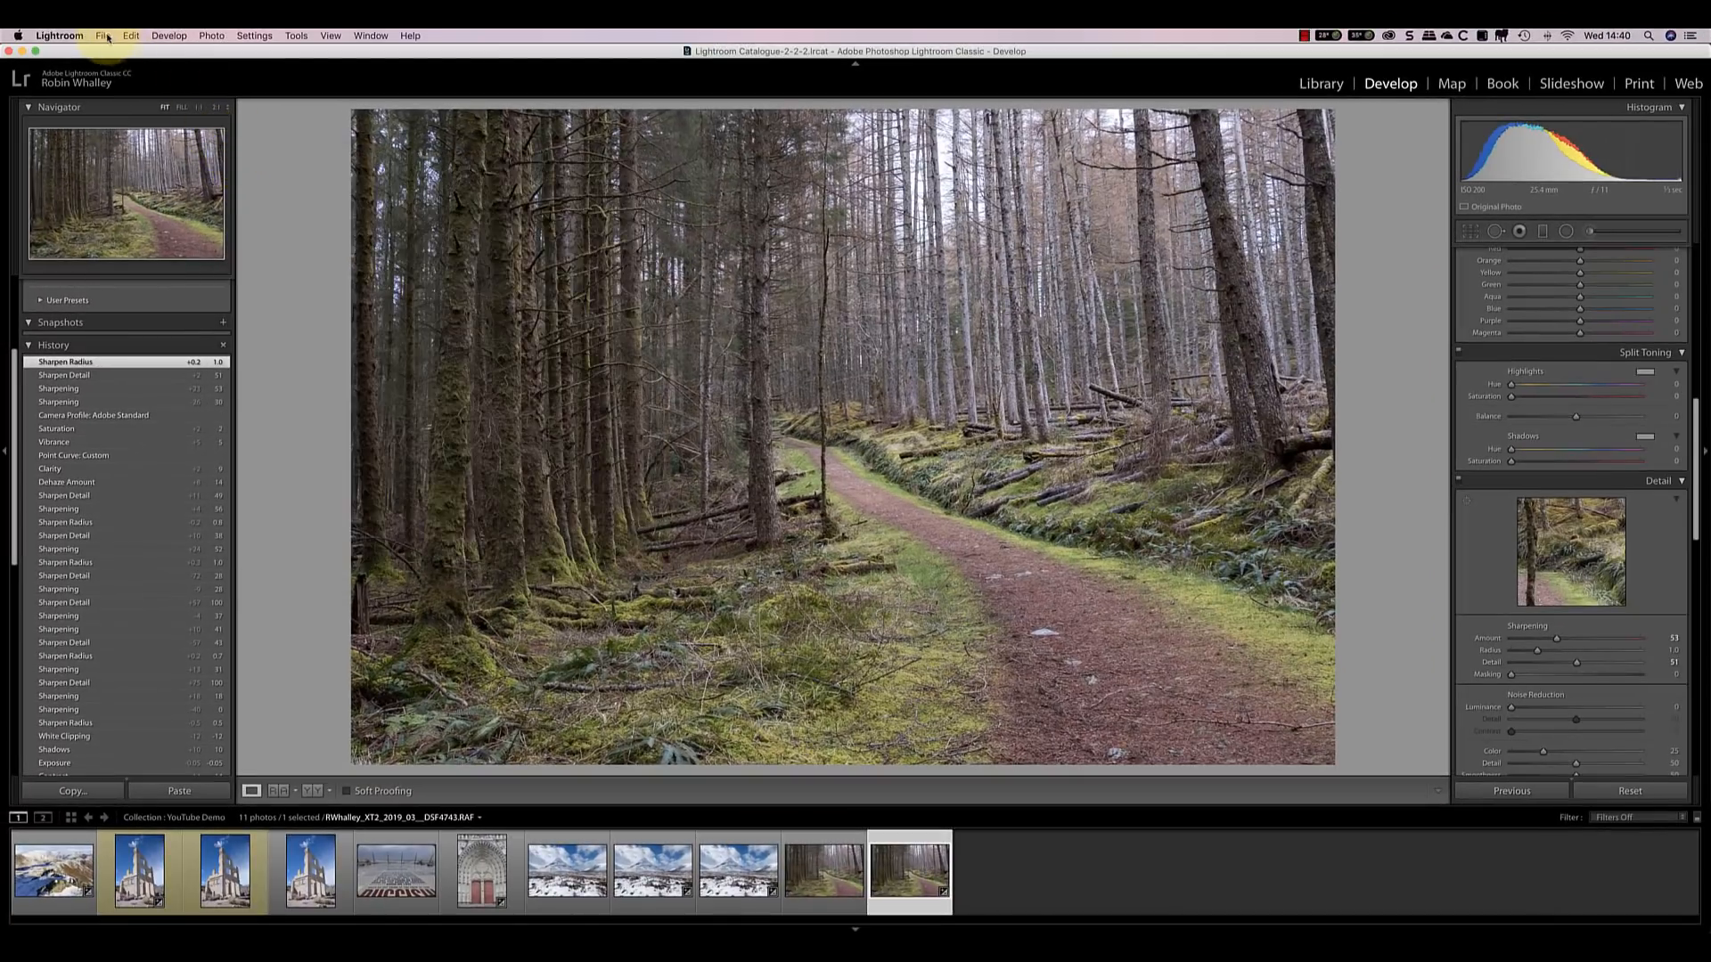
click(102, 34)
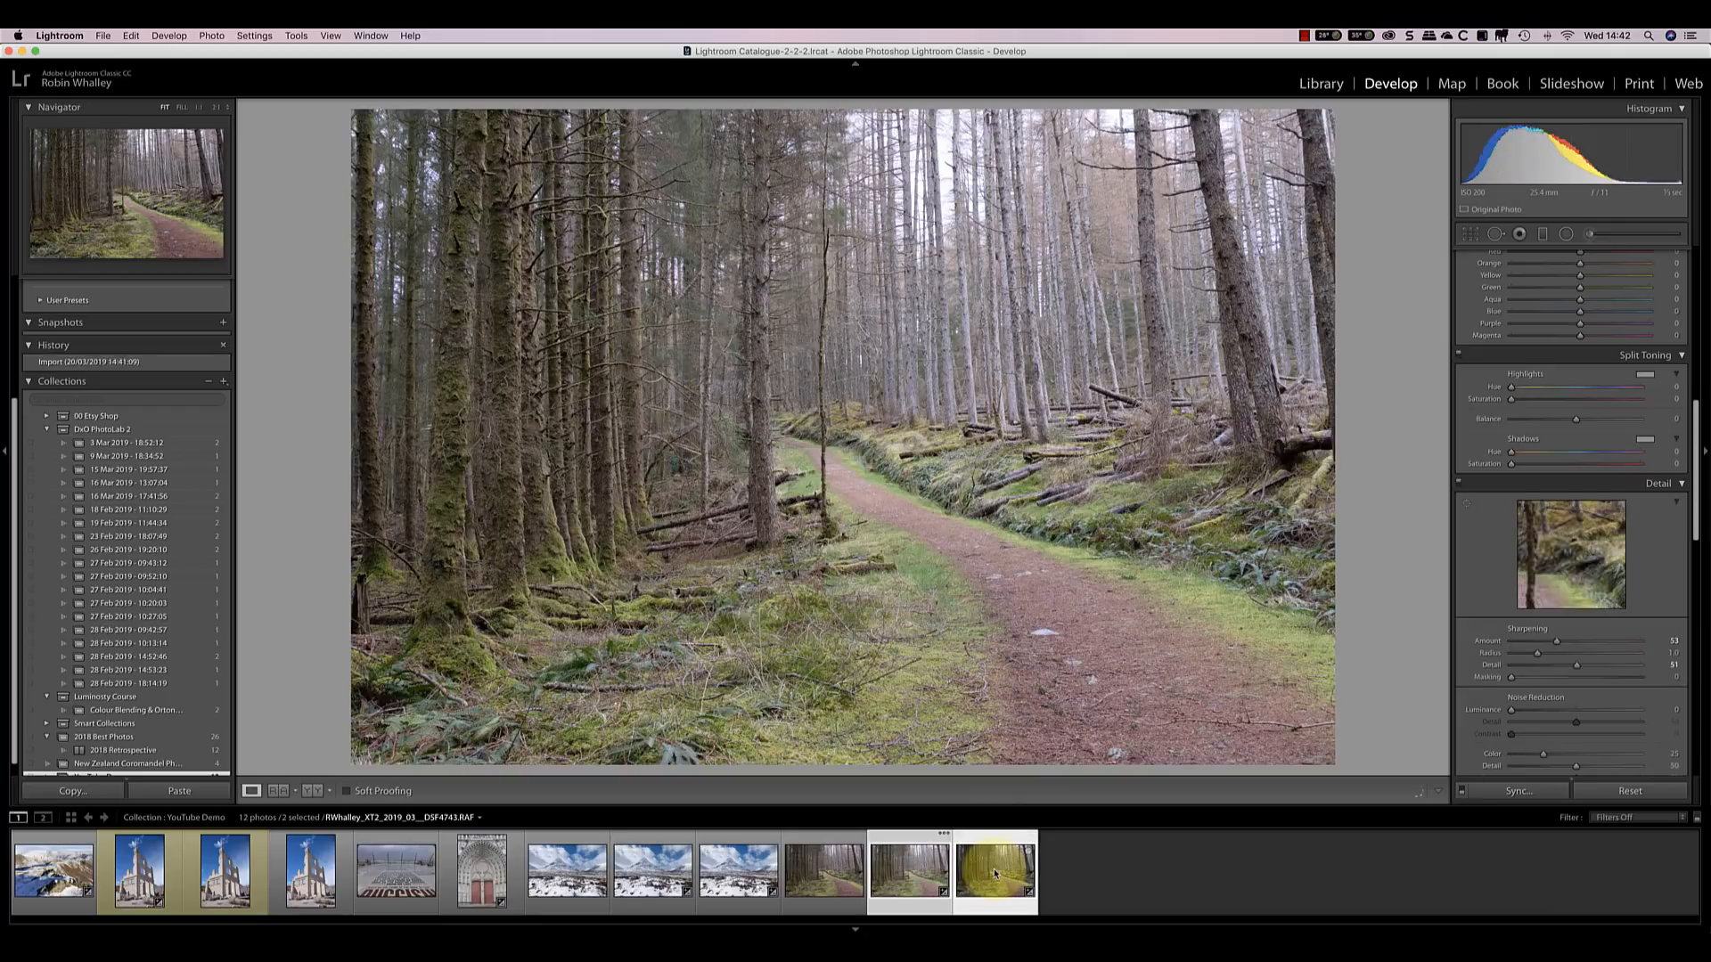
Step: Copy the forest photo's develop settings with Sharpening unchecked
right_click(995, 870)
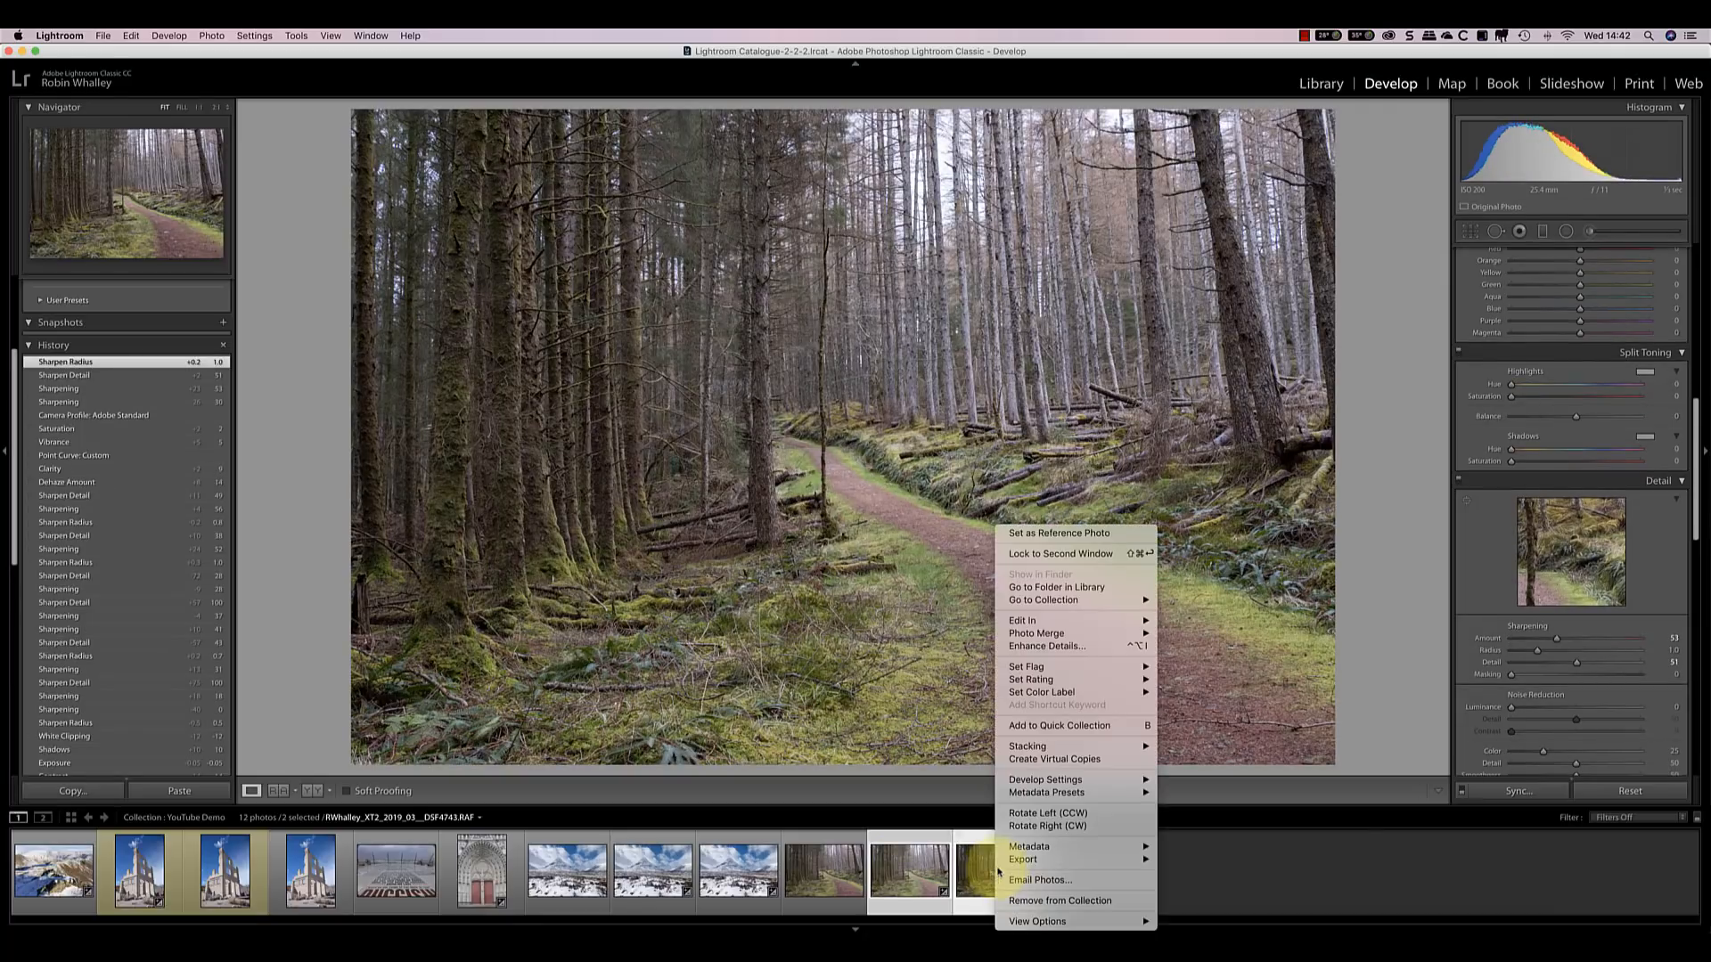
mouse_move(1045, 779)
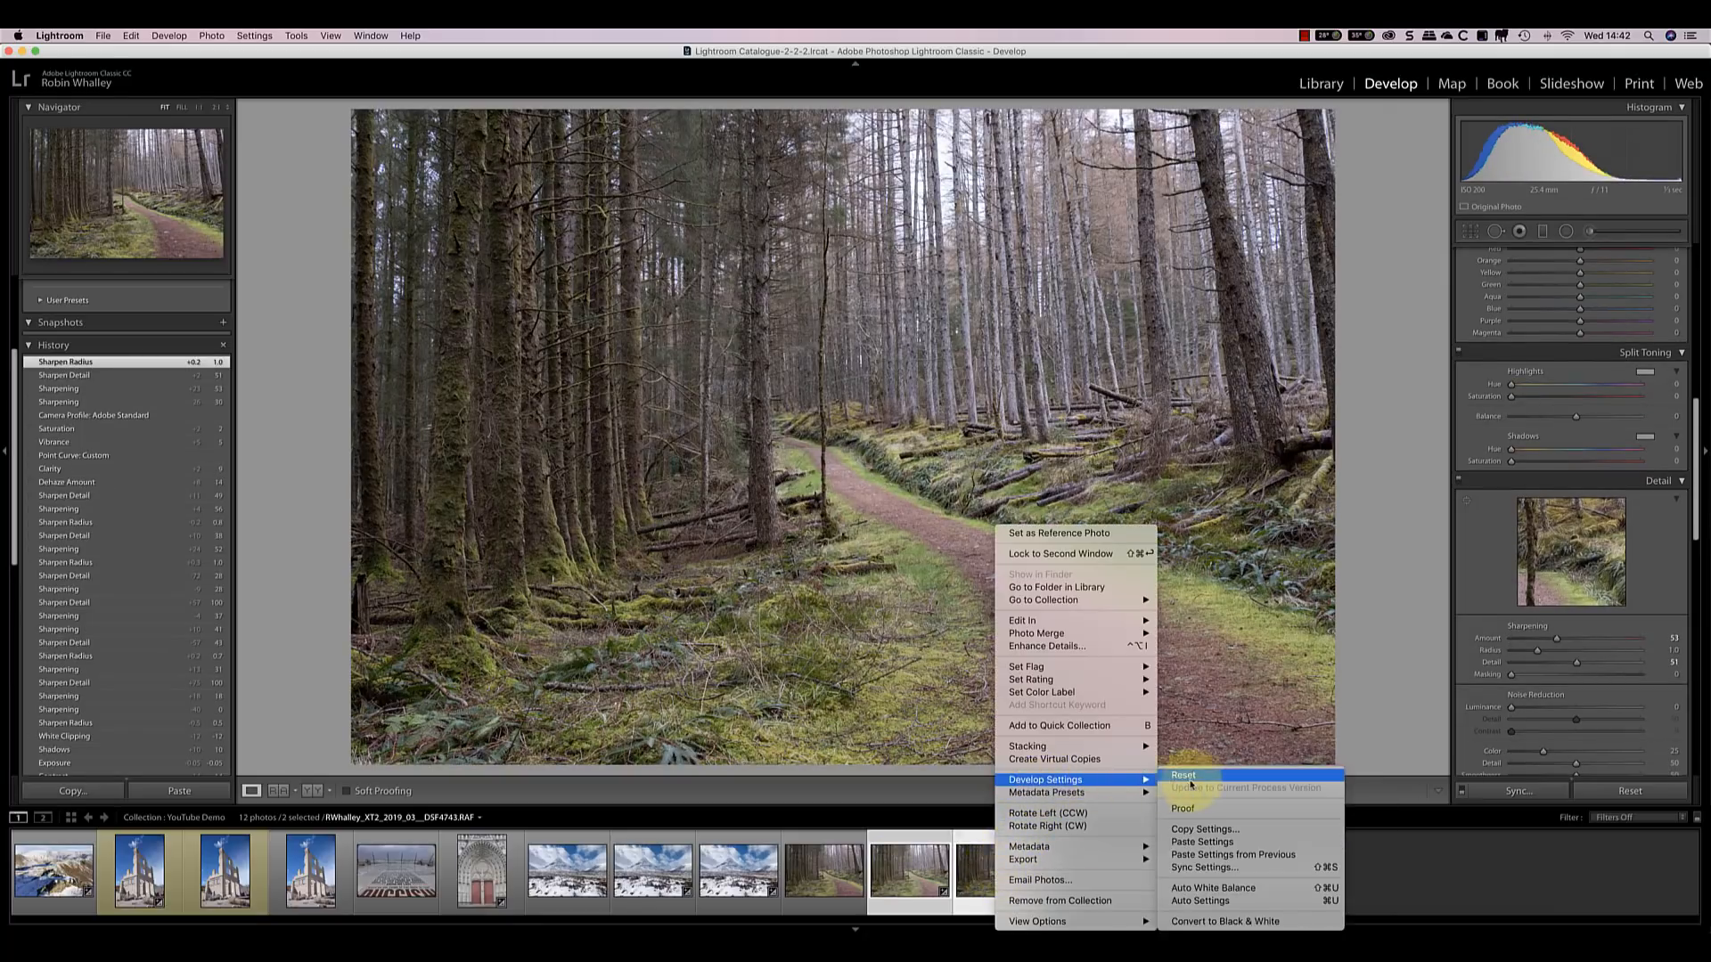
mouse_move(1205, 830)
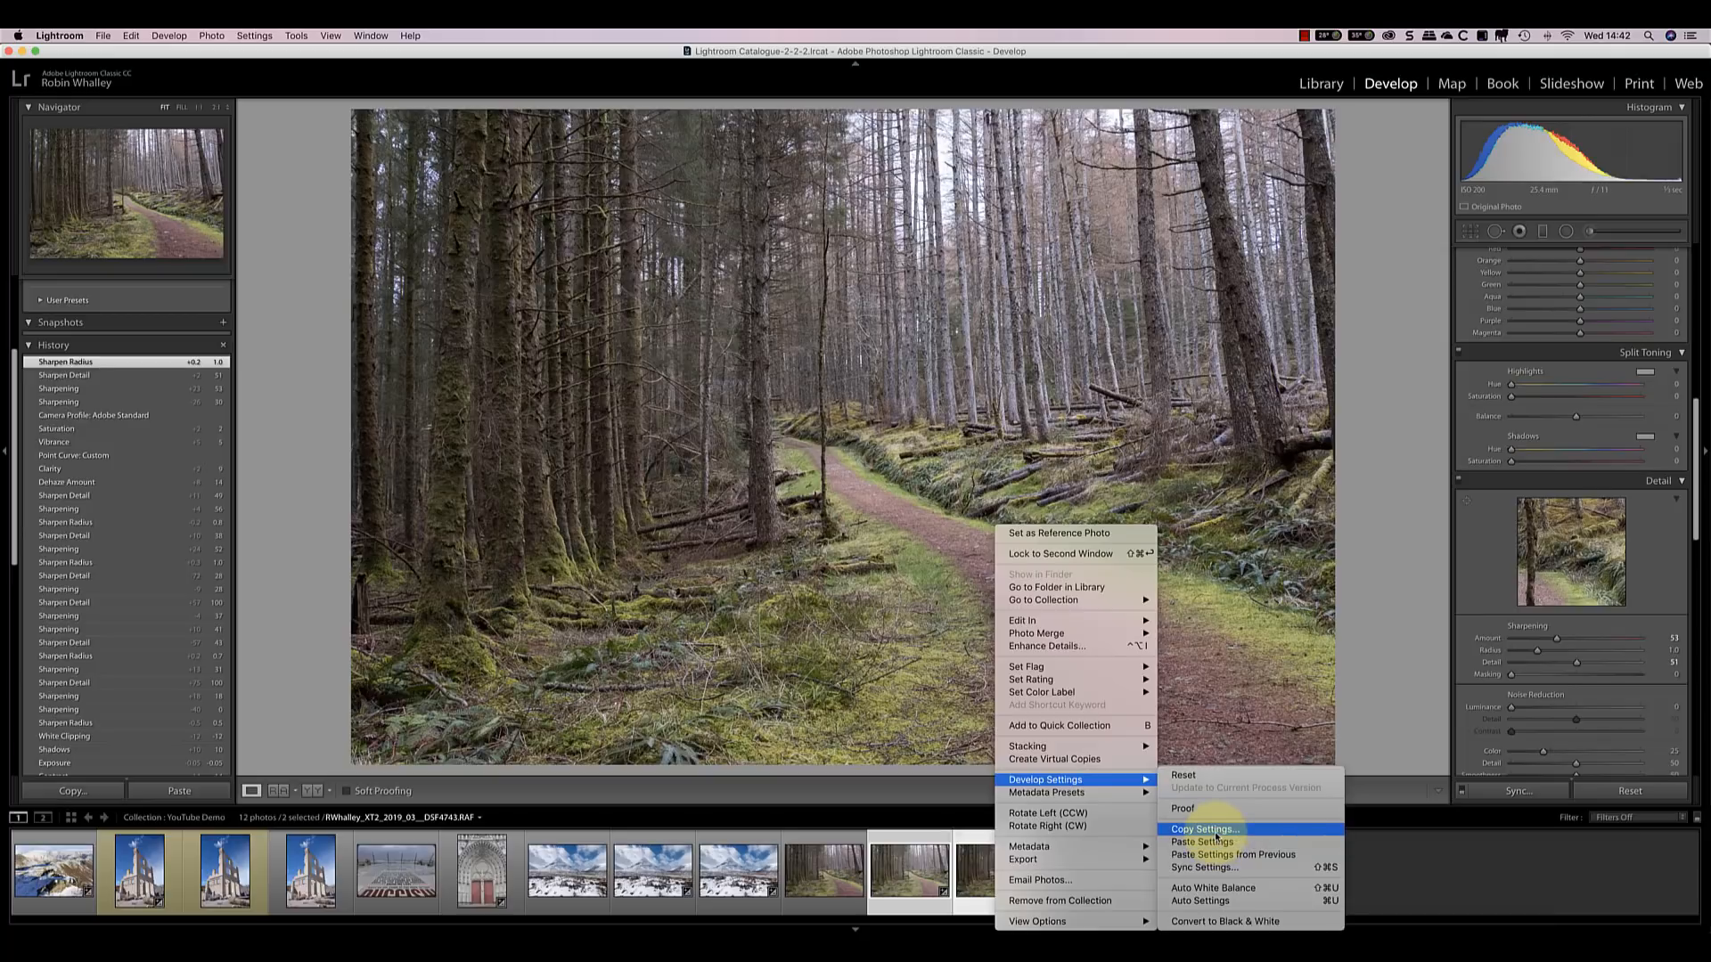
click(1204, 831)
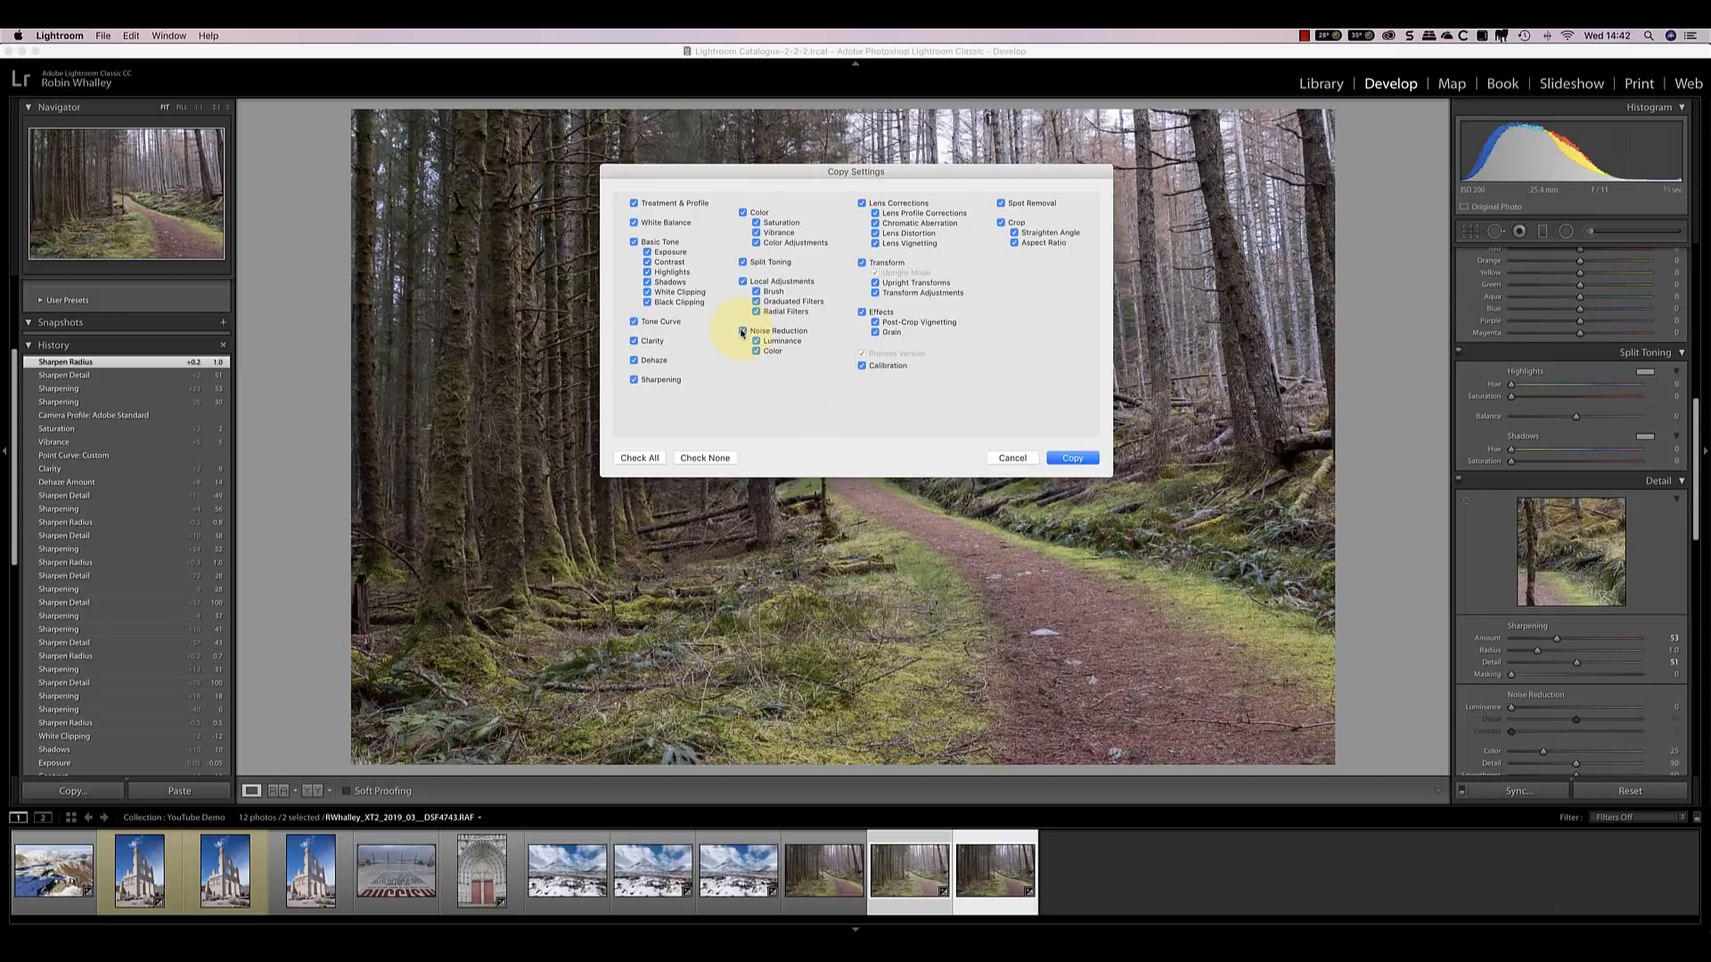
click(743, 331)
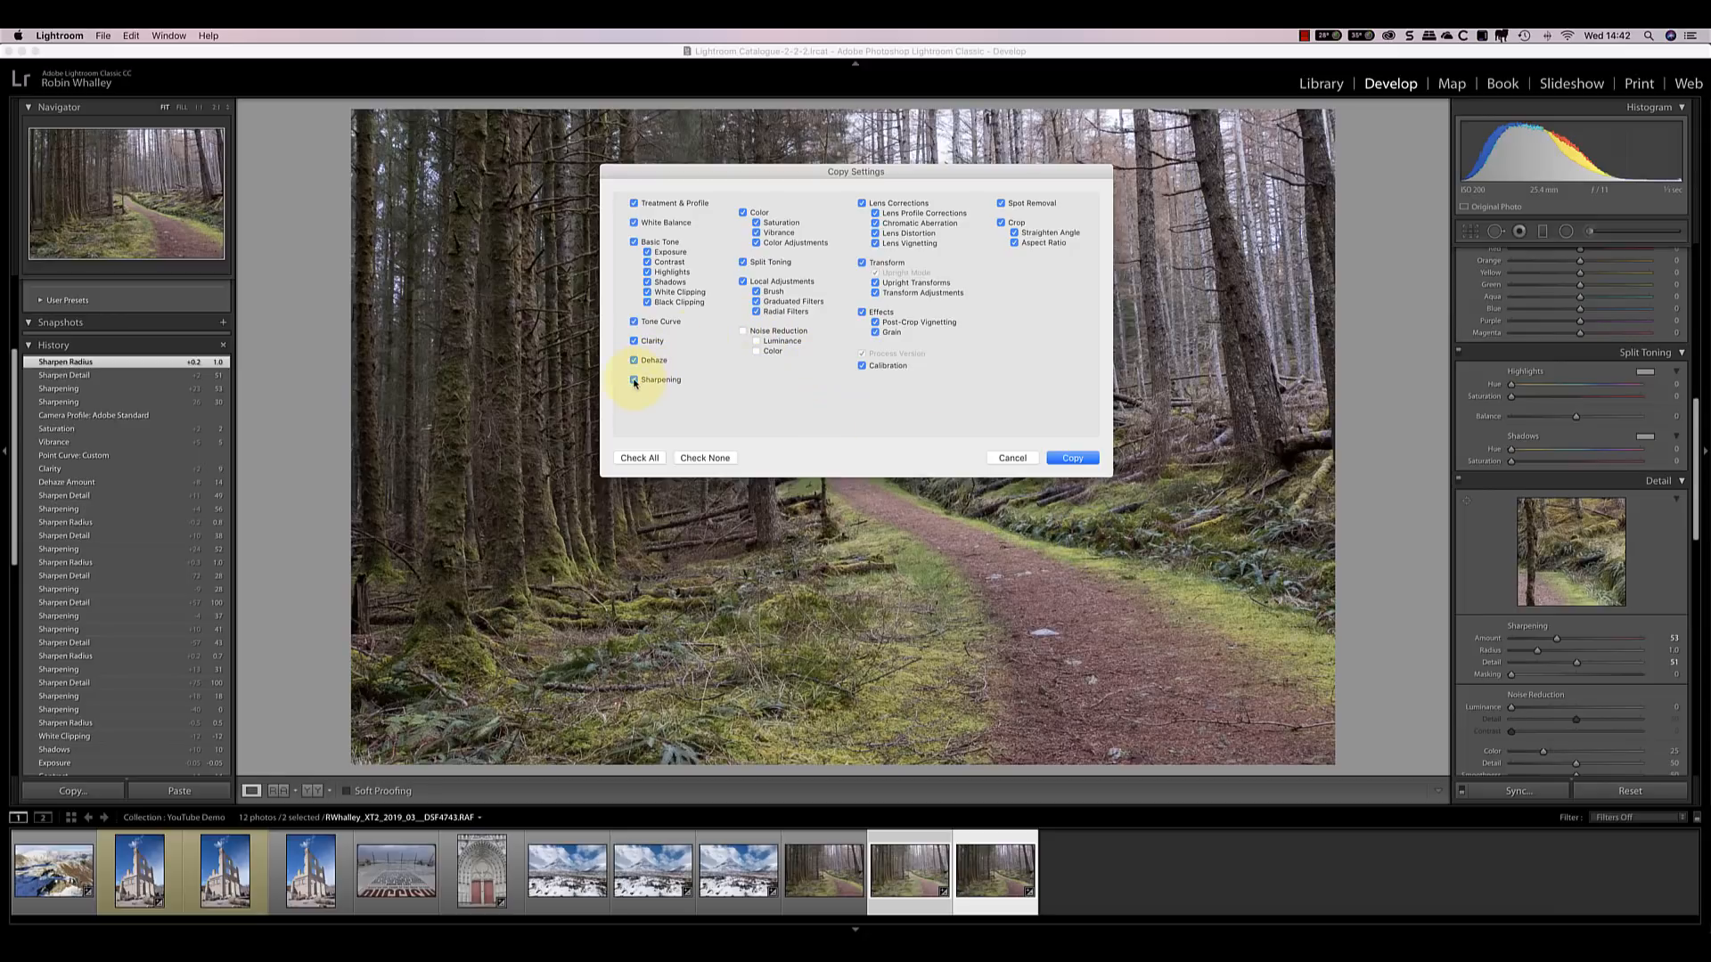
click(633, 380)
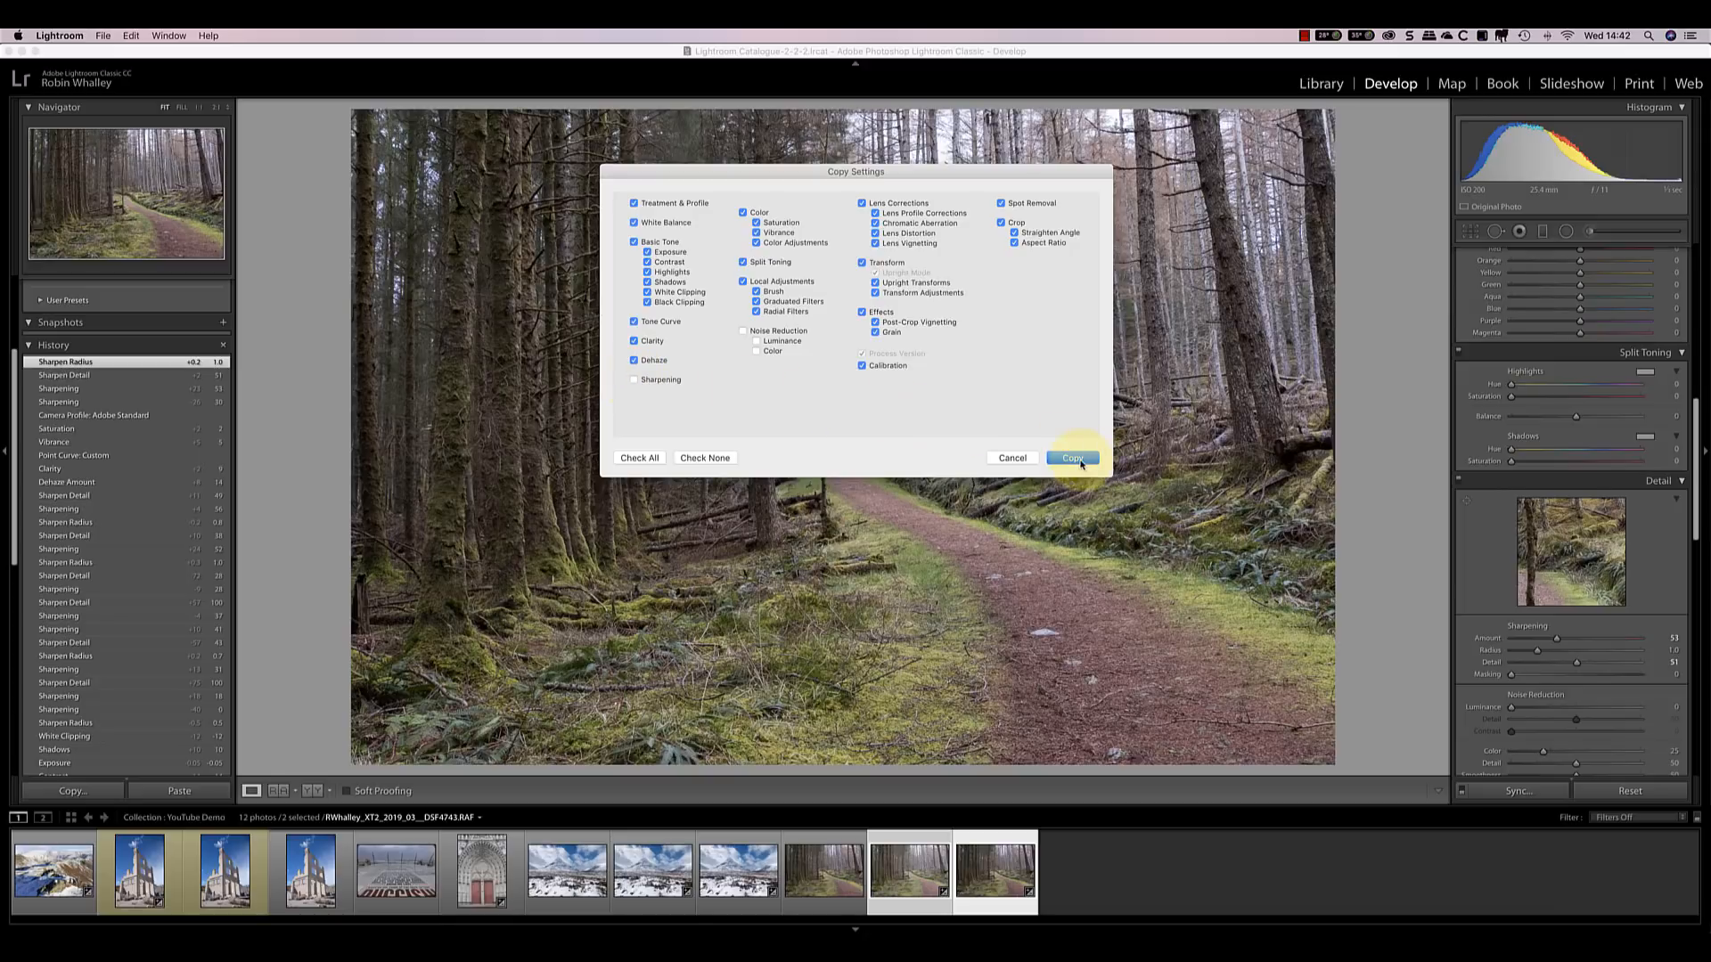
click(1070, 458)
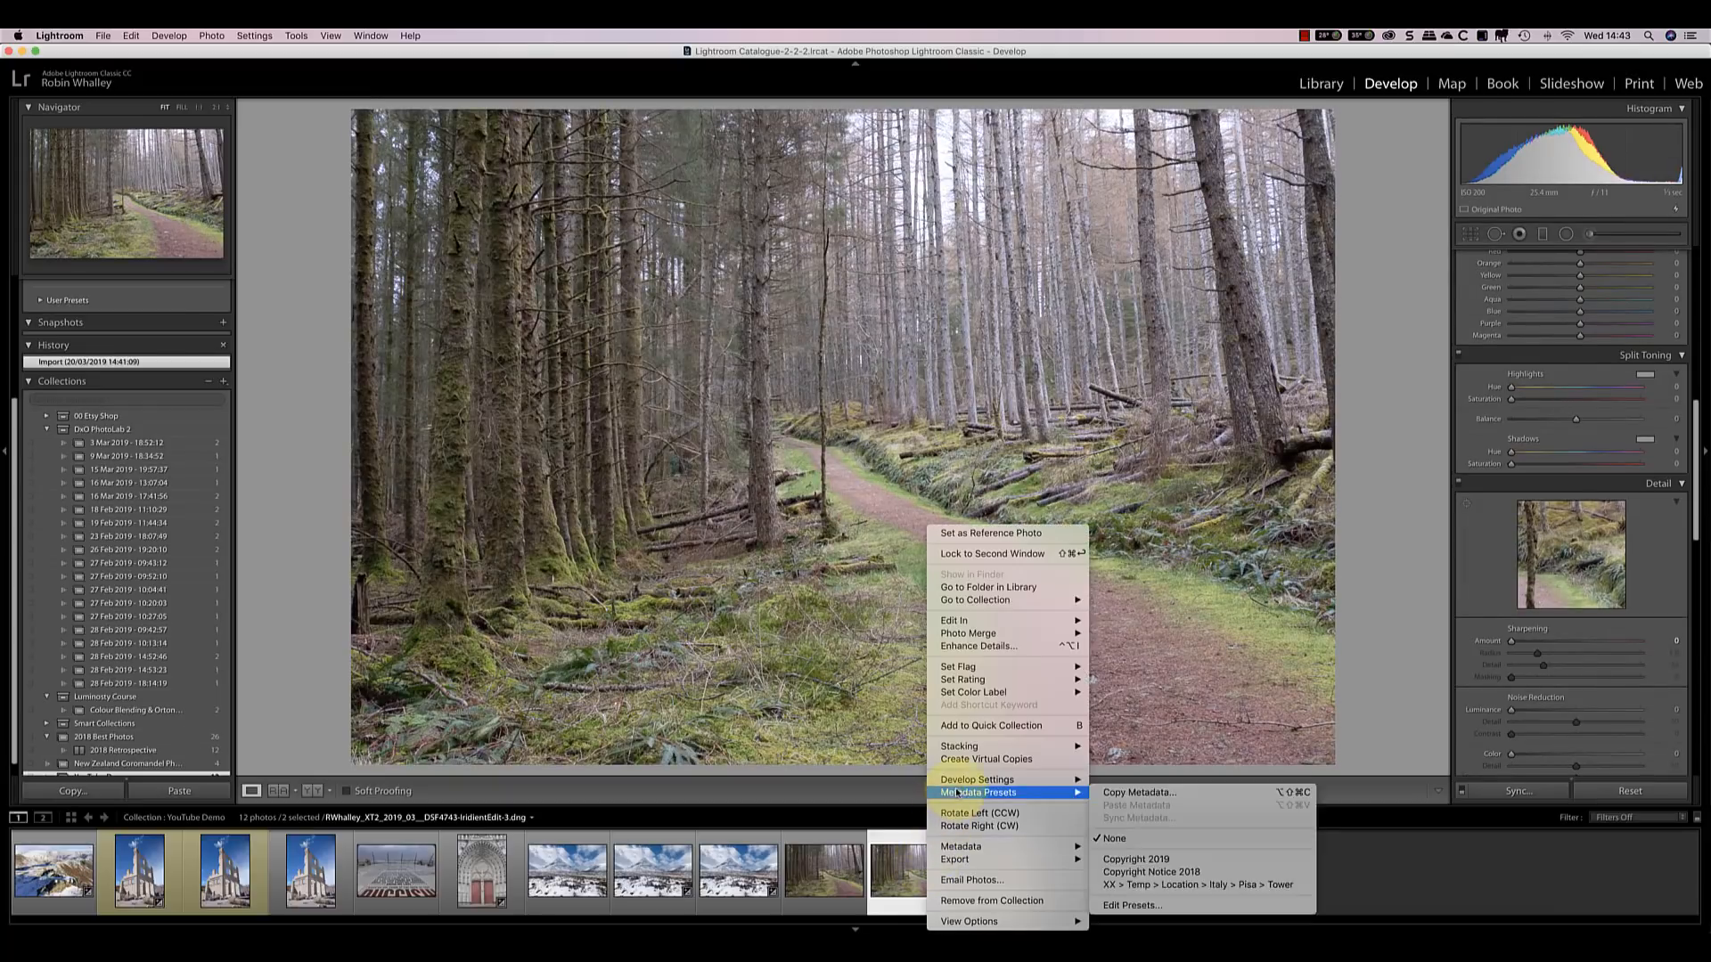
mouse_move(976, 779)
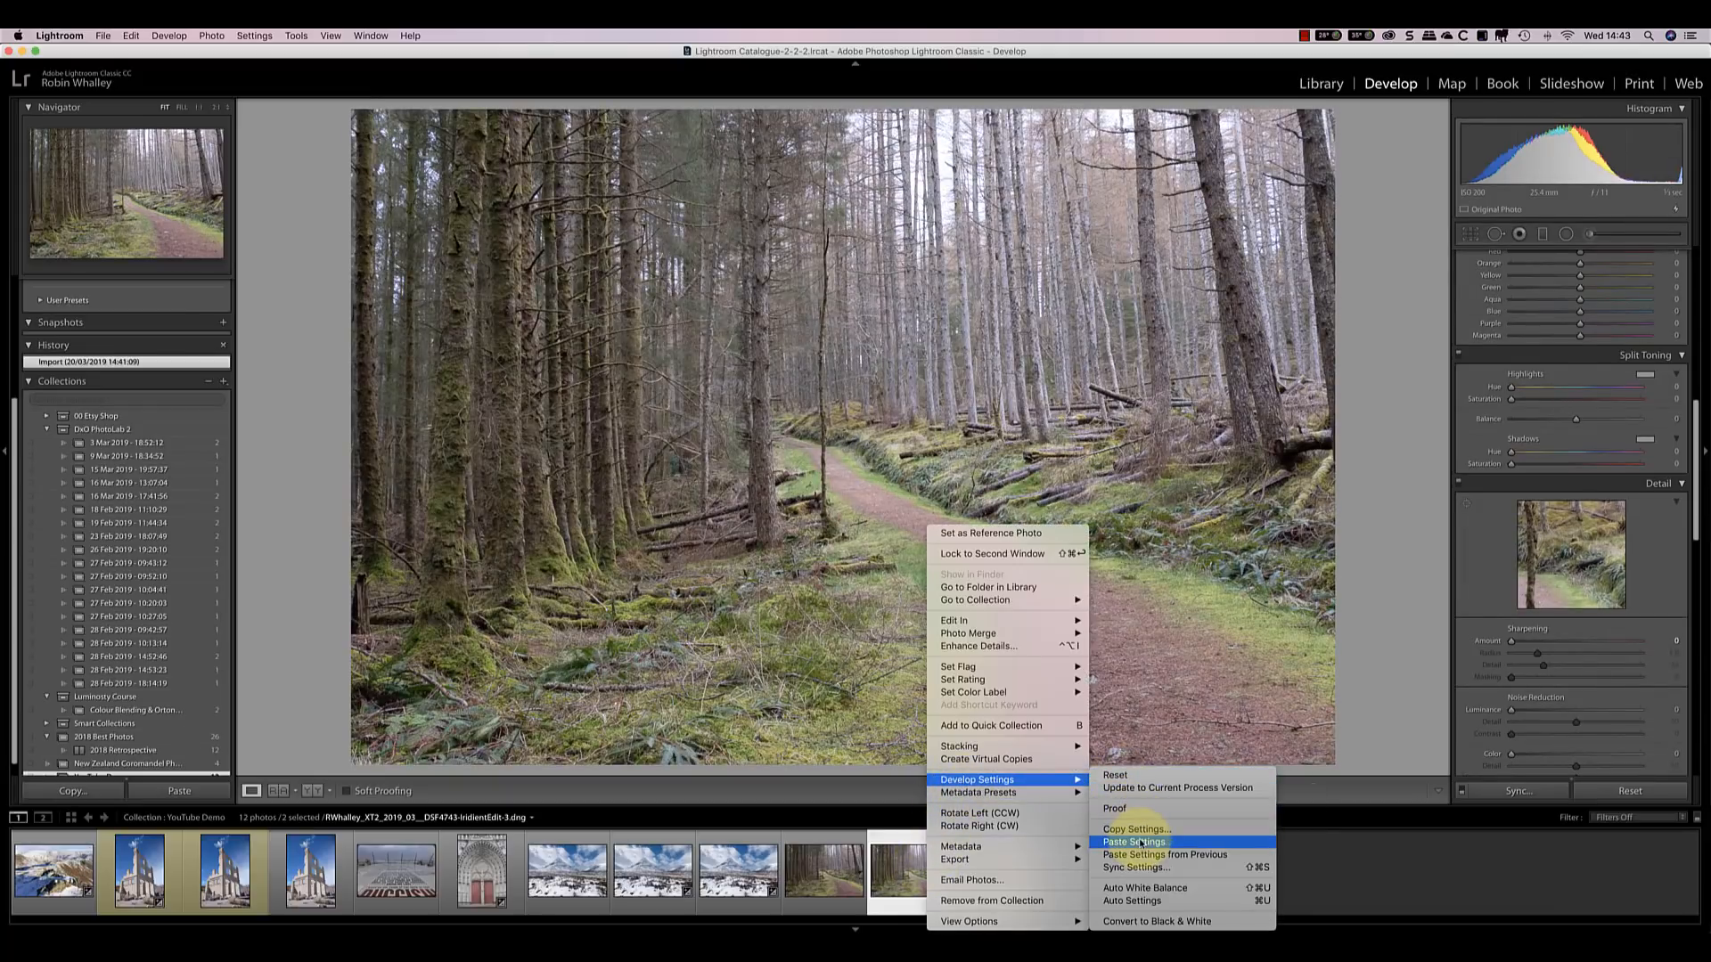
Step: Paste the copied settings onto the Iridient DNG and reselect it
click(1134, 841)
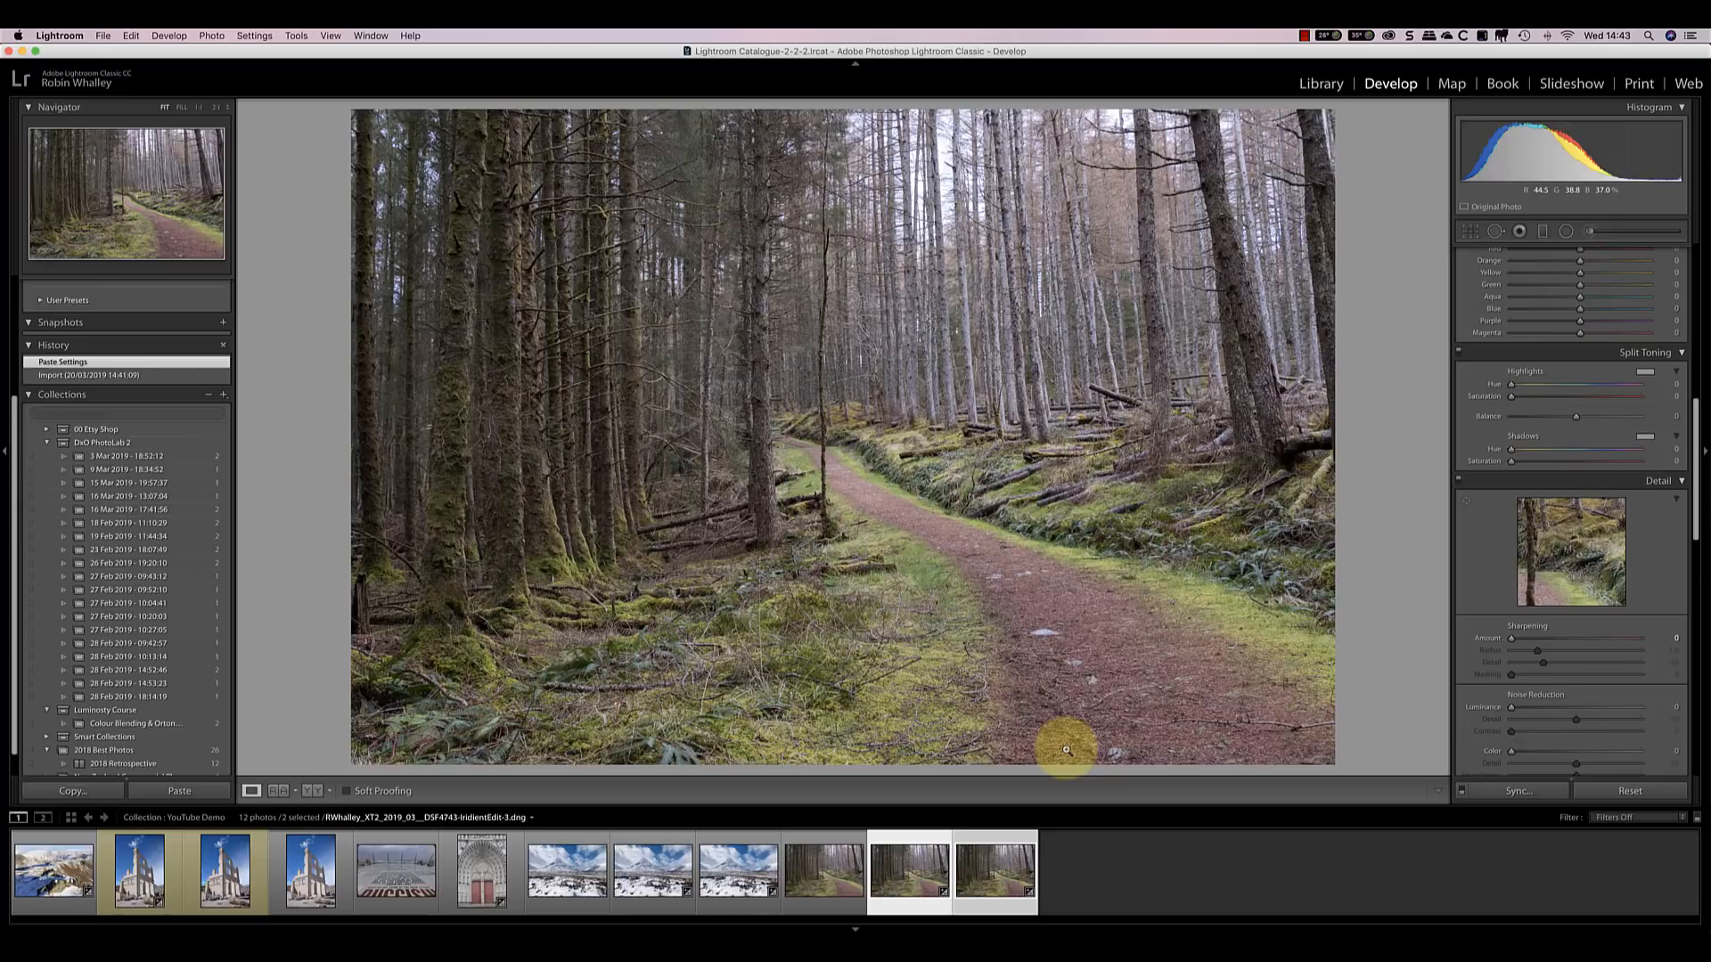
click(994, 871)
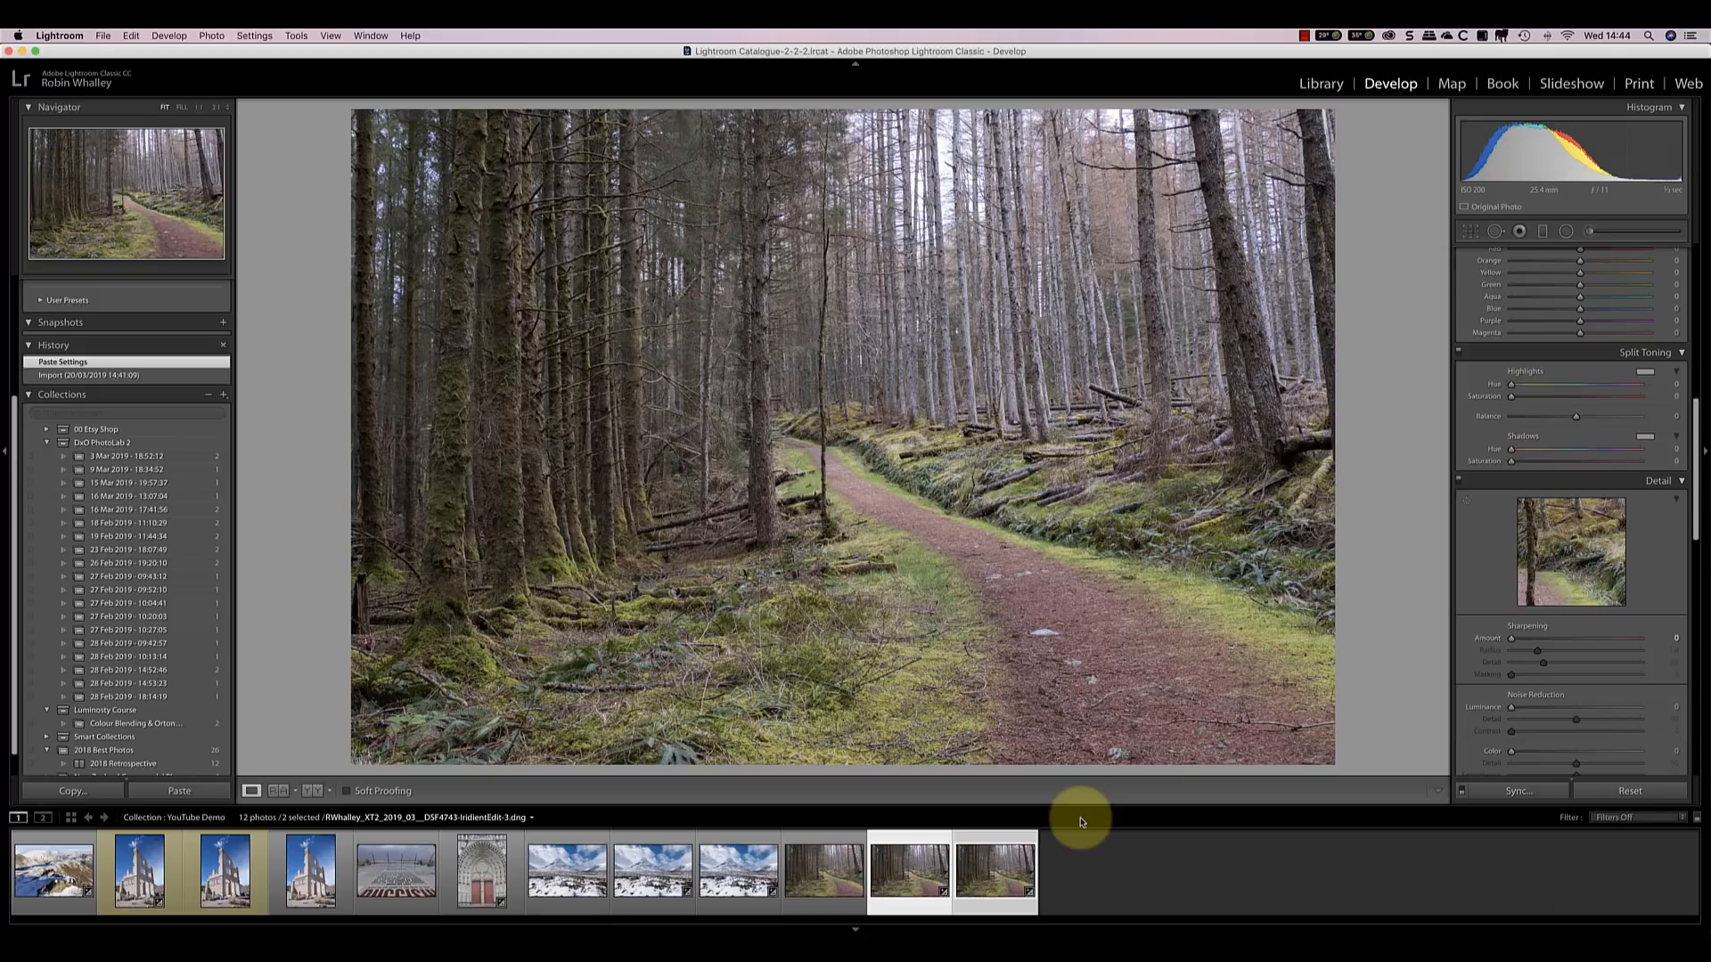
mouse_move(1350, 934)
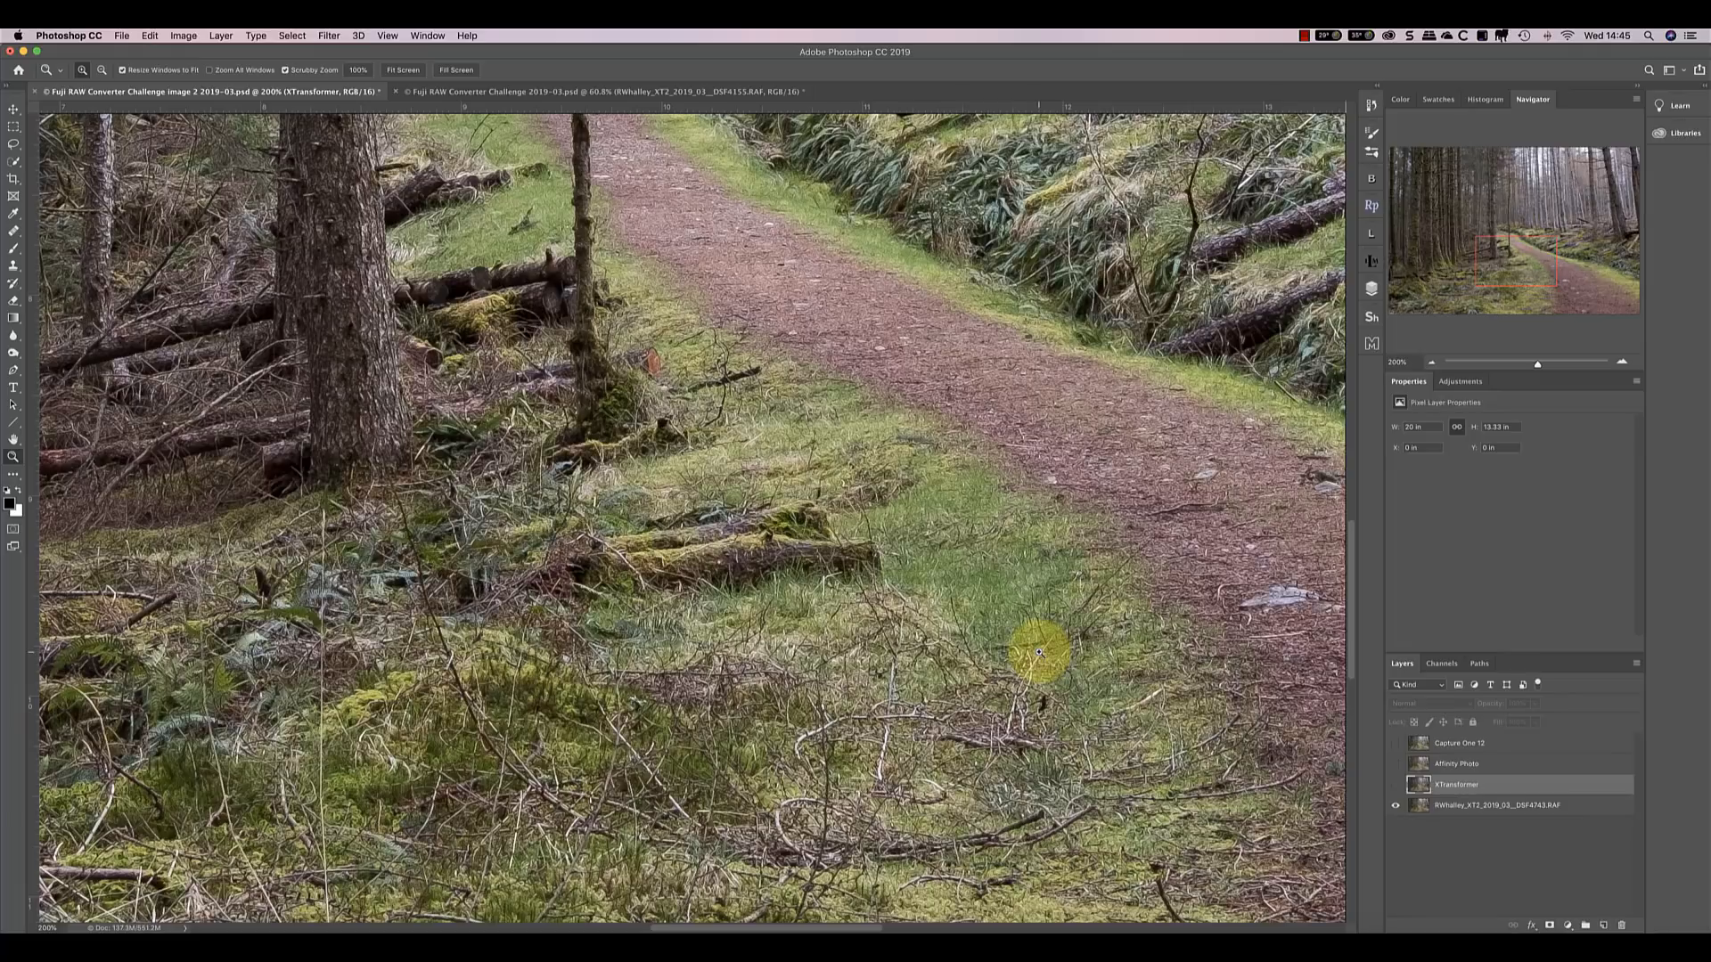
mouse_move(740, 384)
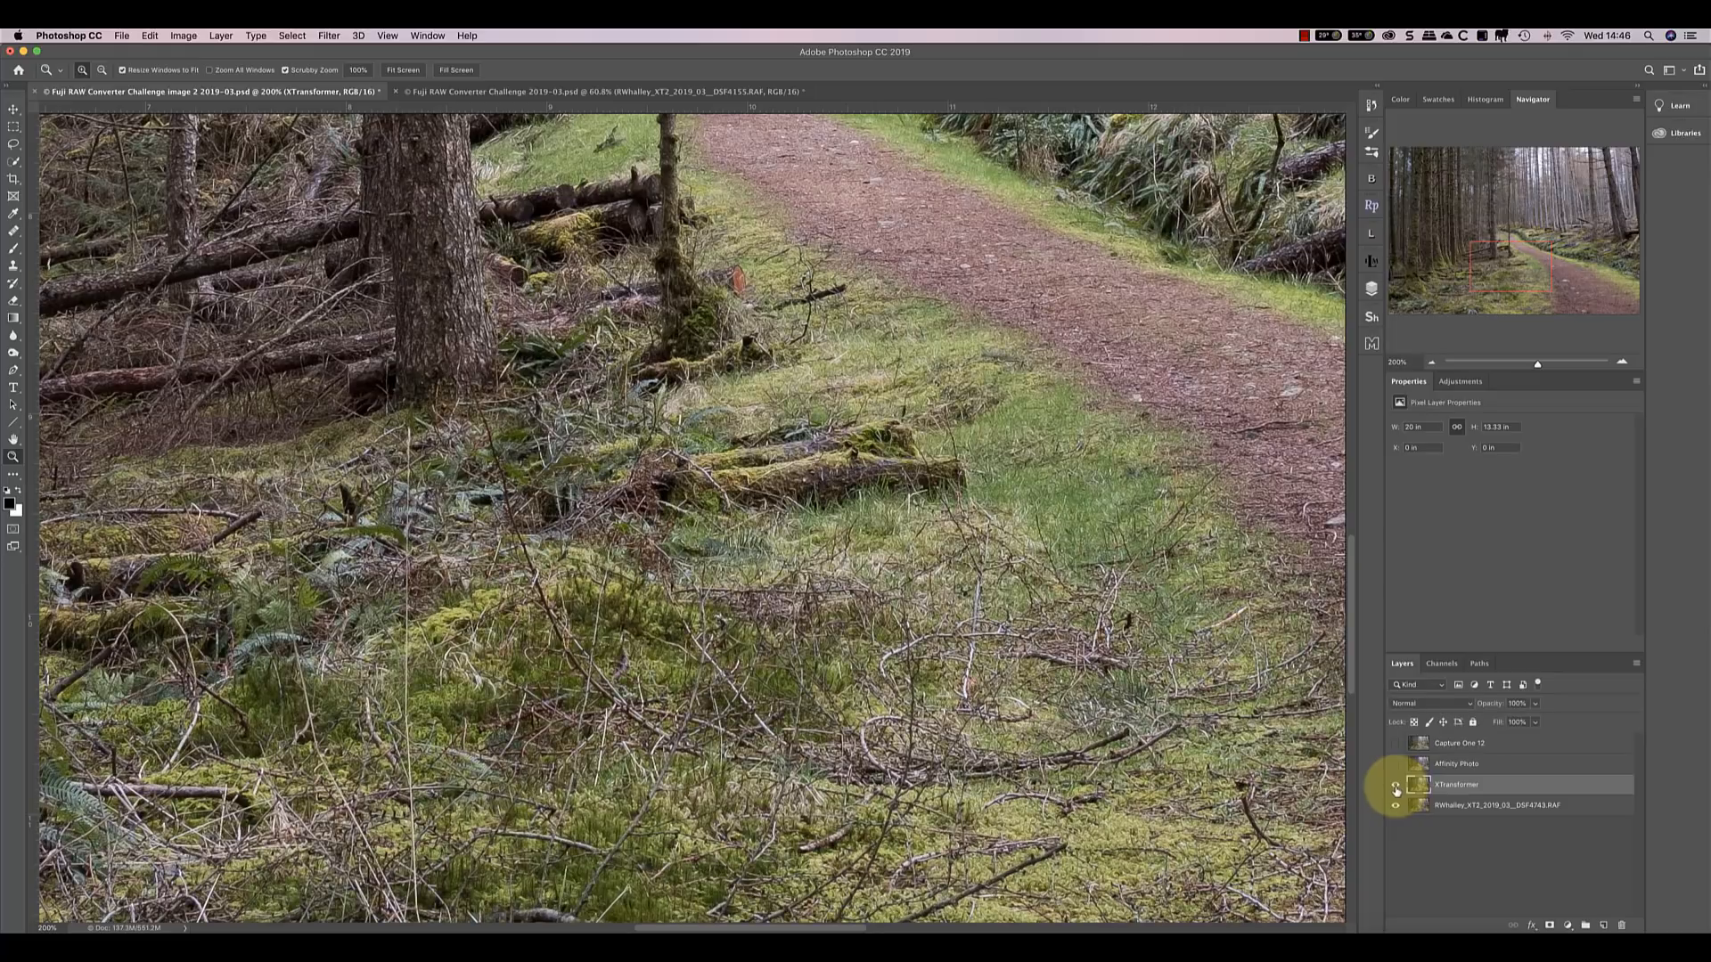
mouse_move(1394, 785)
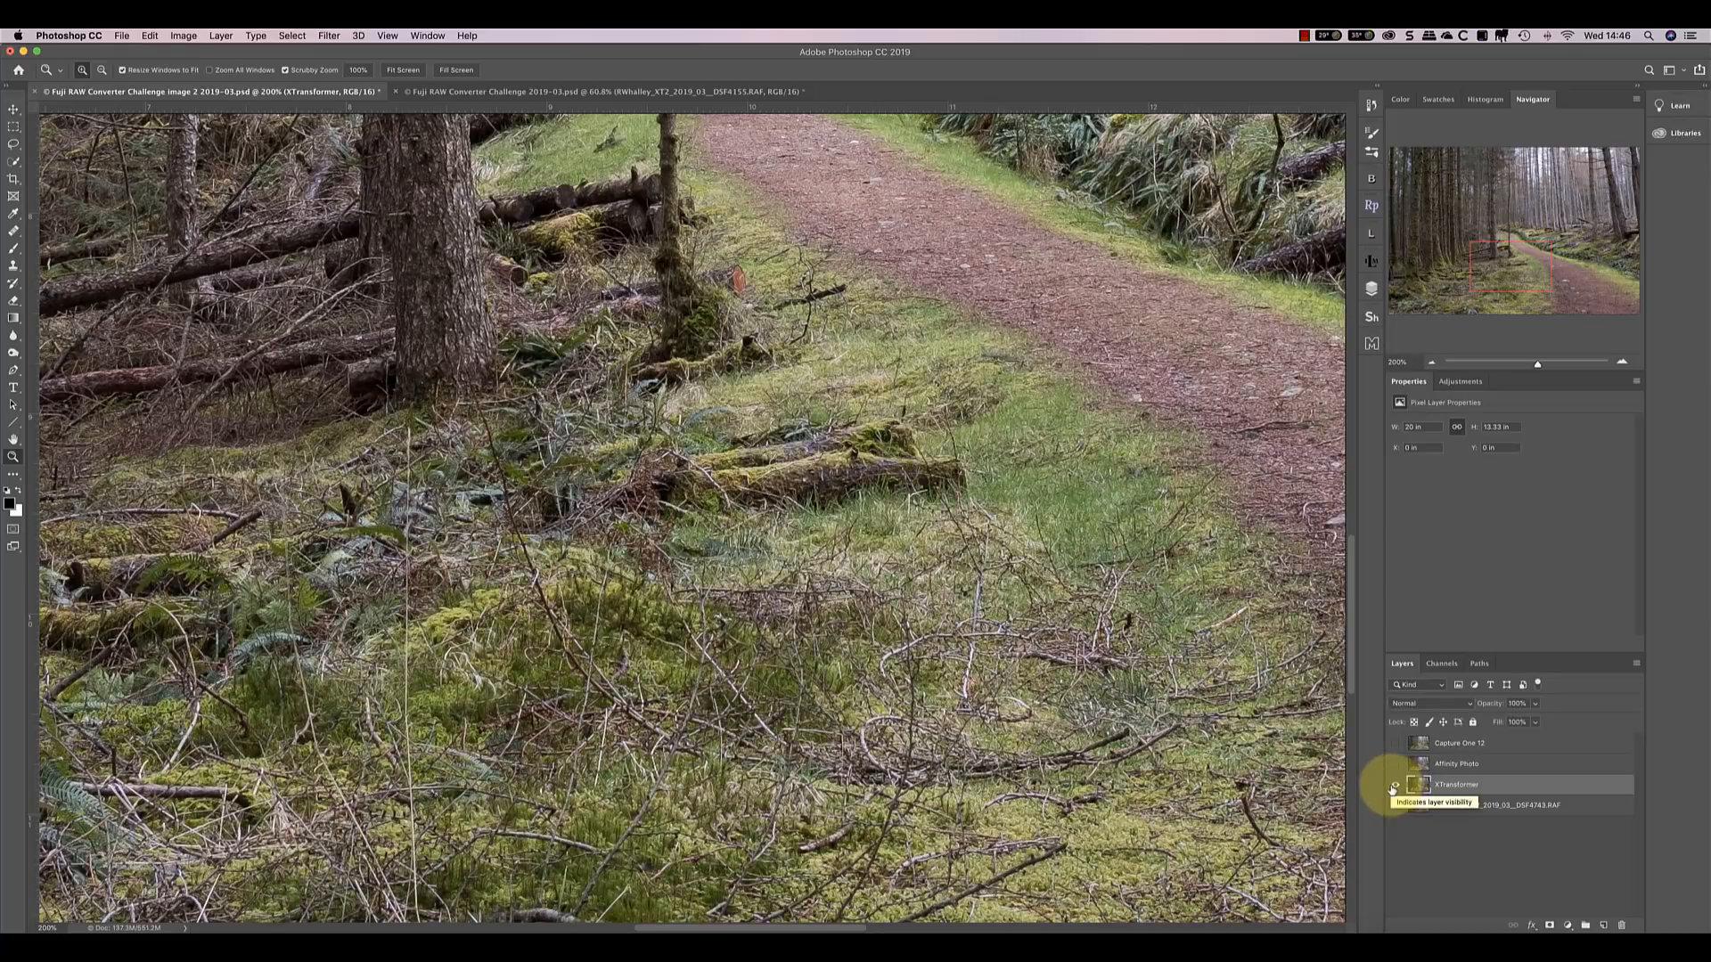
Step: Toggle the XTransformer layer's eye icon to compare grass and moss detail
click(1395, 784)
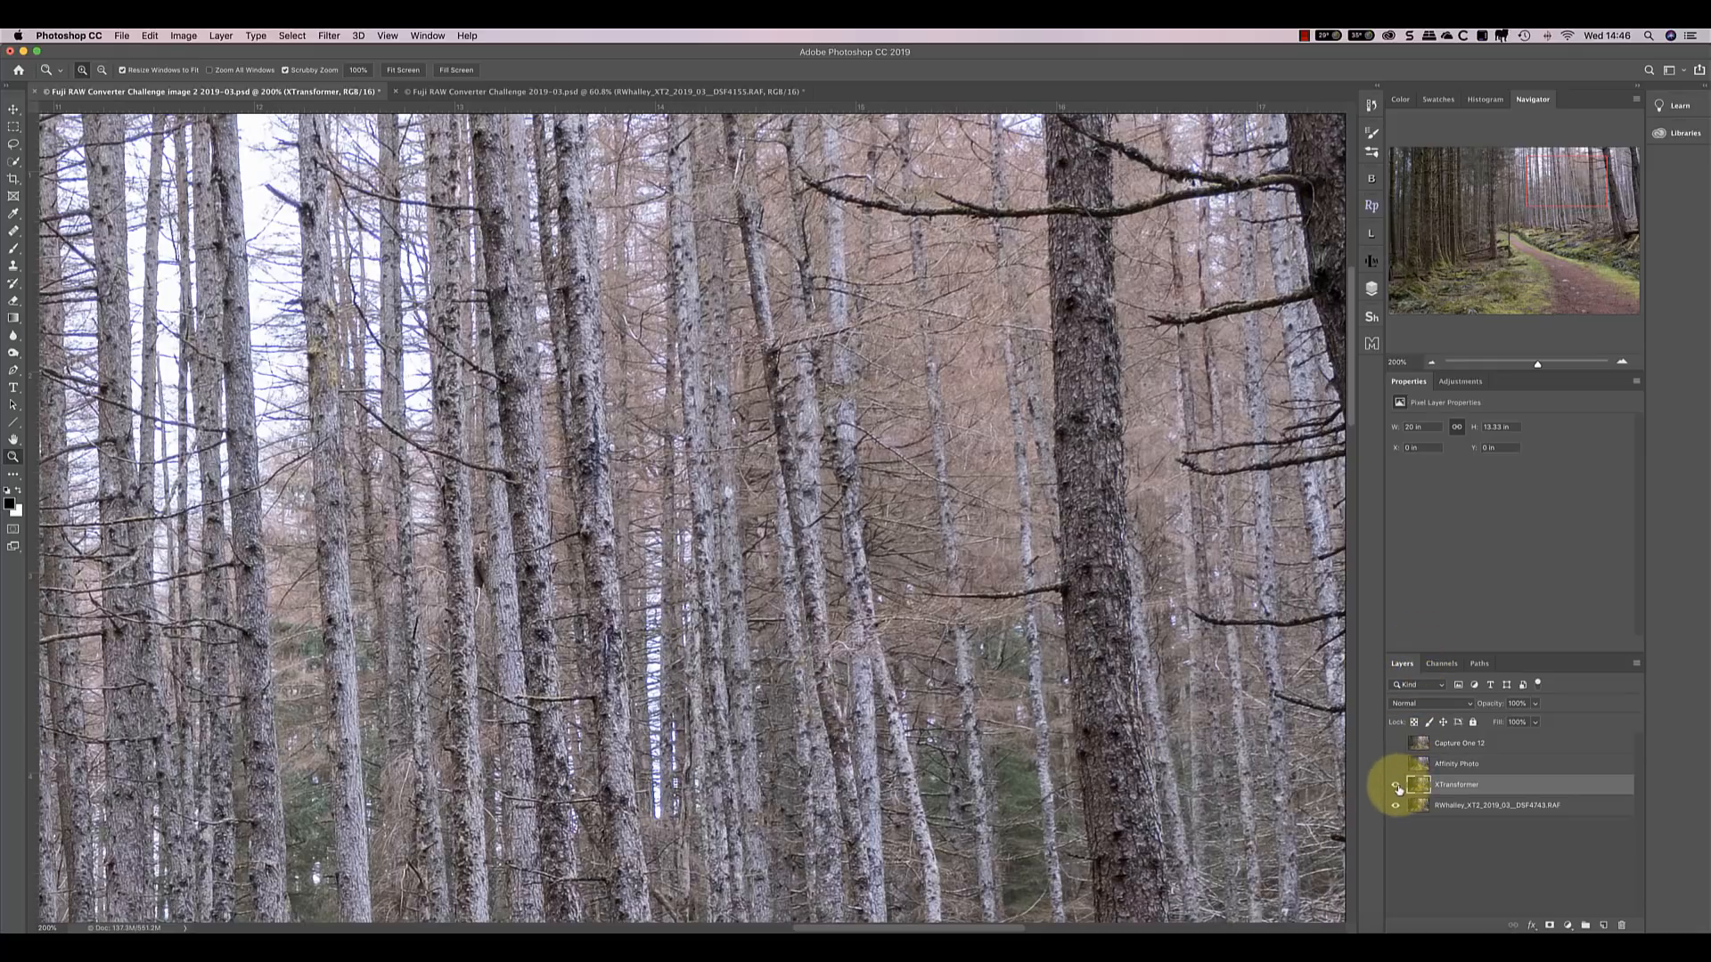
Step: Toggle the XTransformer layer three times to compare tree trunks at 300%
click(1395, 784)
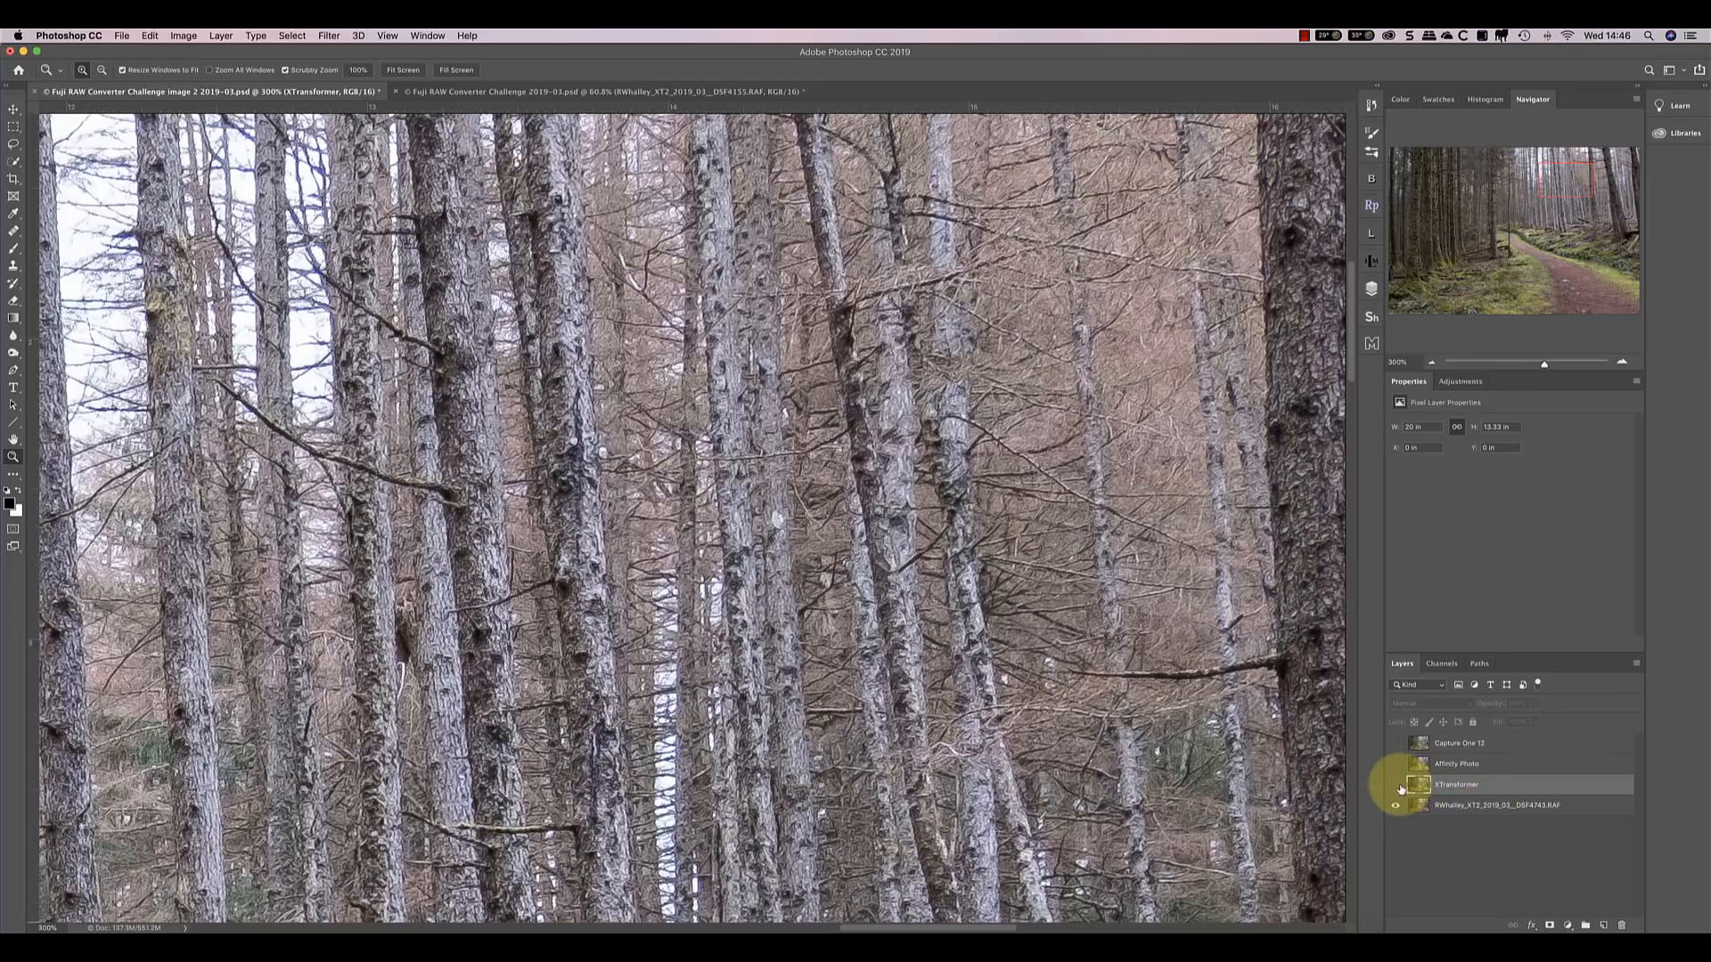
mouse_move(1394, 805)
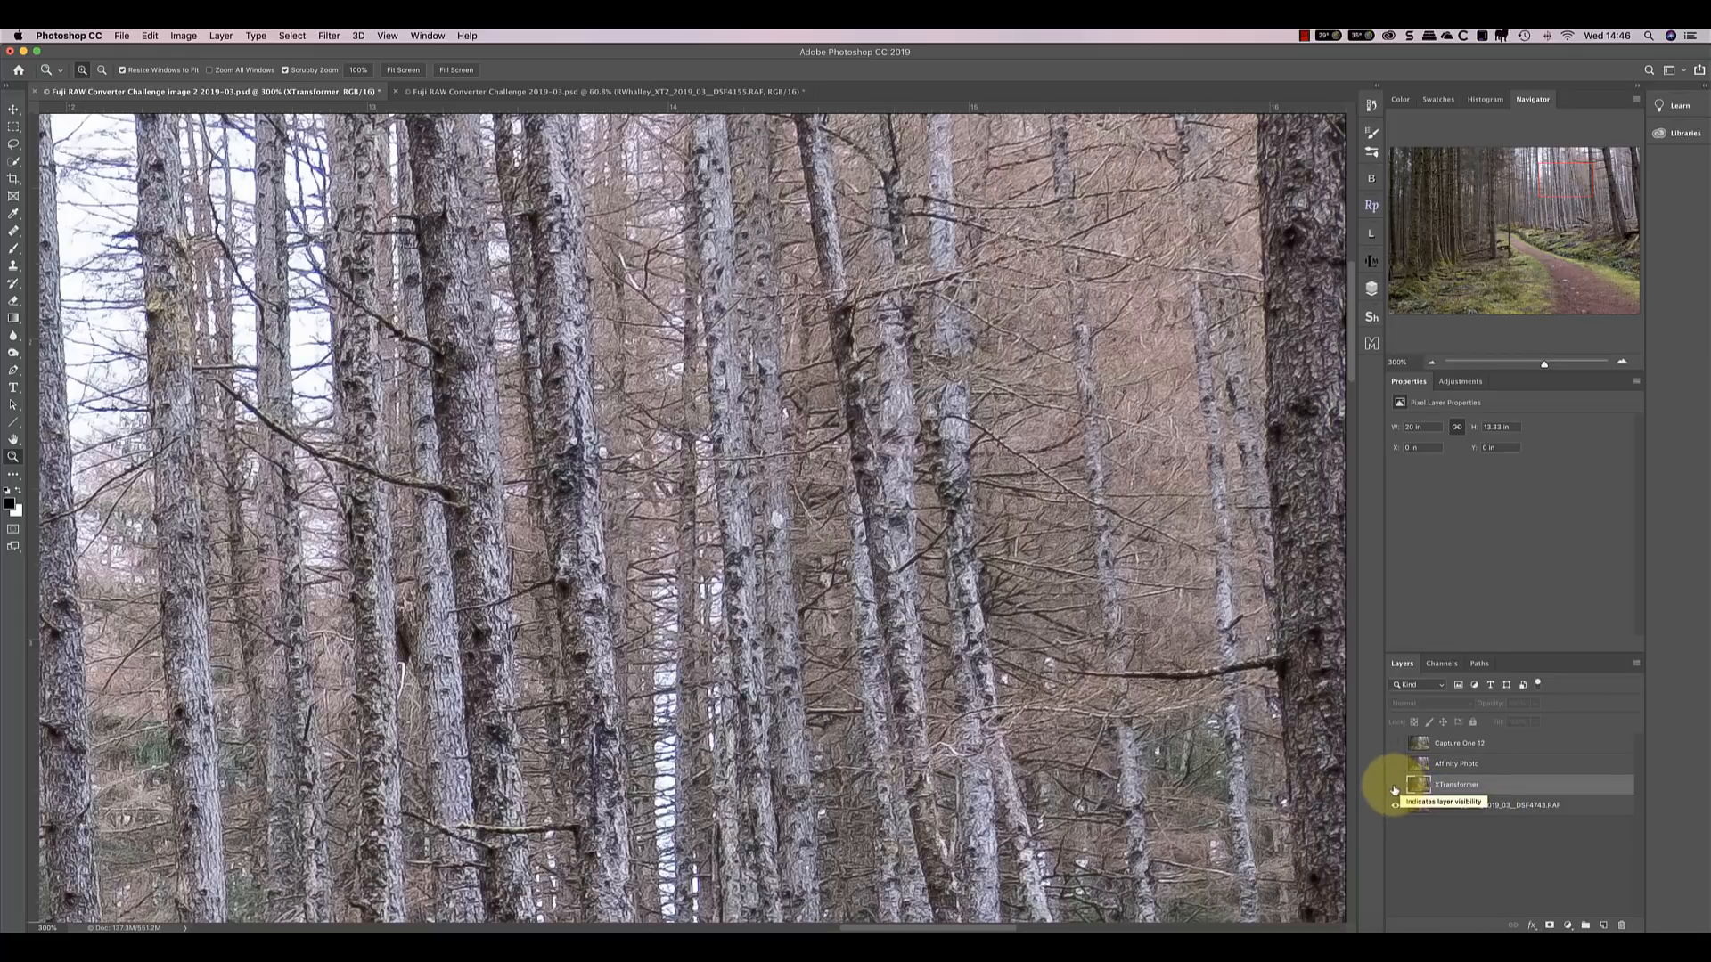
click(1395, 784)
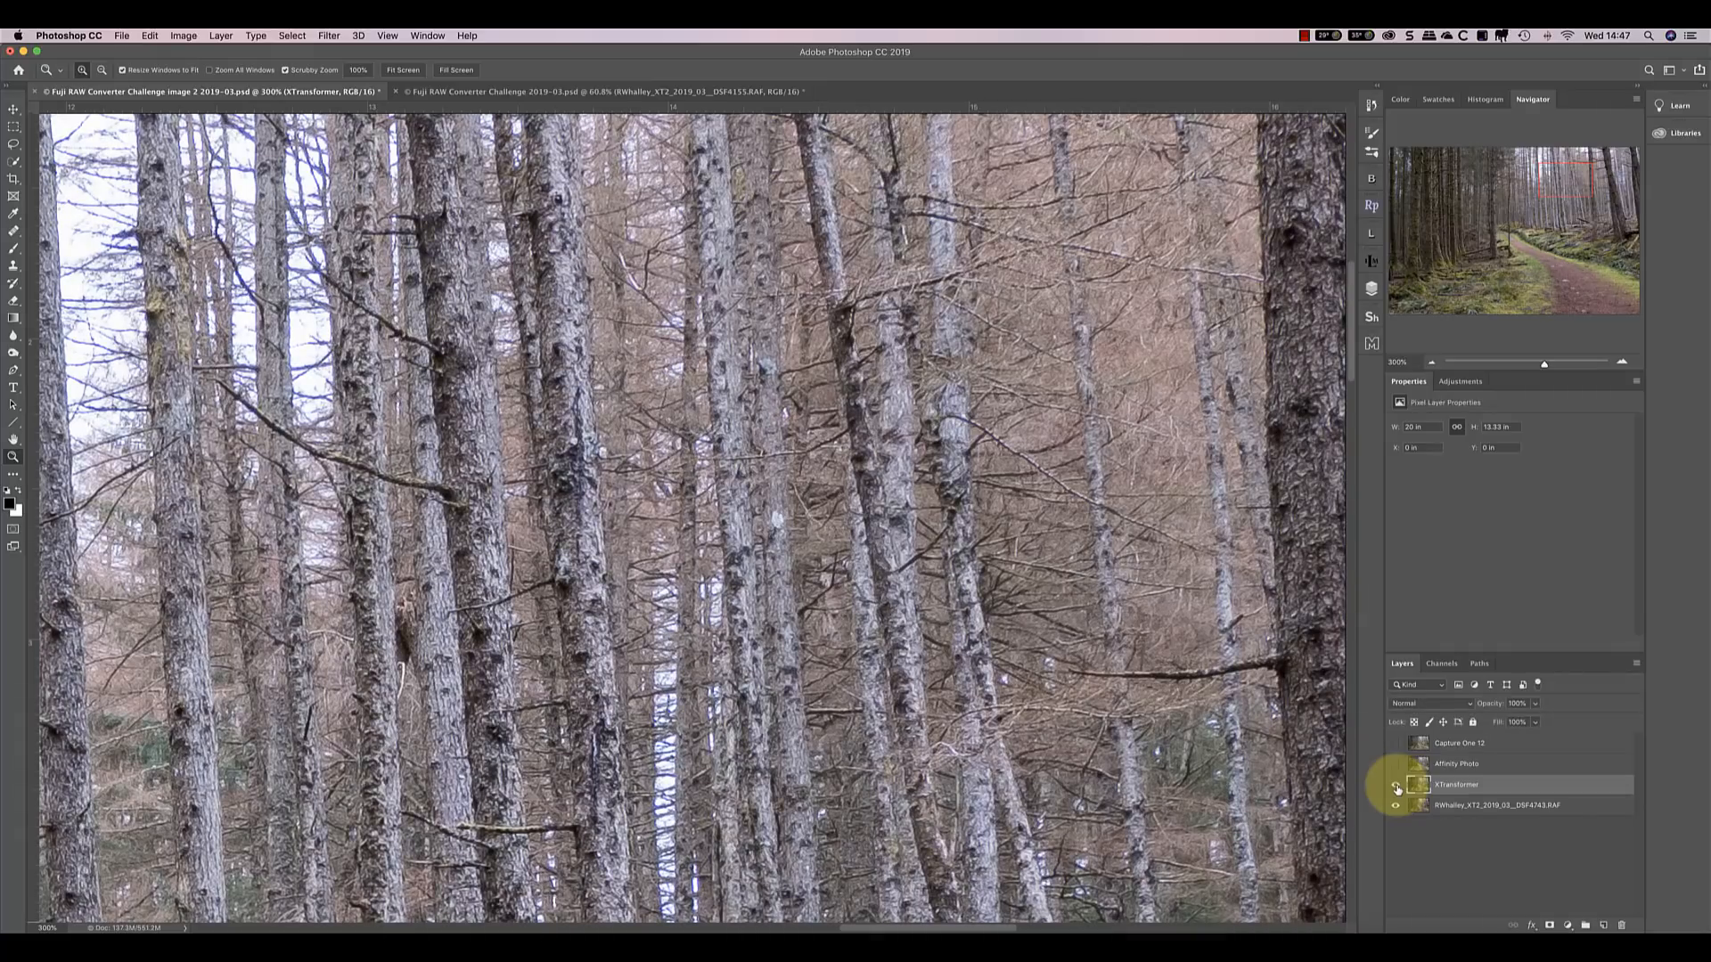
click(1395, 784)
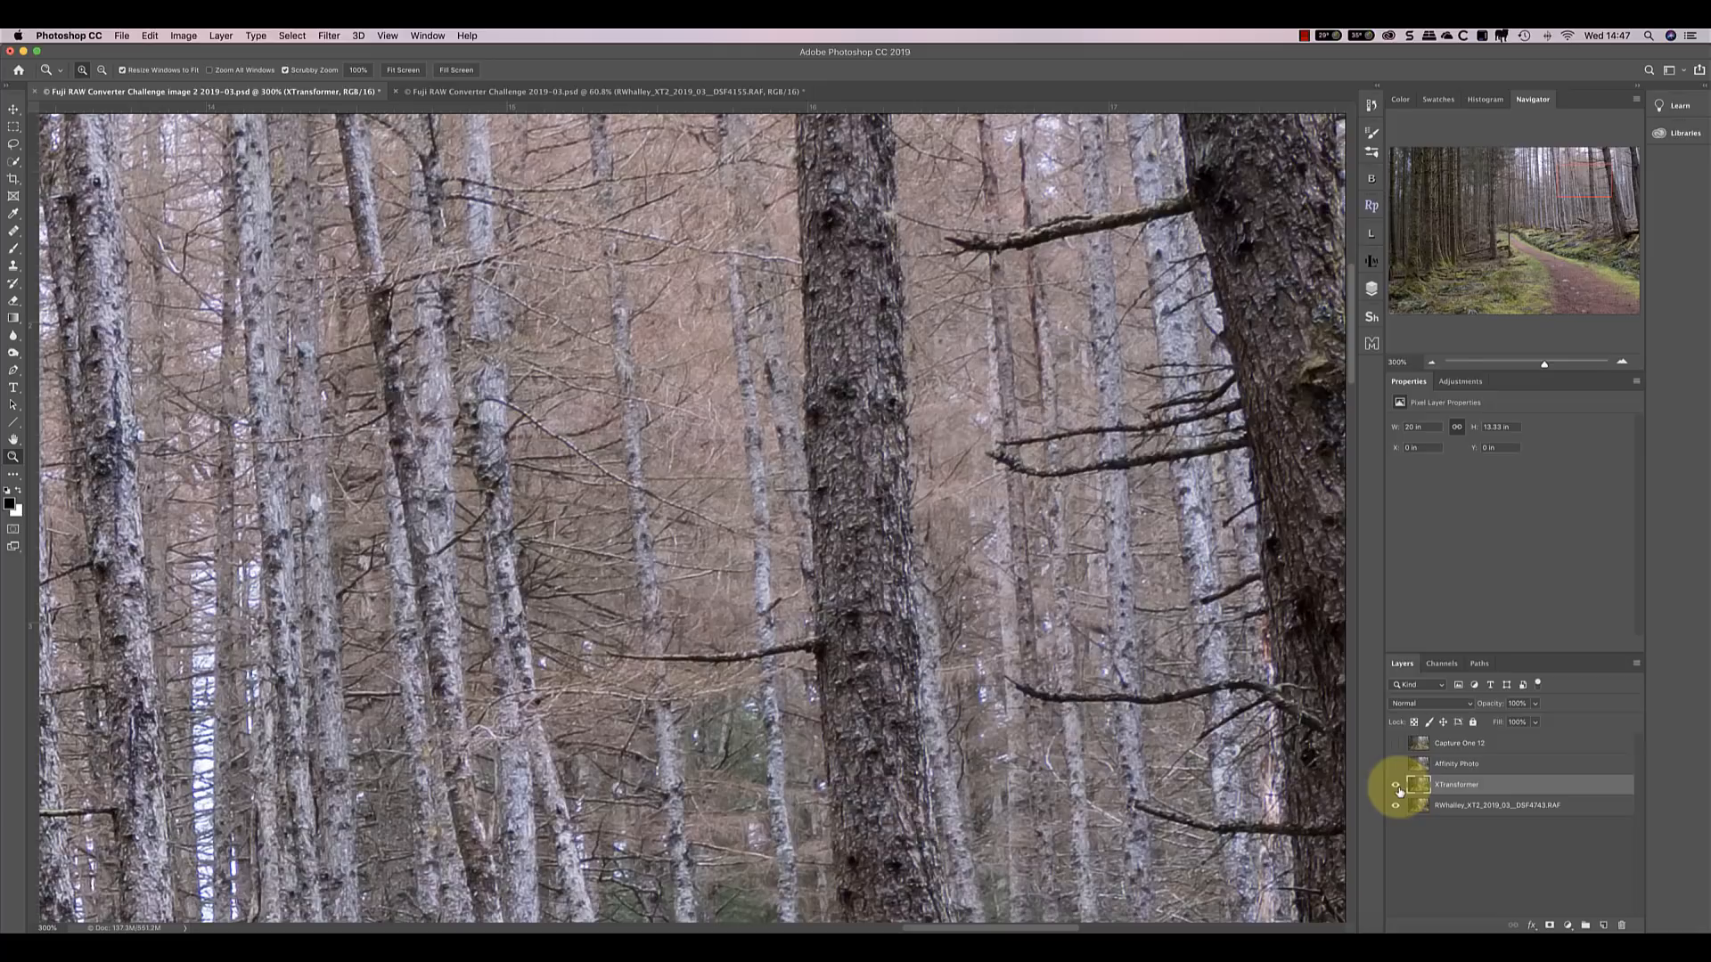
Step: Toggle the XTransformer layer once more, then set the view to 100%
click(1395, 783)
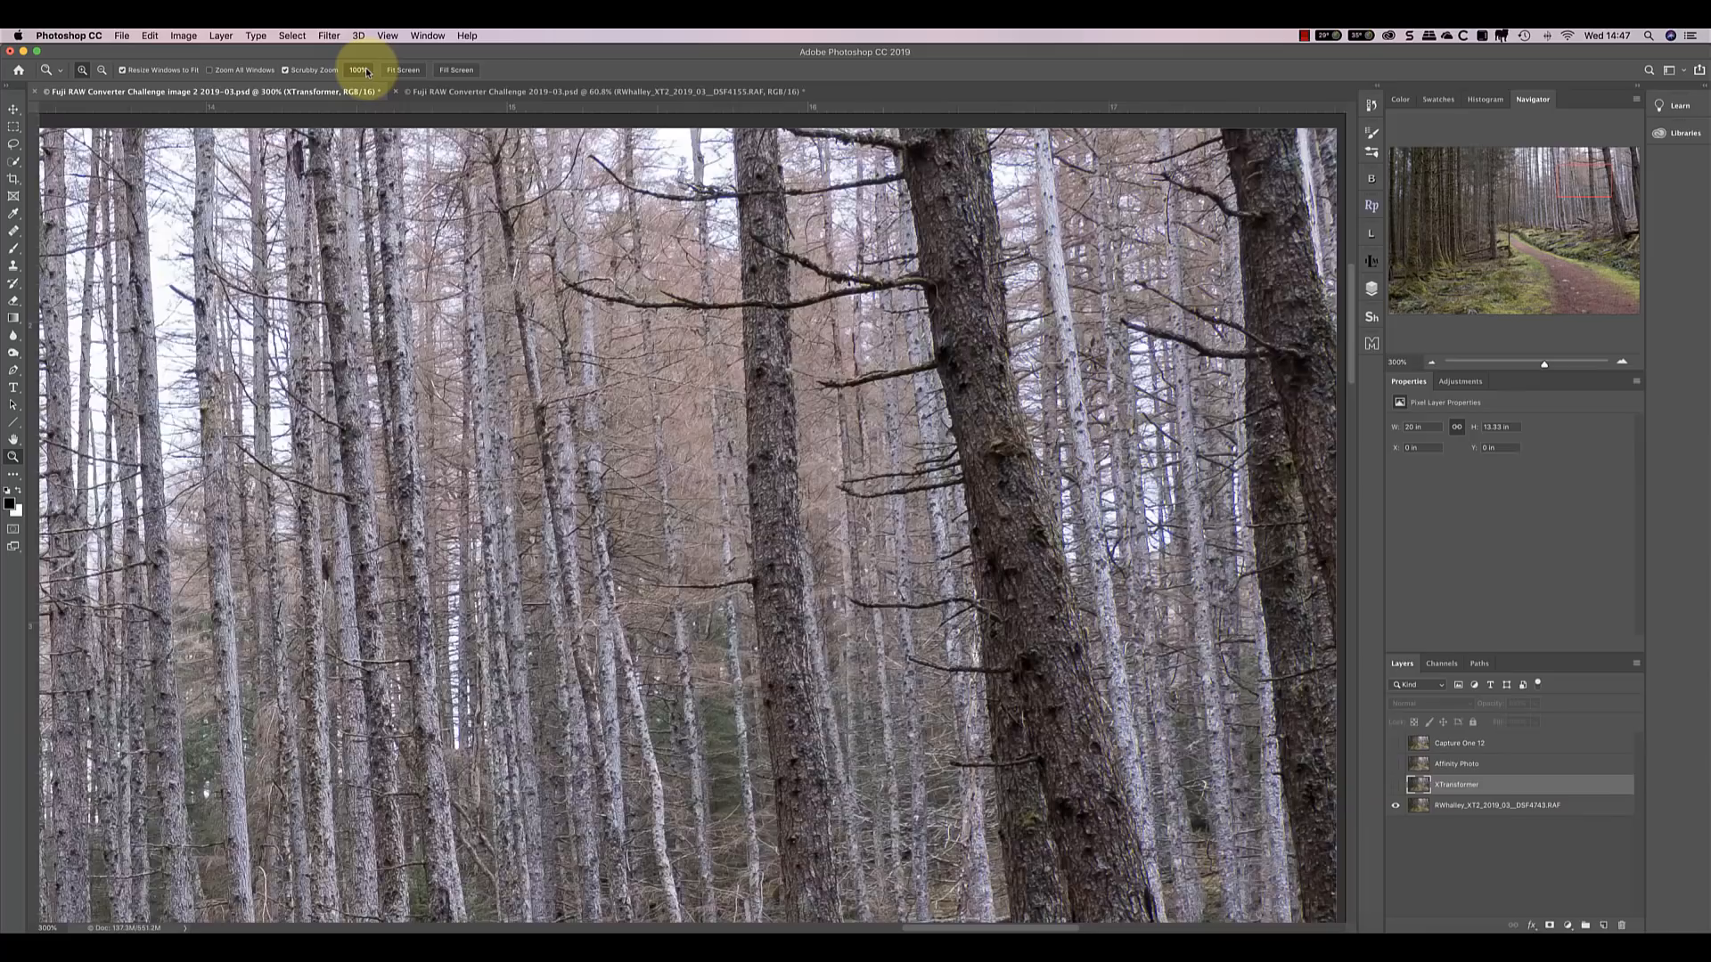
click(358, 70)
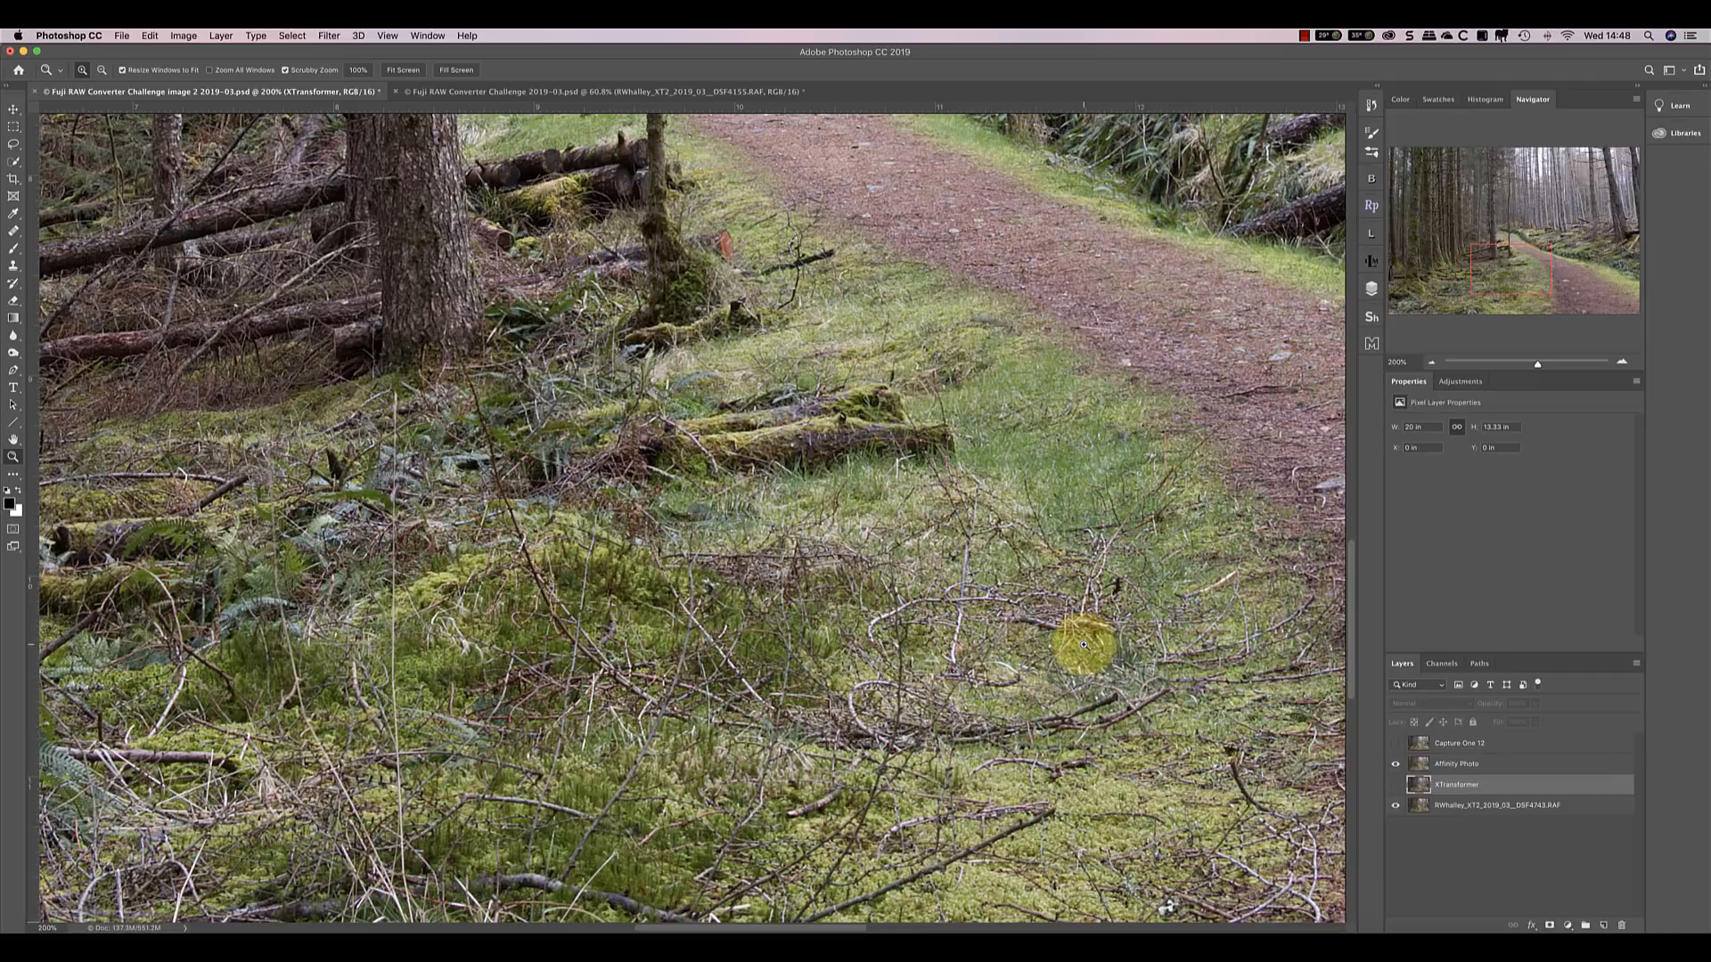
mouse_move(1433, 388)
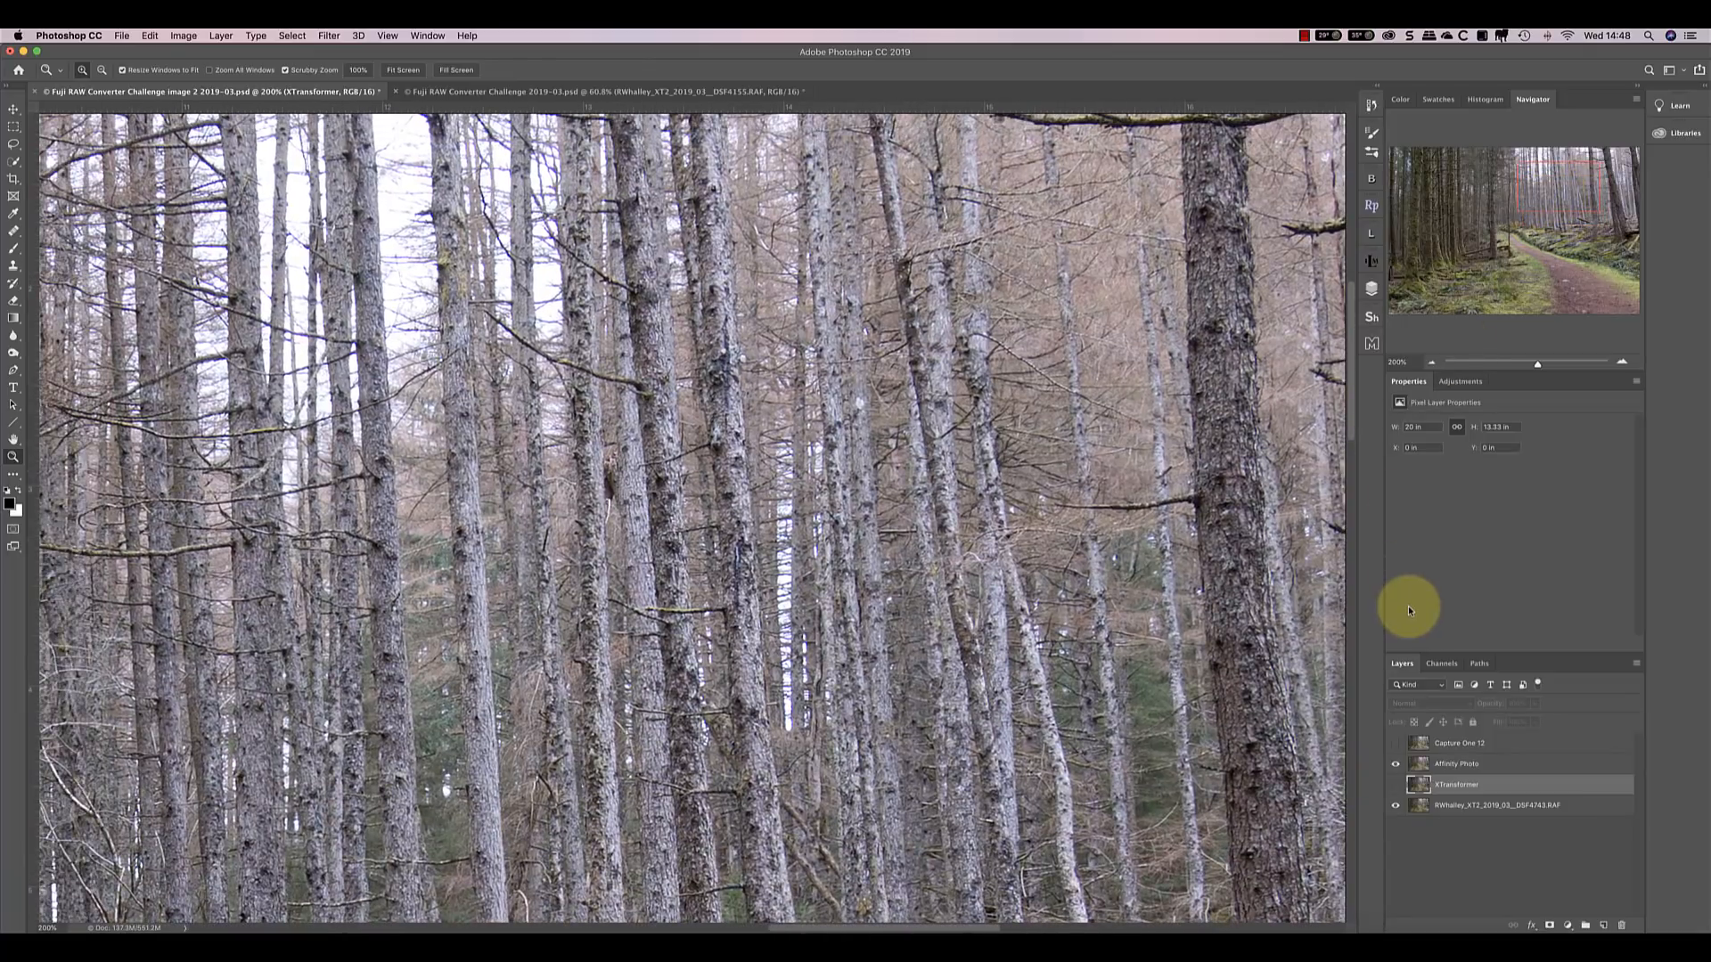
mouse_move(1407, 646)
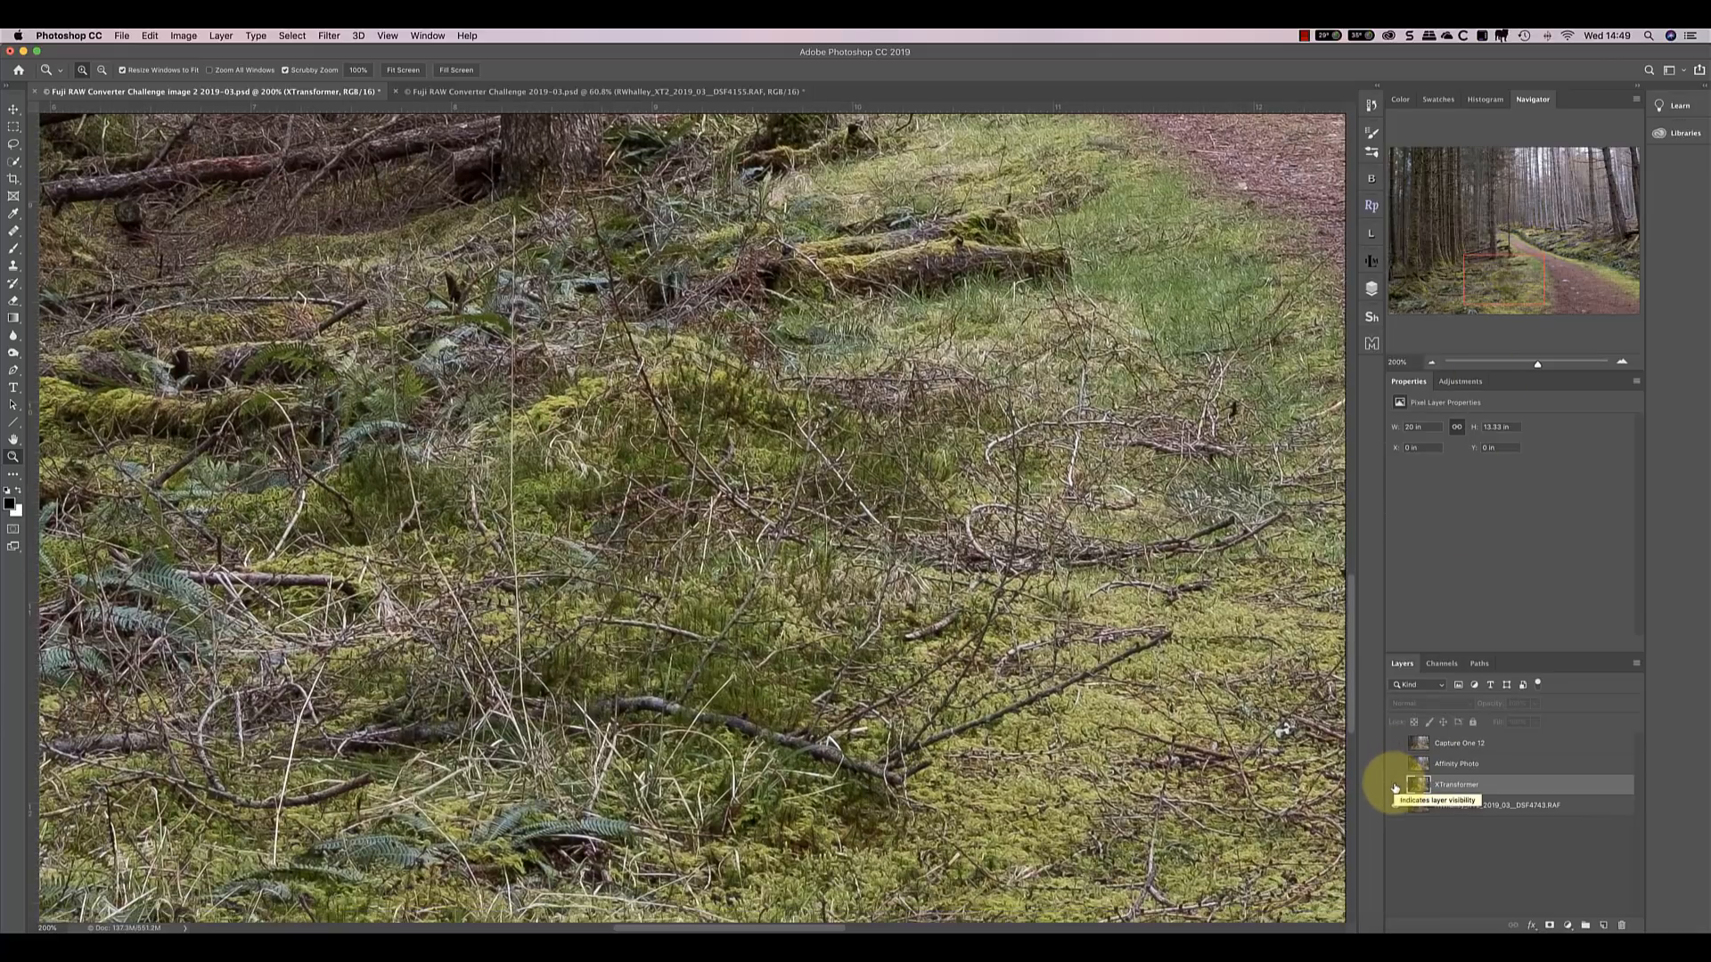
Step: Toggle the XTransformer layer's visibility to judge its fine detail
click(1395, 785)
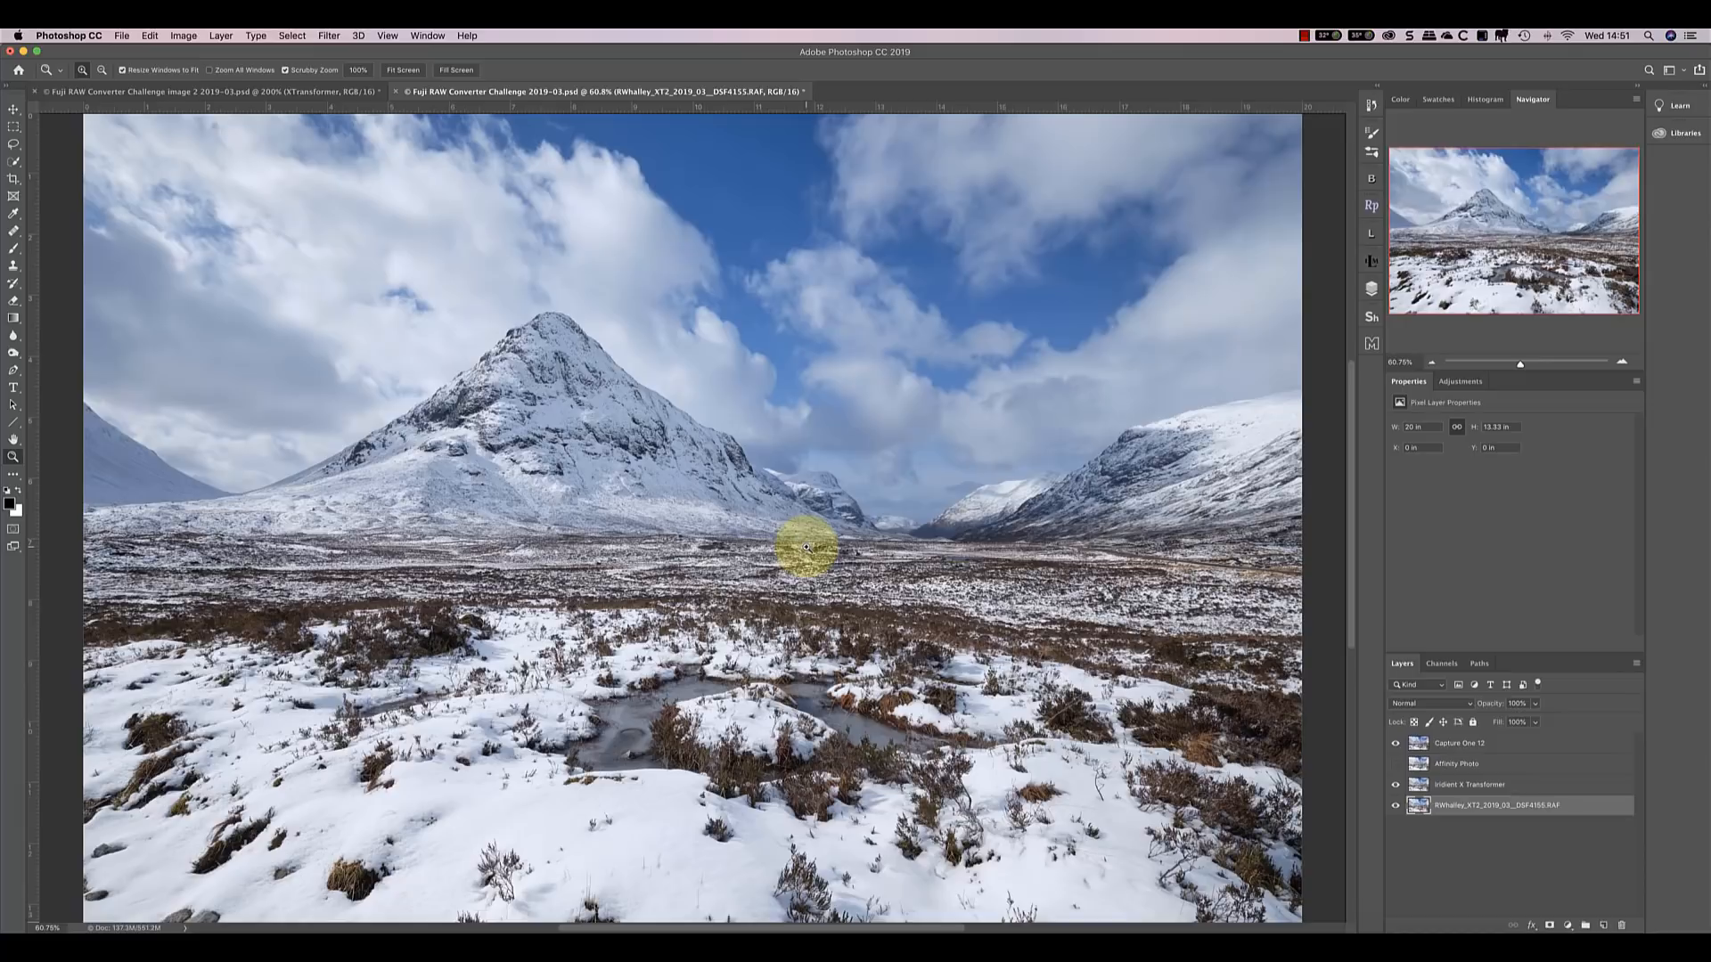
mouse_move(1438, 769)
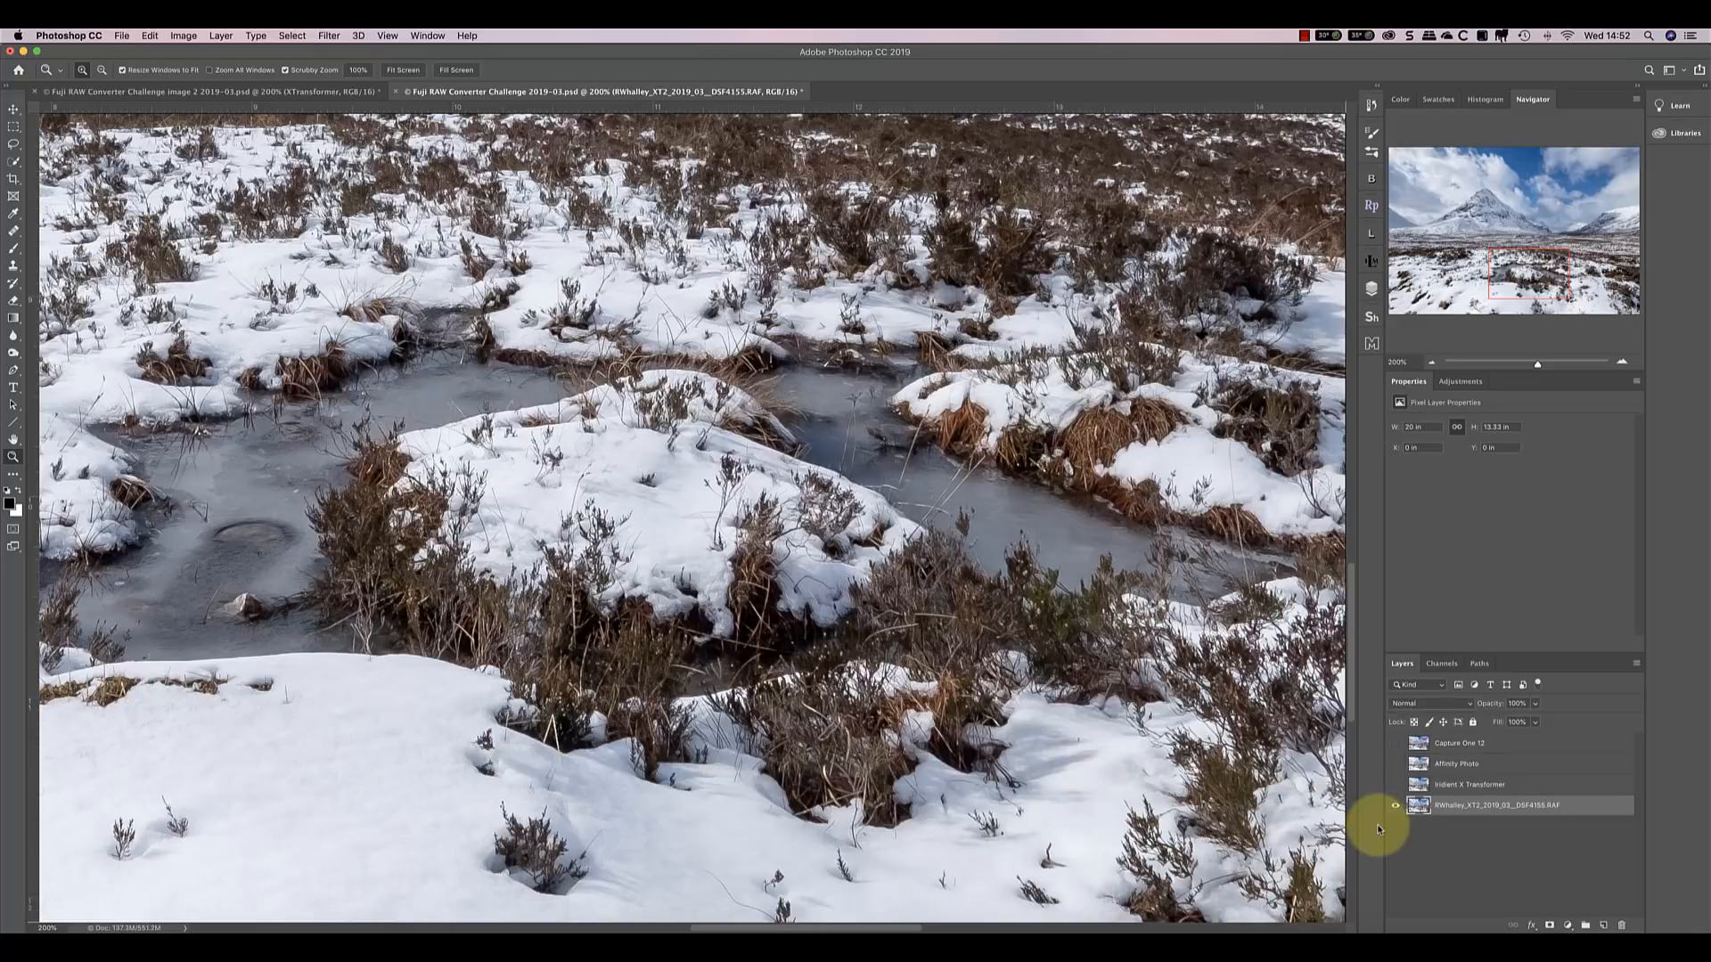
mouse_move(1393, 793)
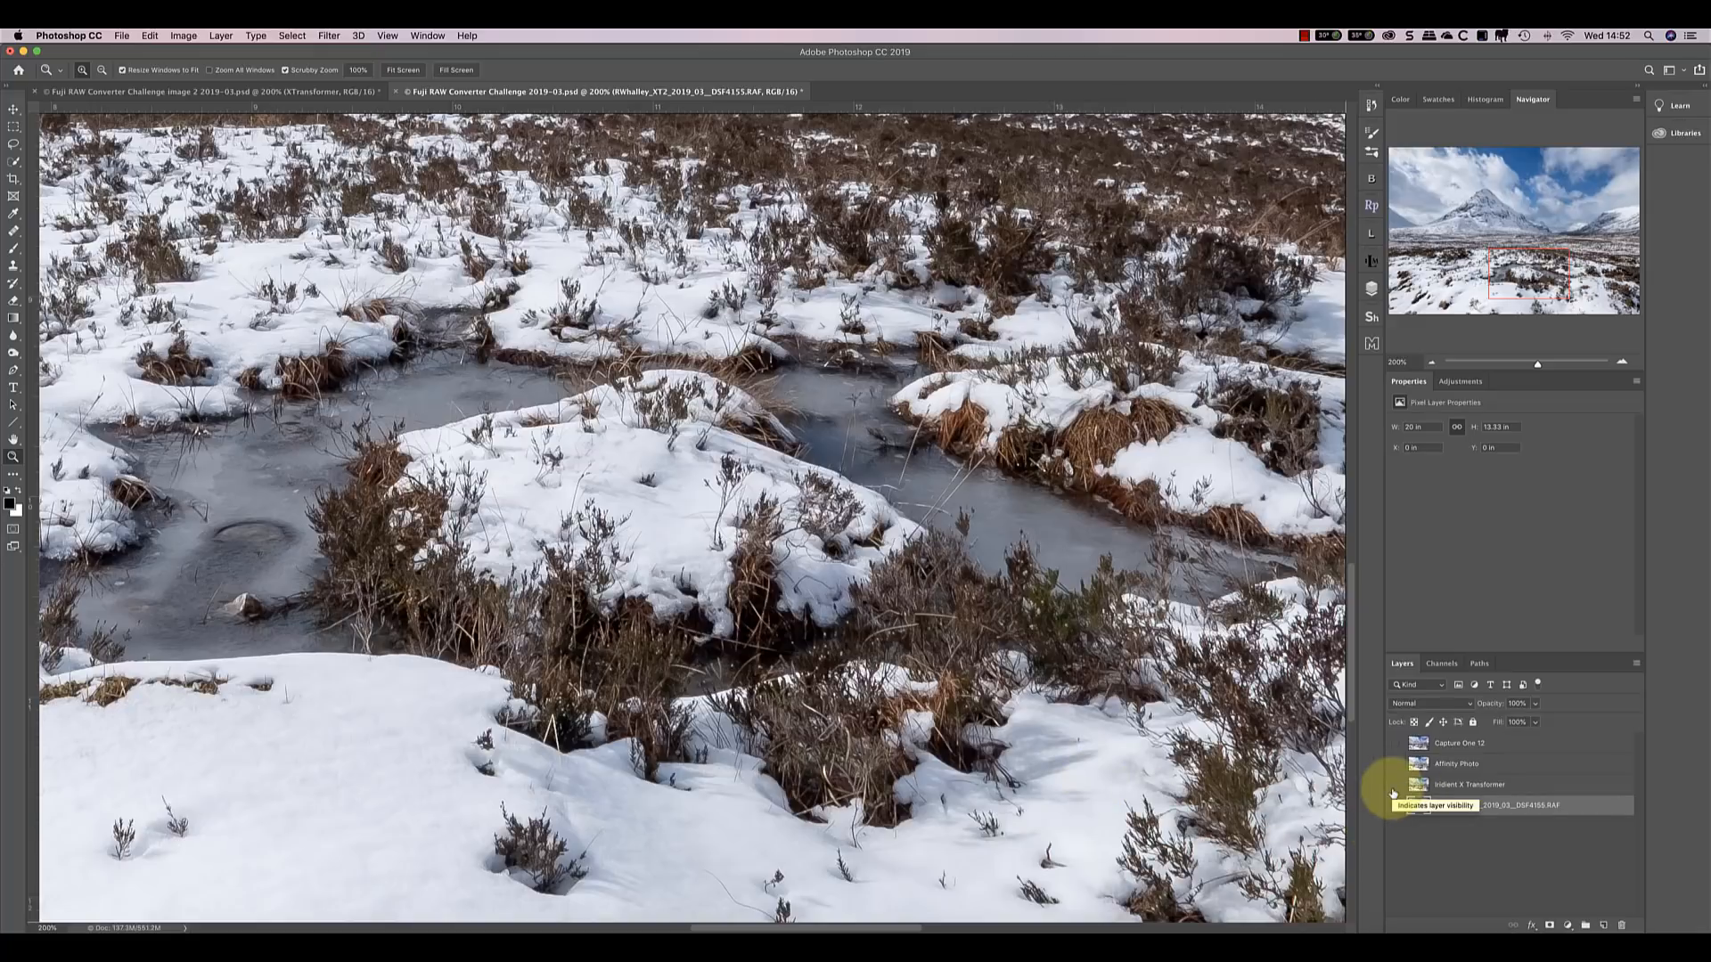
Step: Toggle the RAF base layer and Iridient X Transformer layer to compare frozen pool detail
click(1396, 806)
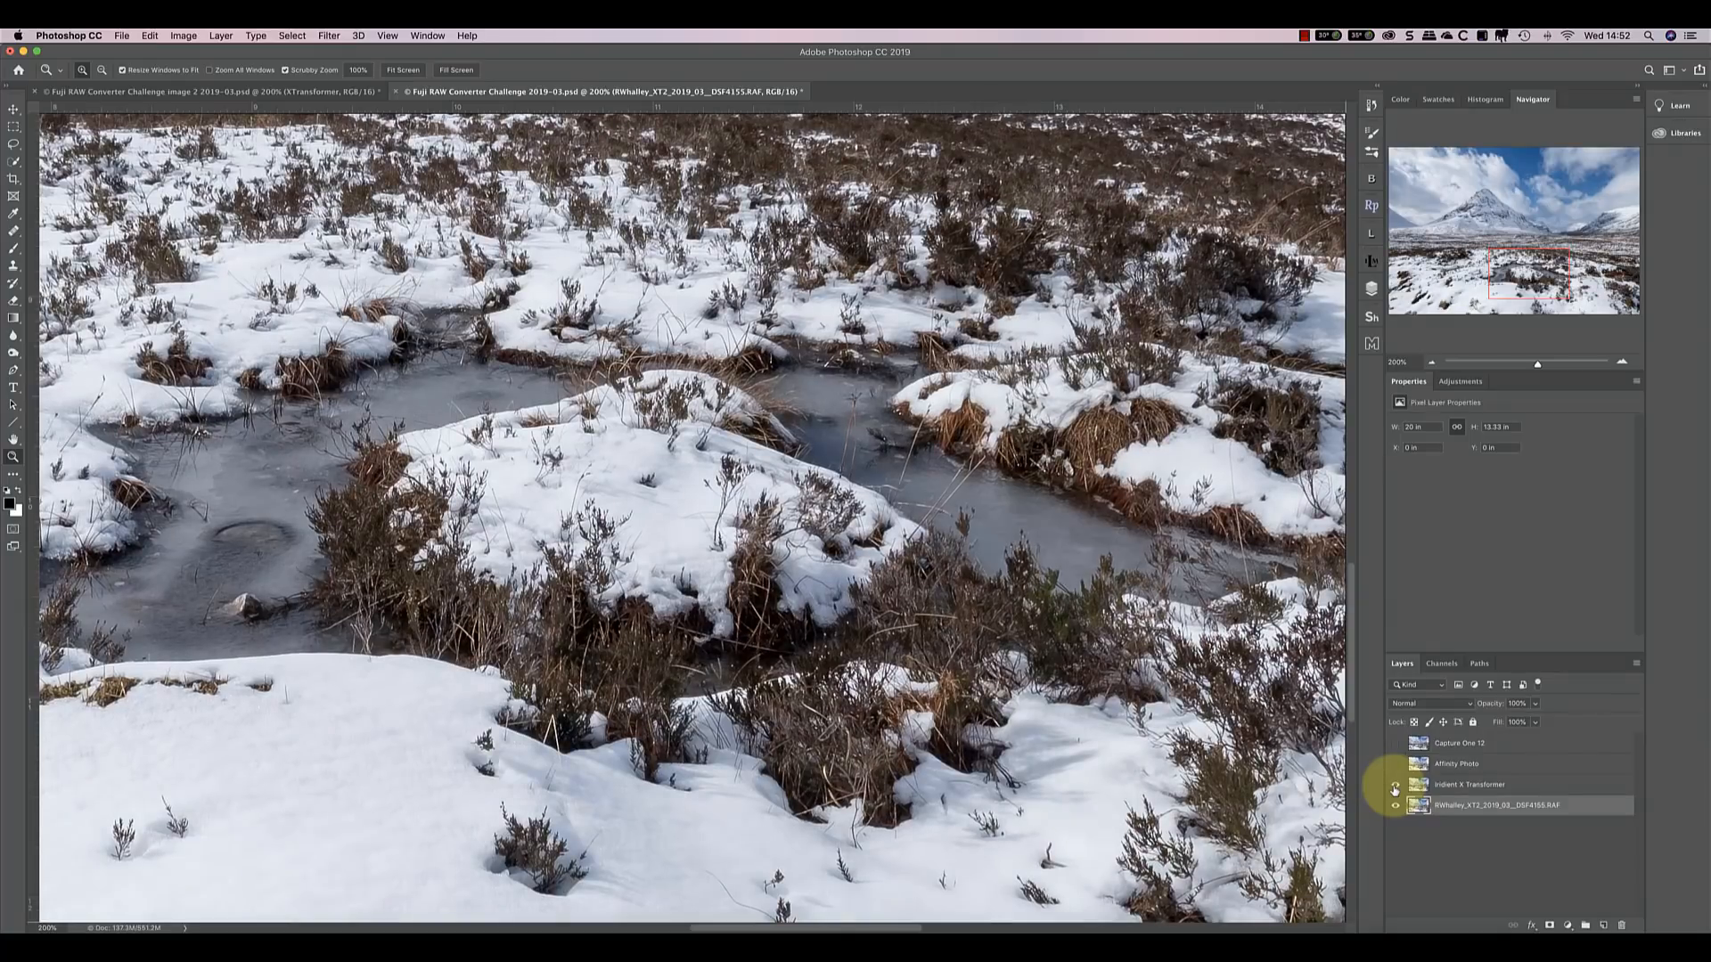
click(1395, 786)
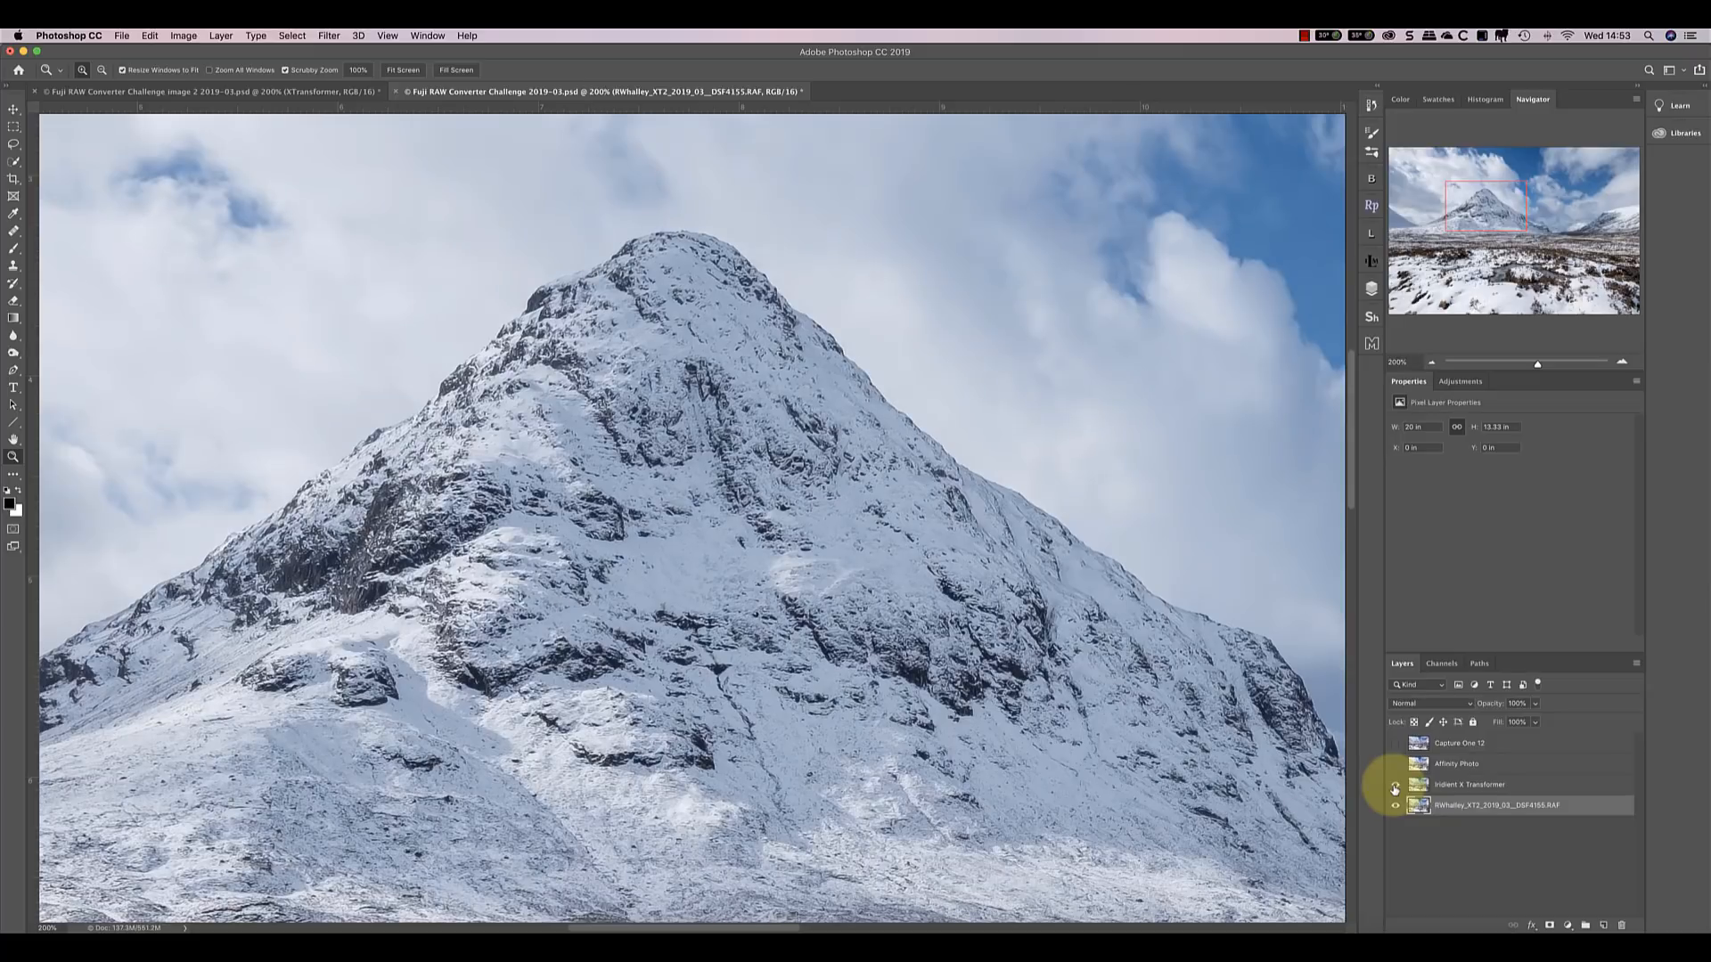
Step: Toggle the Iridient X Transformer and Affinity Photo layers on the peak and frozen pool
click(1395, 788)
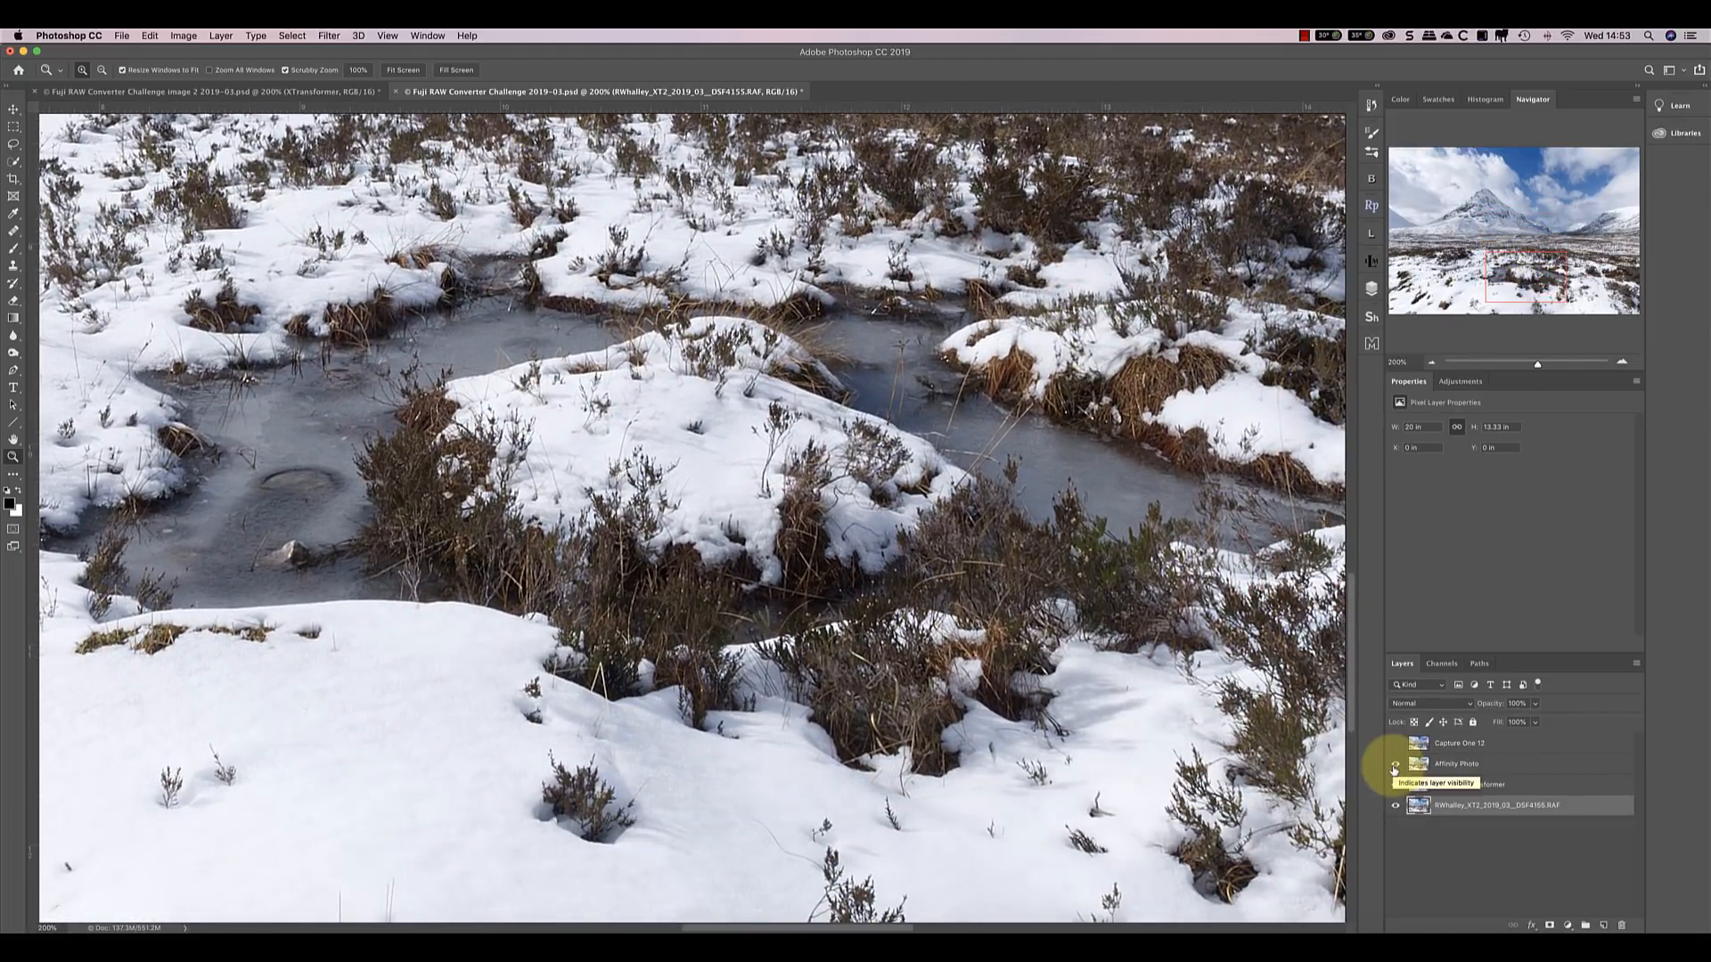
click(1393, 784)
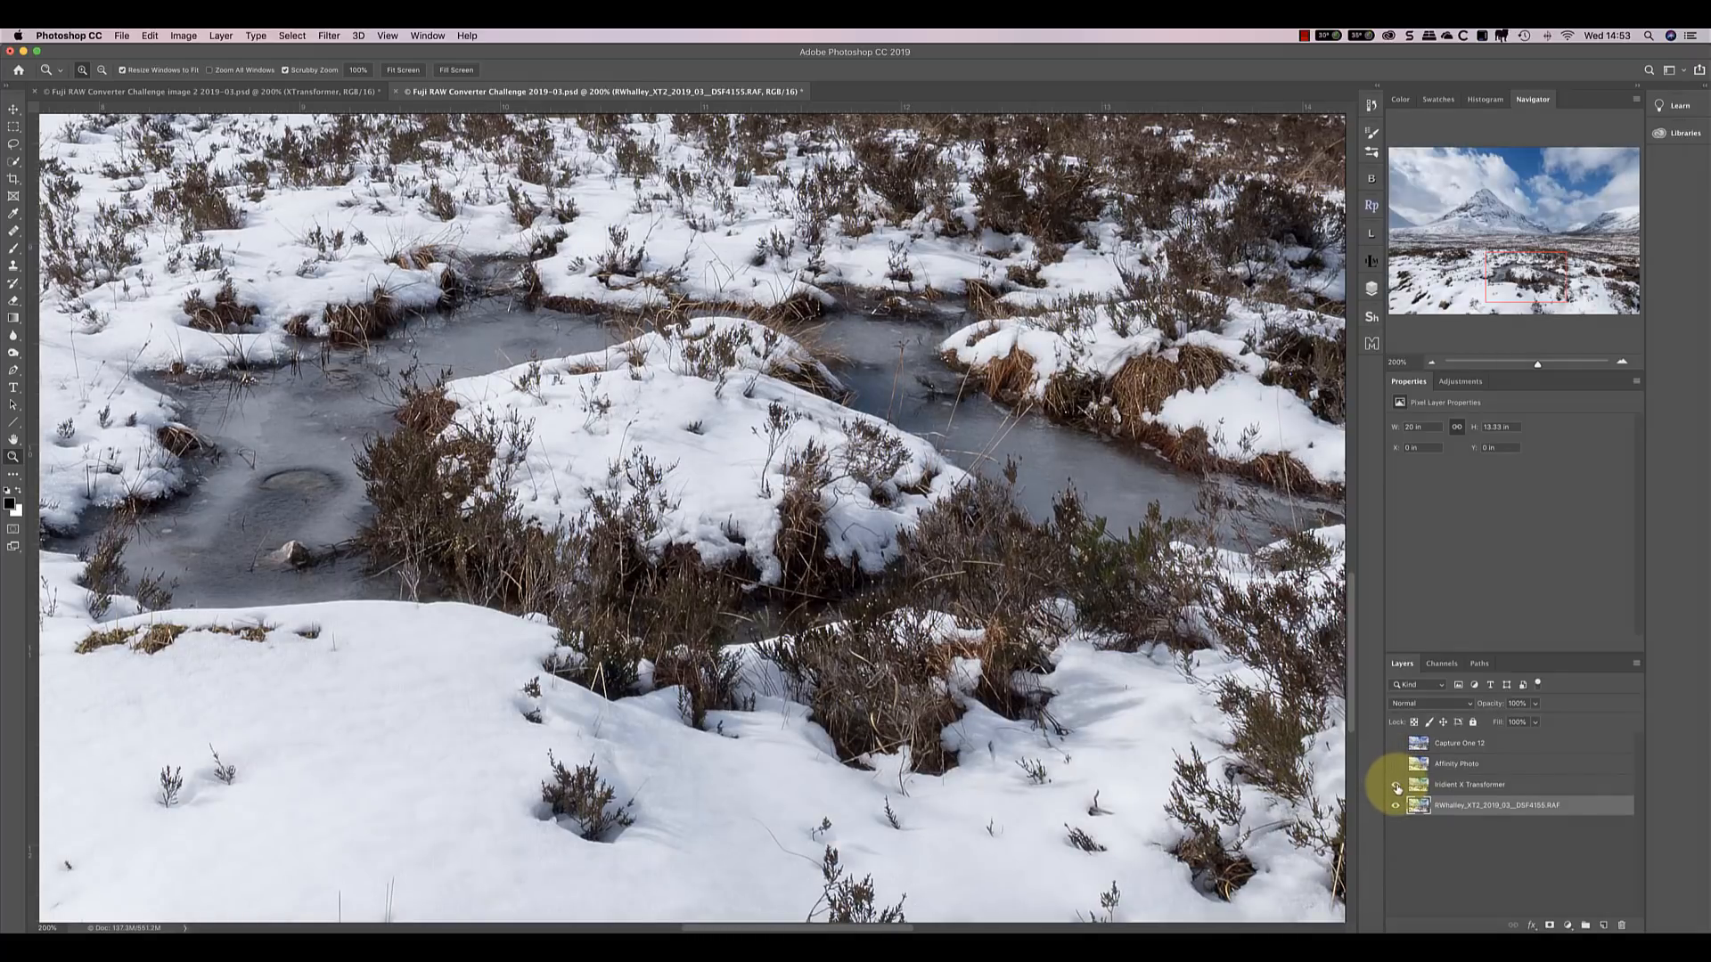
mouse_move(1394, 787)
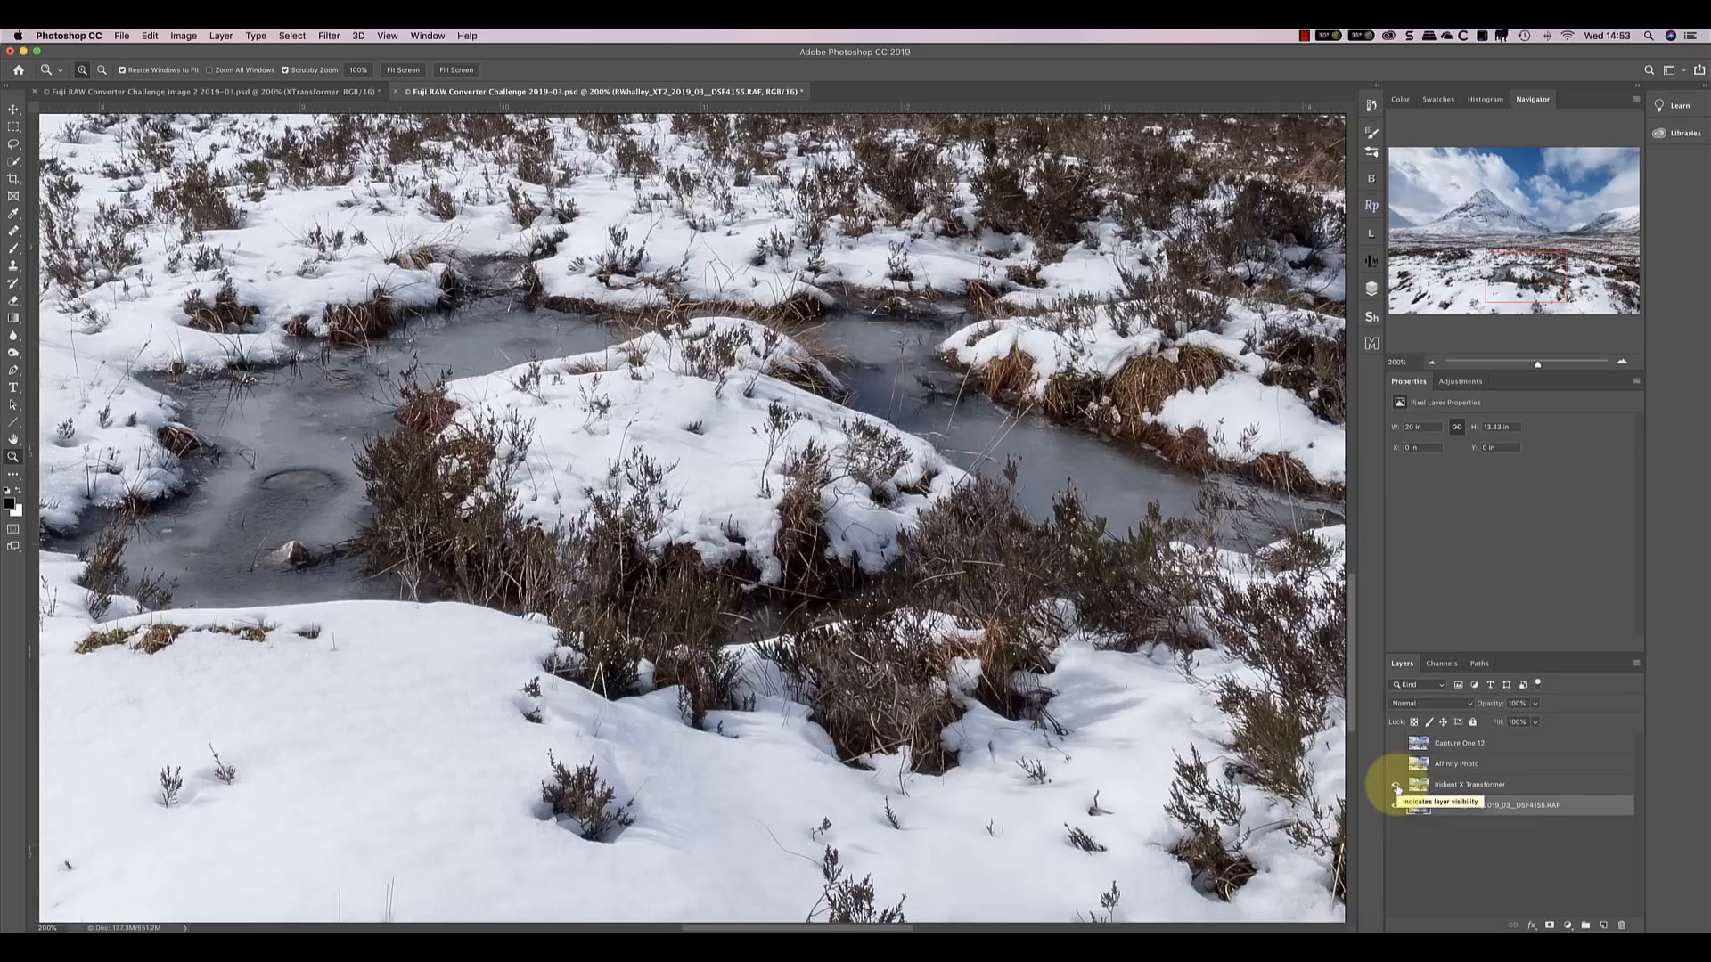
click(1395, 805)
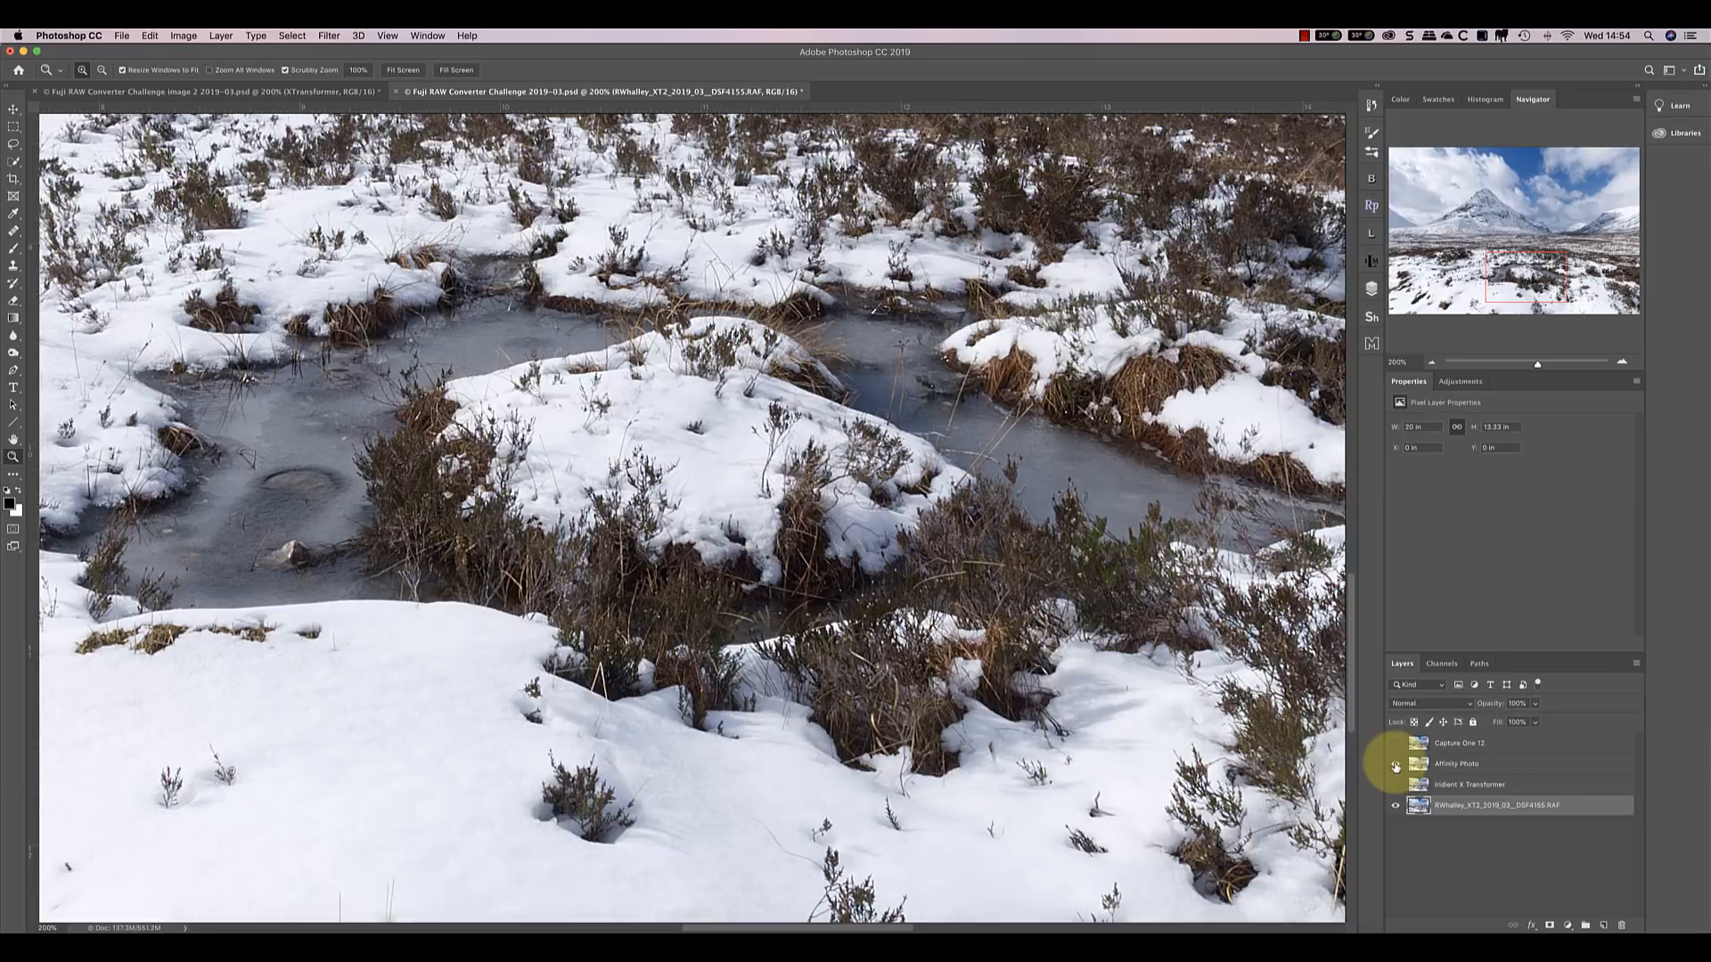
click(1395, 778)
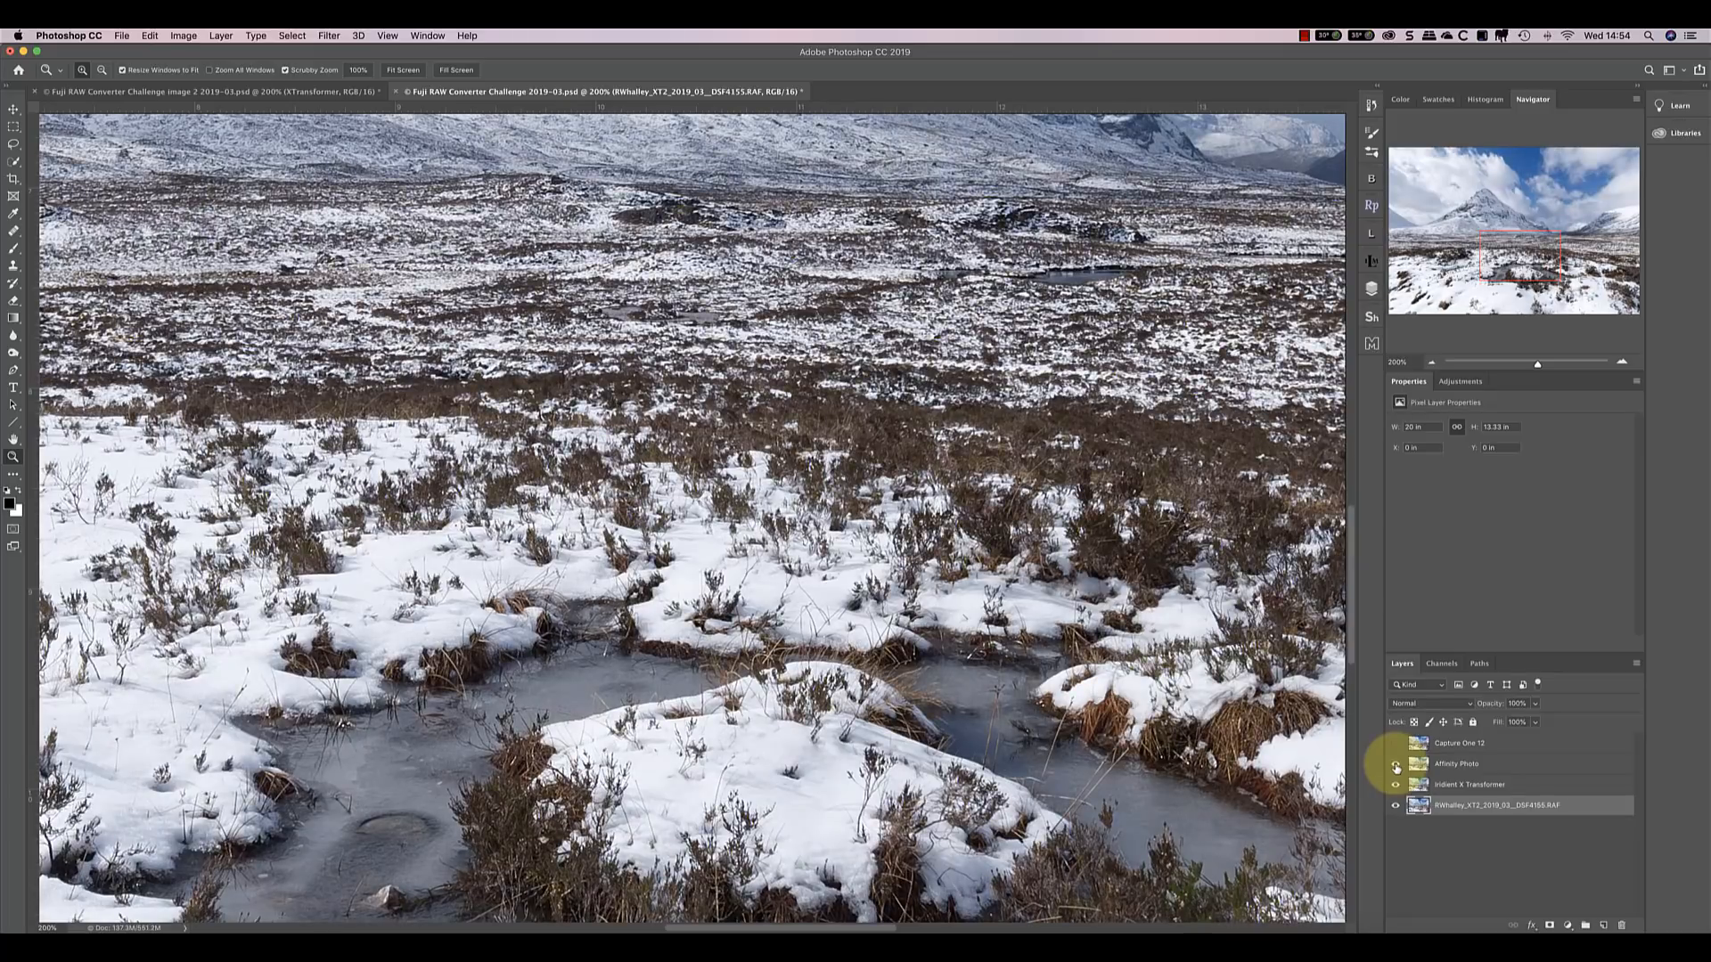
Step: Toggle the Affinity Photo layer's visibility over the snowy moorland at 200%
click(1394, 764)
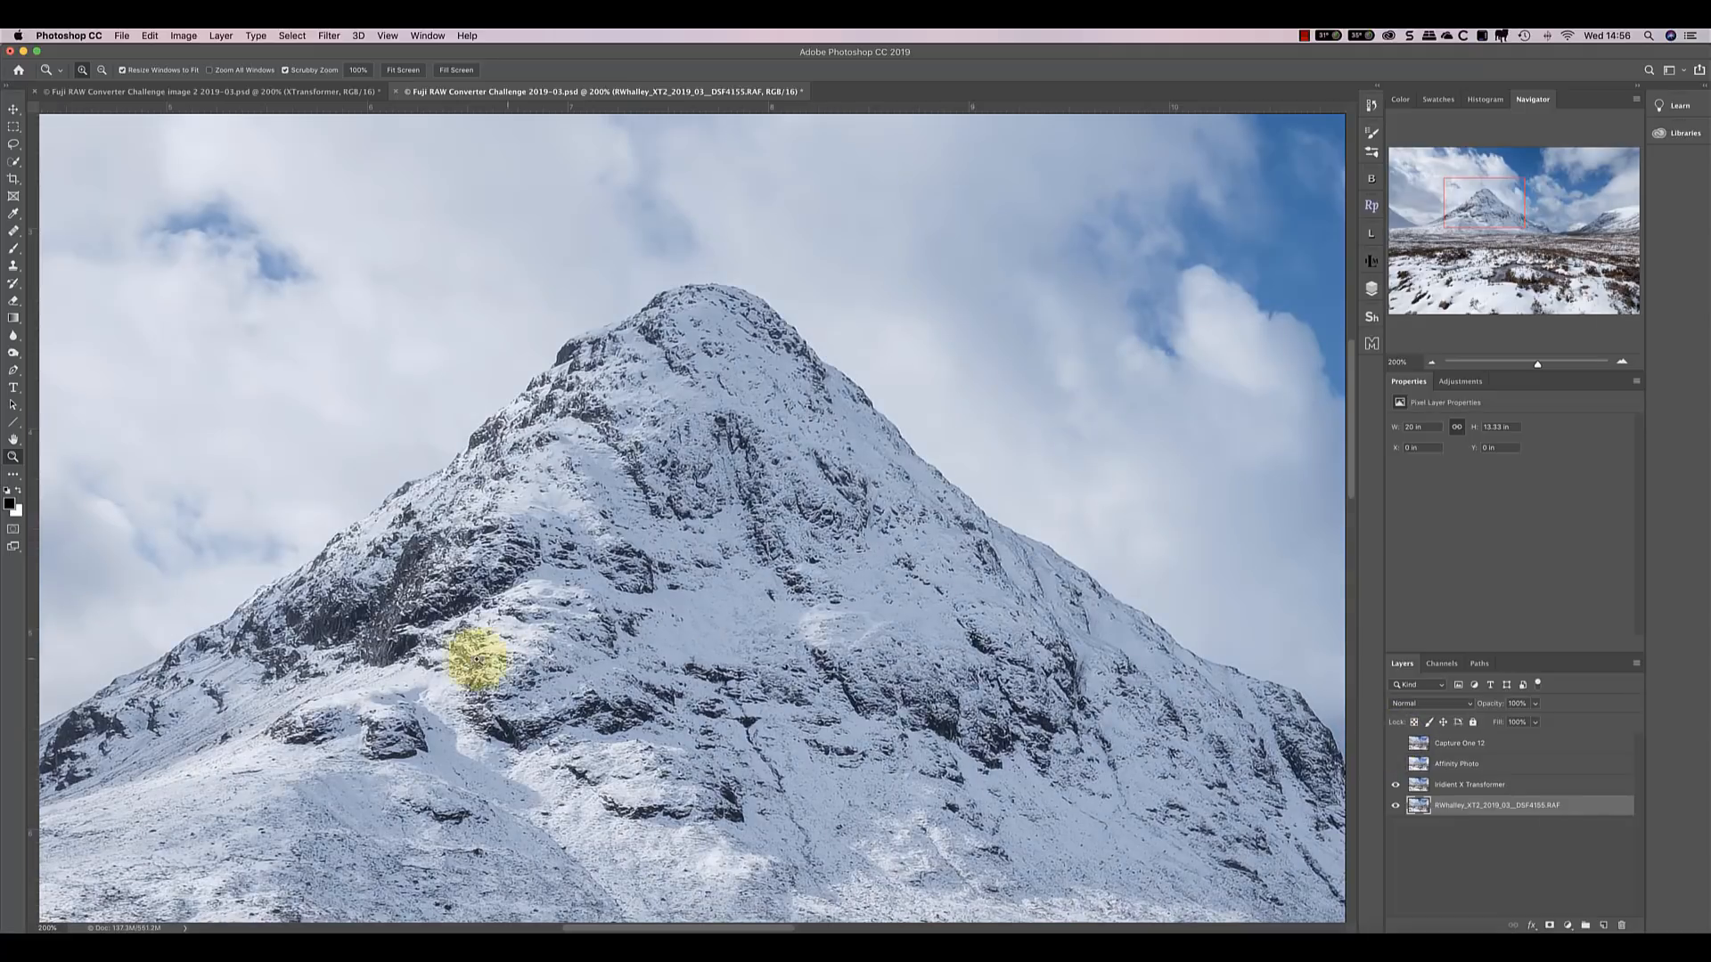
Step: Drag with the Hand tool to the mountain peak's rock and snow
drag(475, 666, 388, 611)
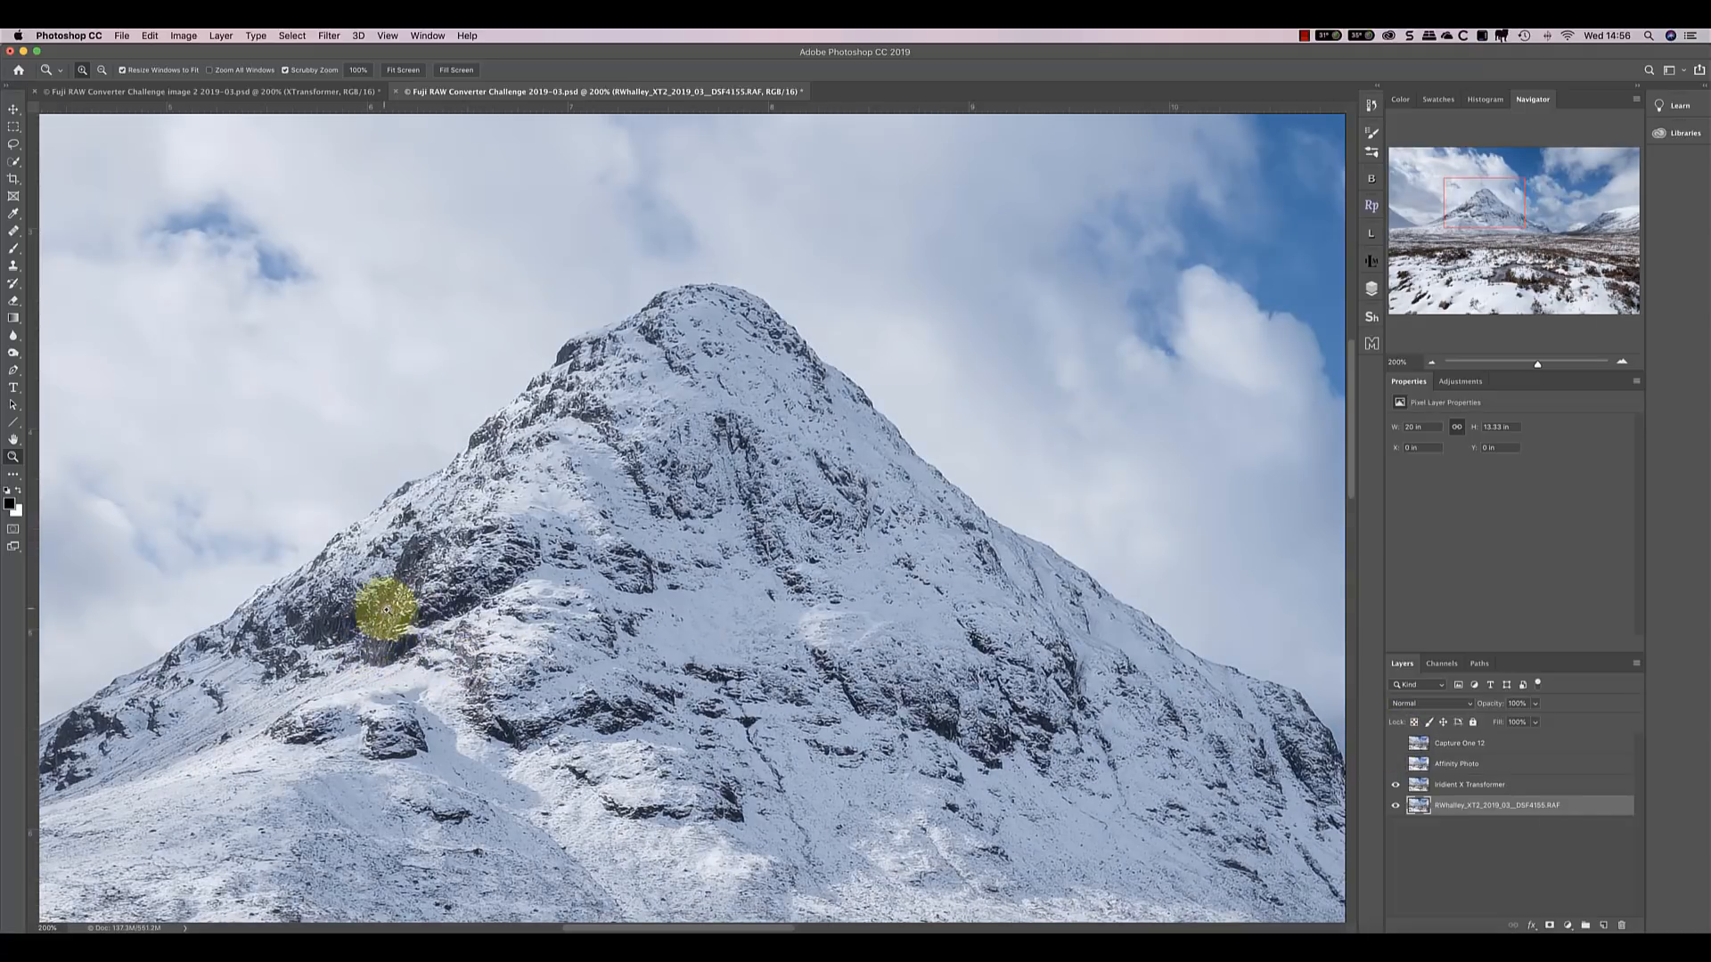